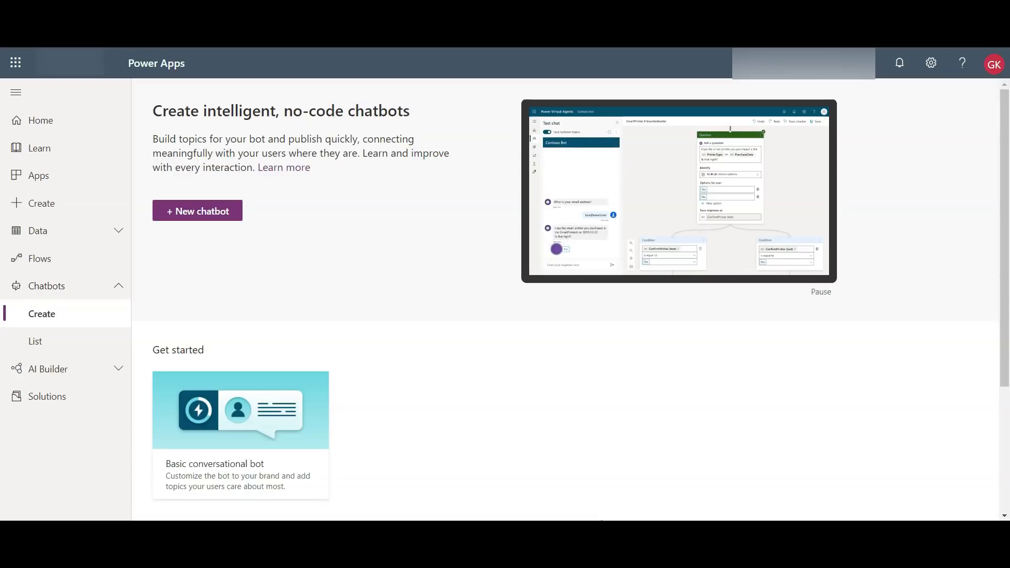
Create a chatbot named CustomerService with English (US) as its language.
click(47, 285)
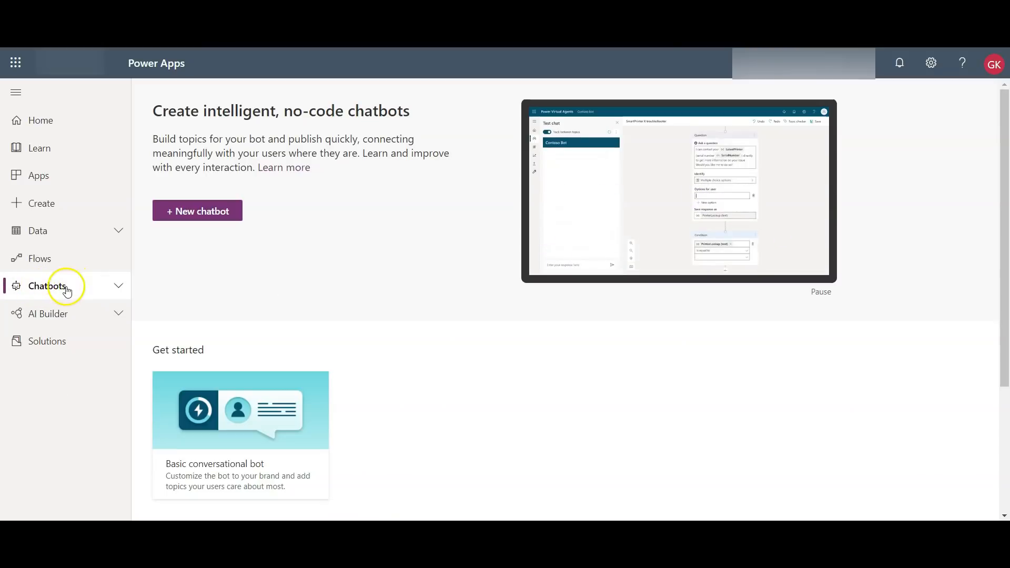
click(46, 285)
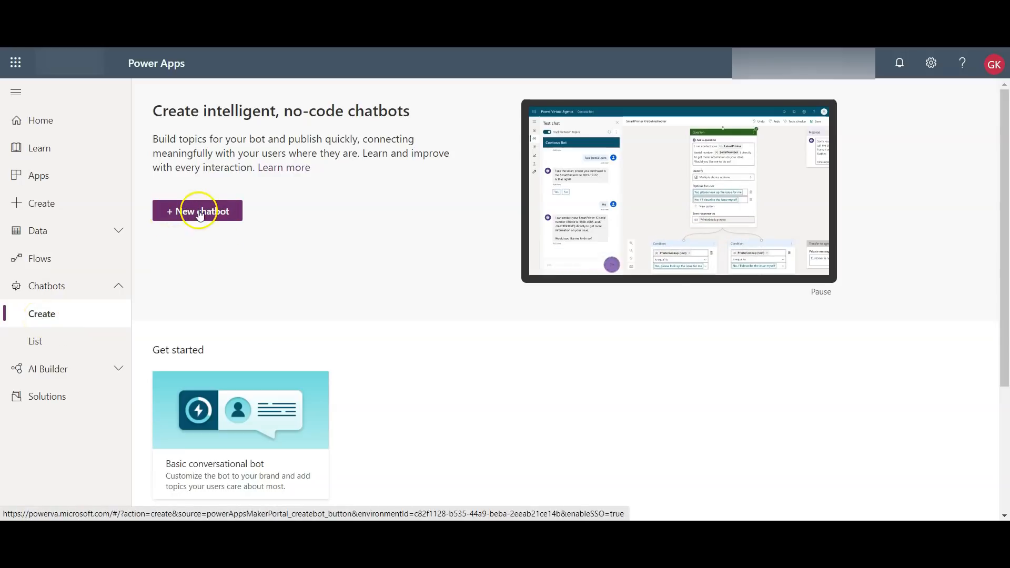
click(197, 211)
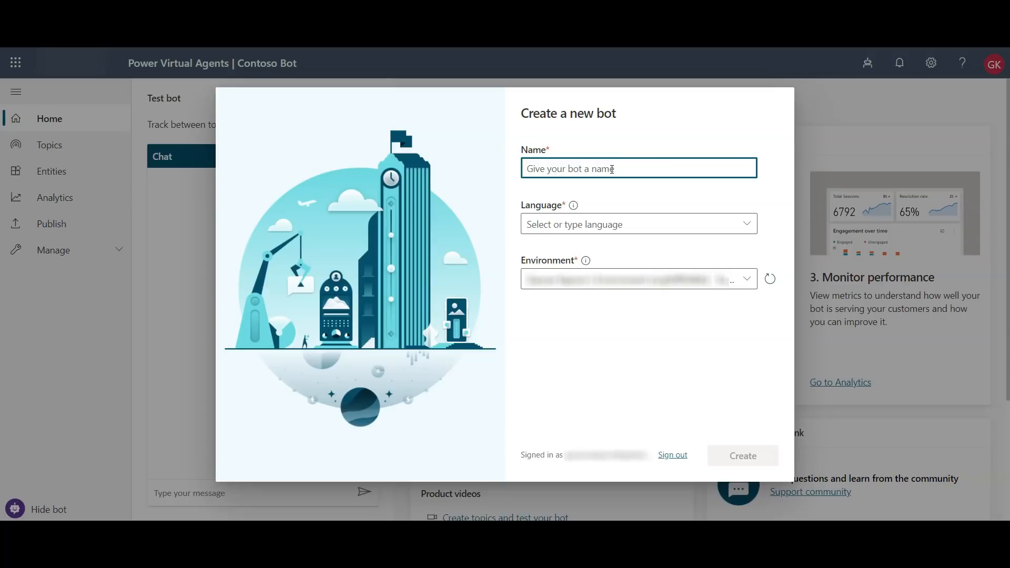
text(Custo)
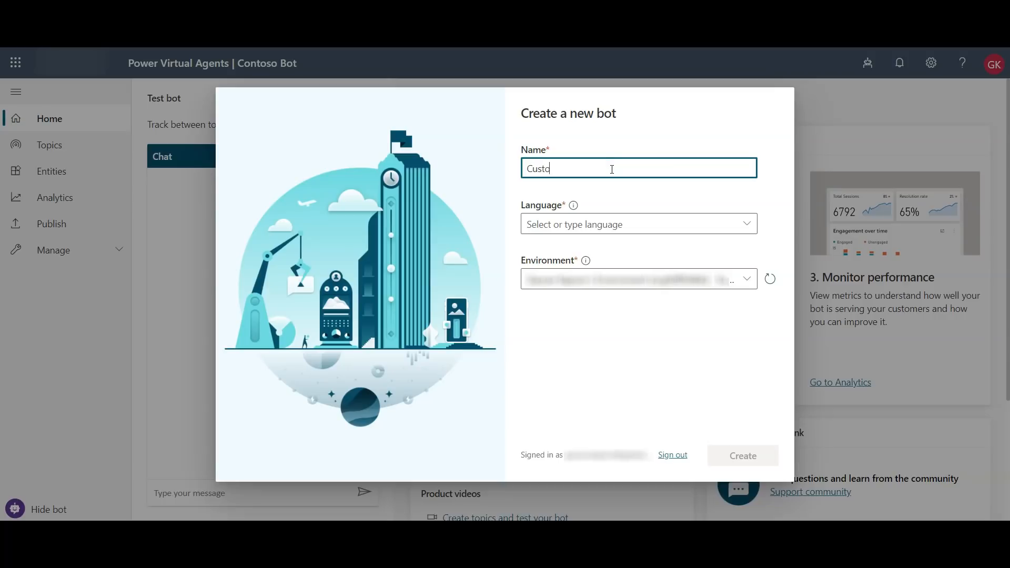
text(merSe)
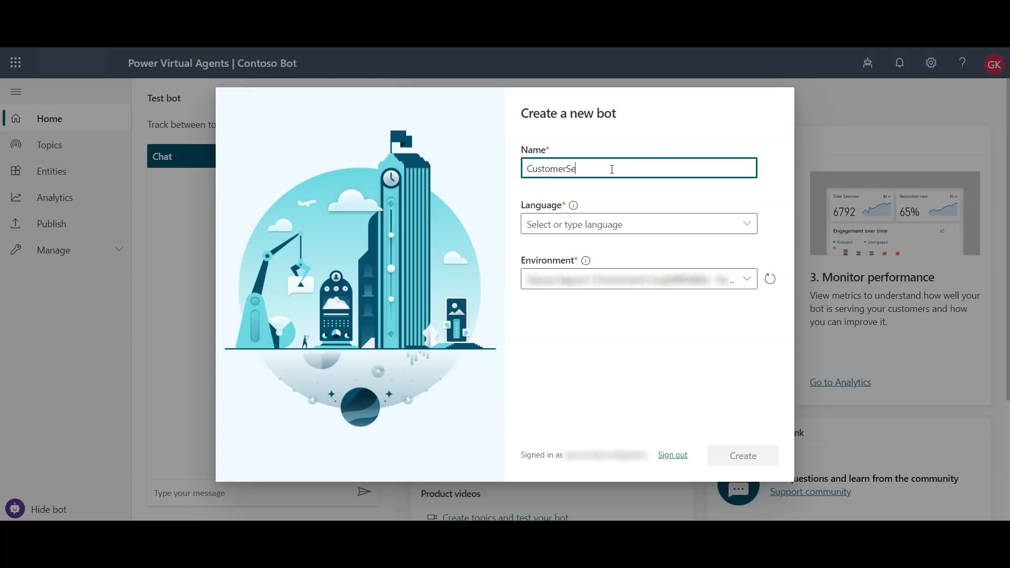
text(rvice)
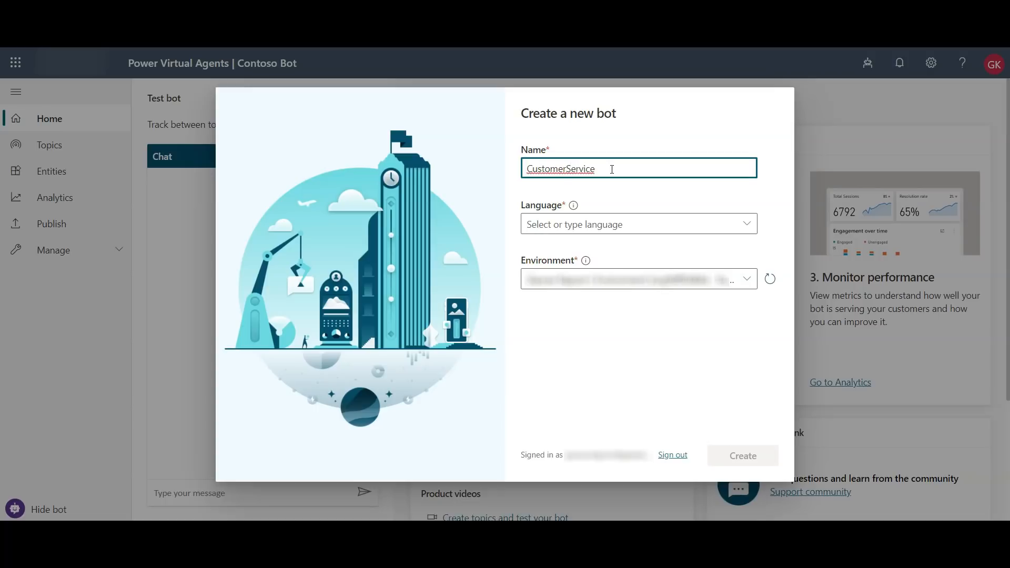
mouse_move(634, 224)
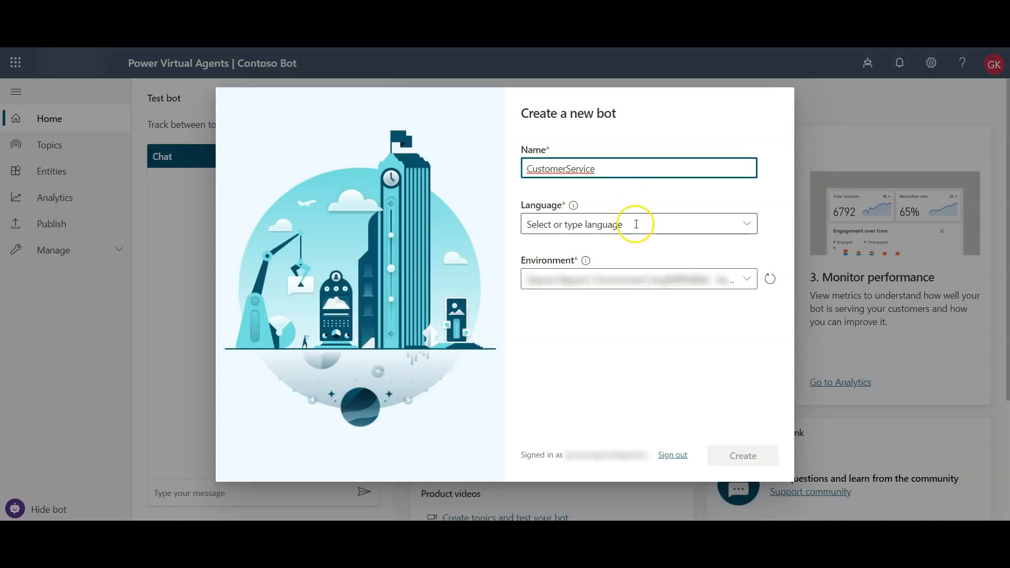
click(638, 224)
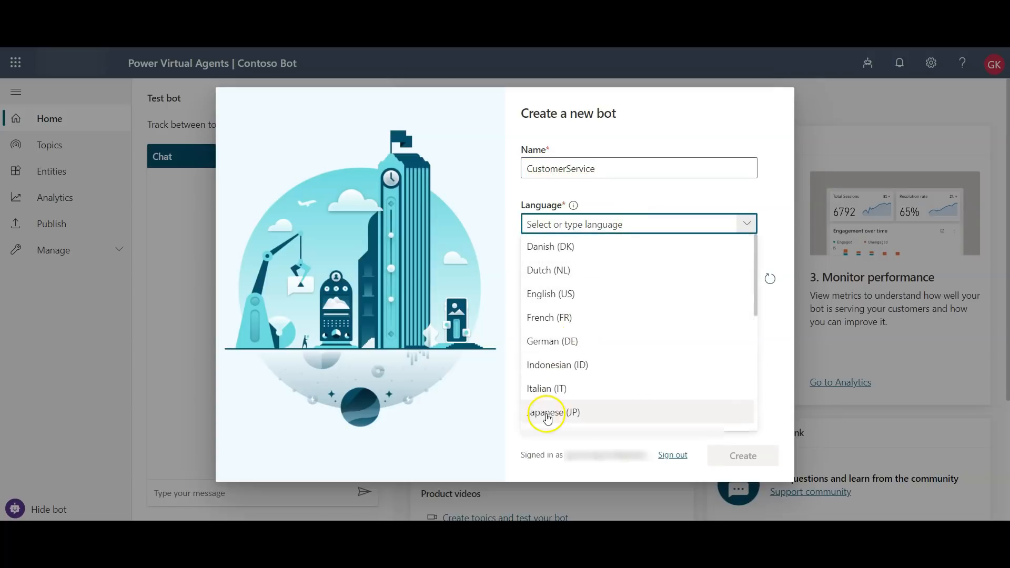
mouse_move(546, 299)
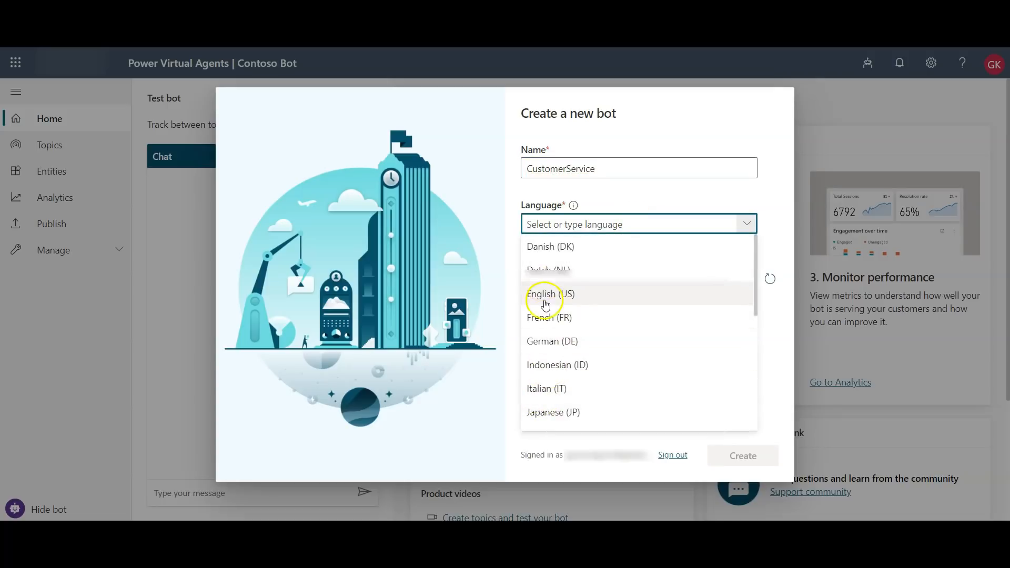
click(550, 294)
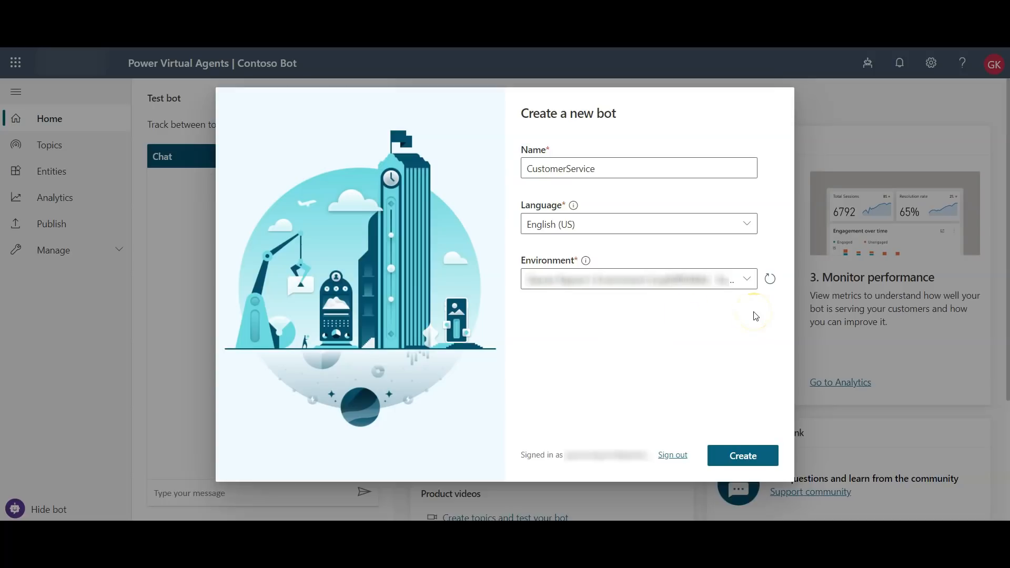
click(741, 455)
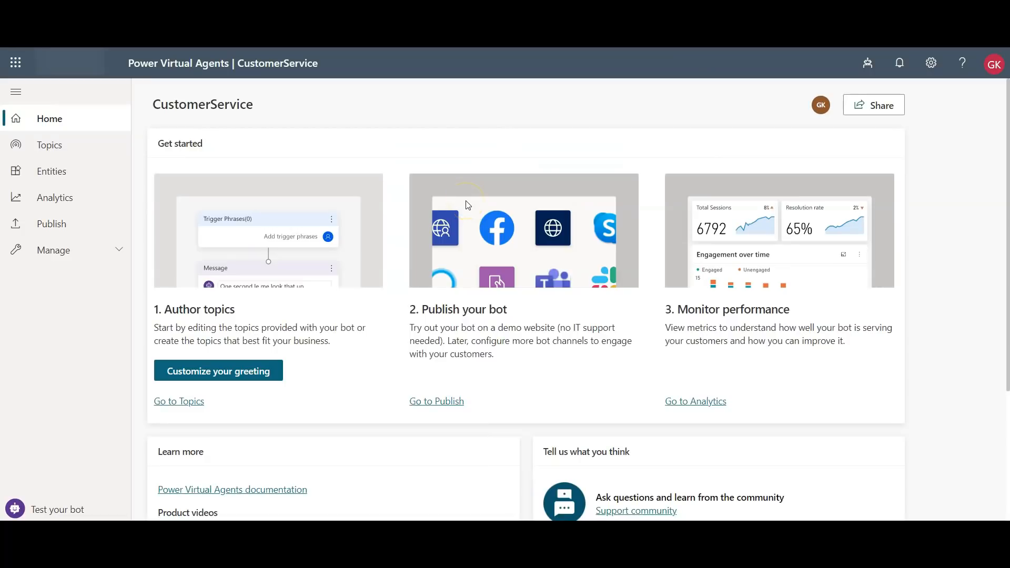
mouse_move(346, 69)
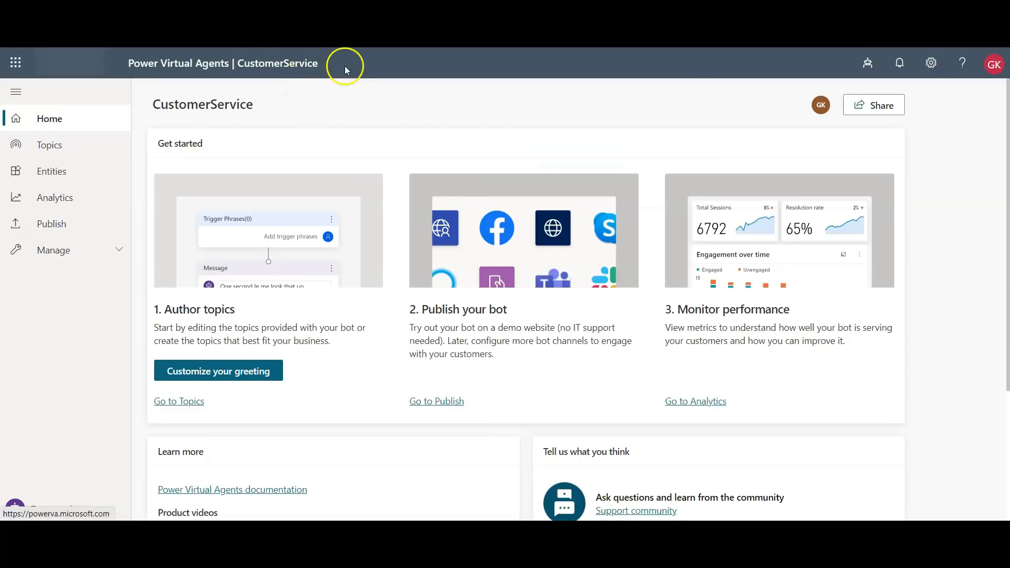
mouse_move(63, 273)
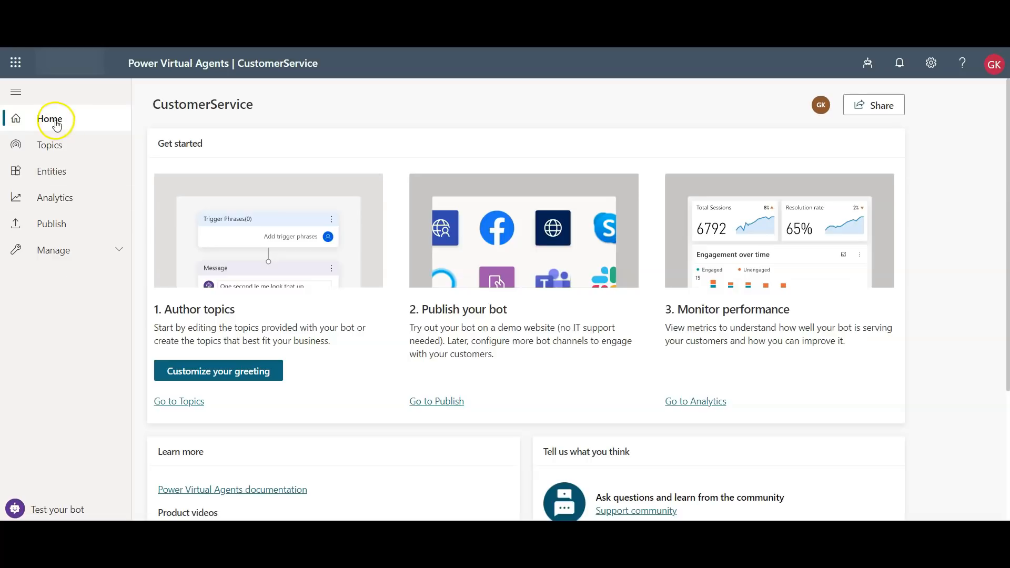
mouse_move(55, 198)
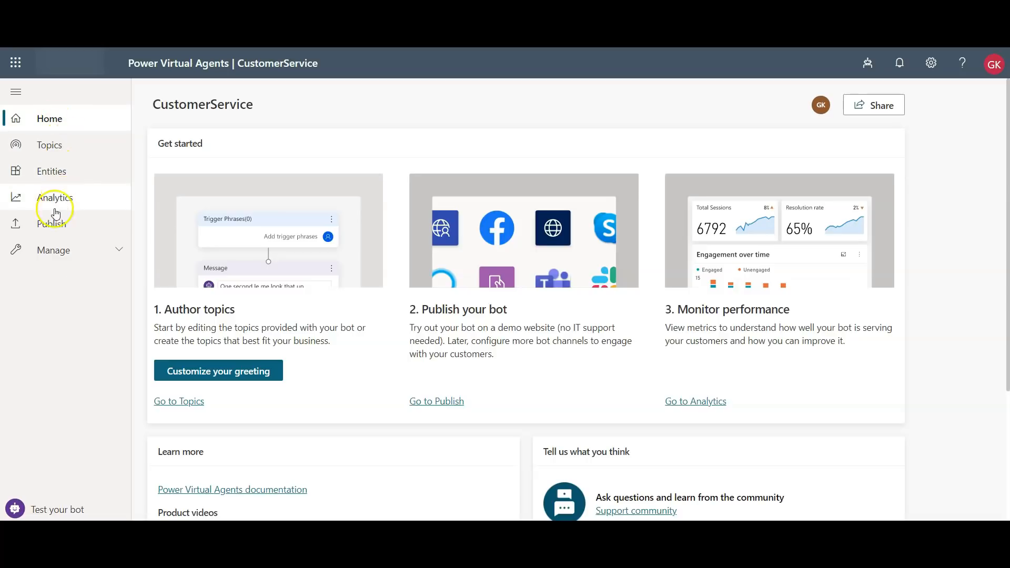
mouse_move(66, 253)
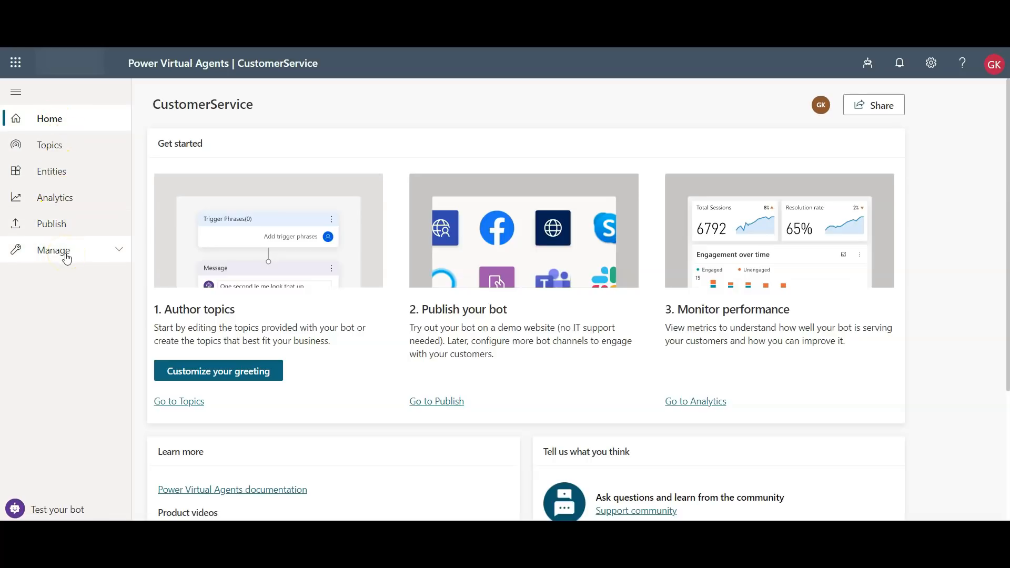
mouse_move(49, 118)
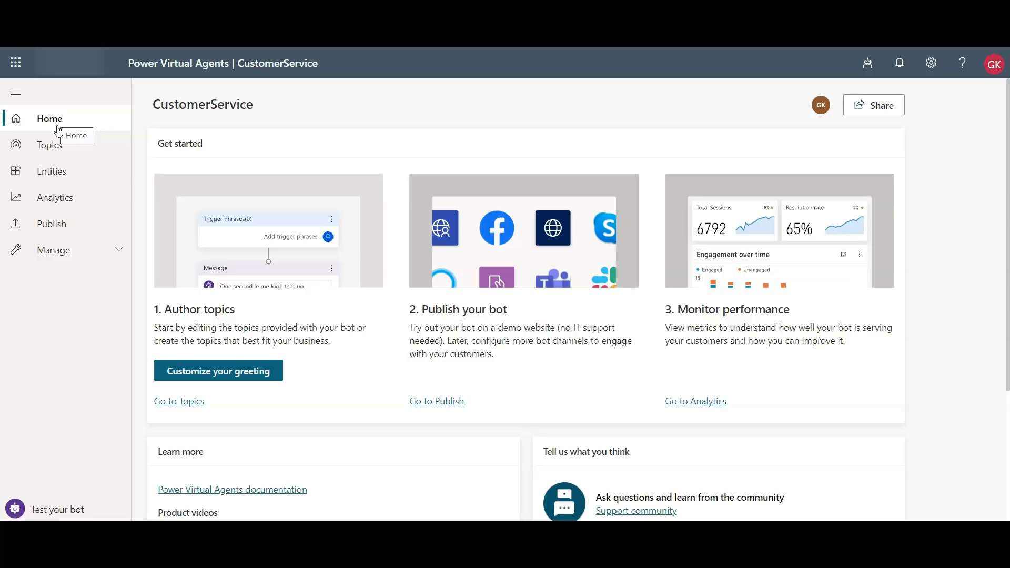
scroll(down, 3)
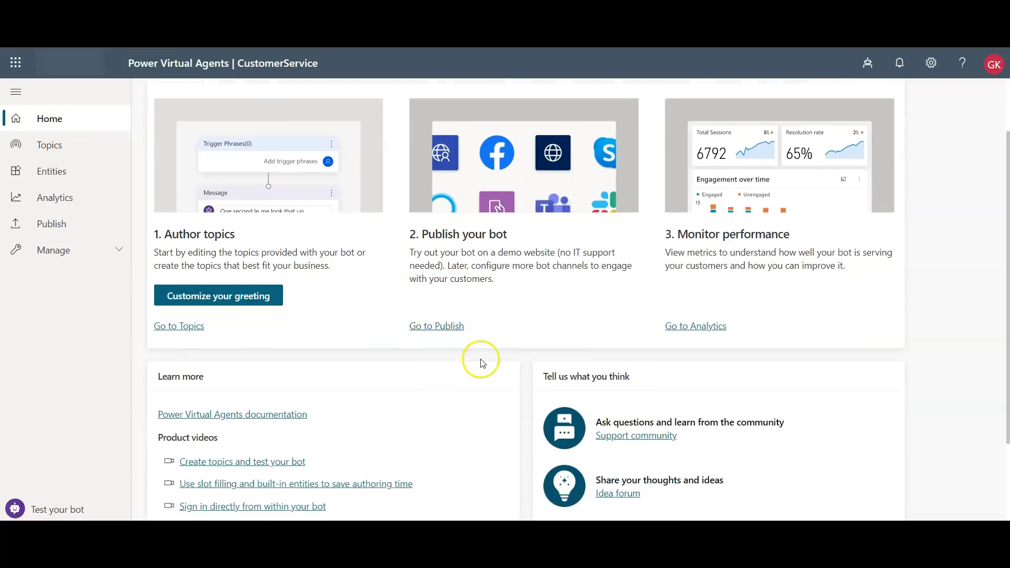
scroll(down, 3)
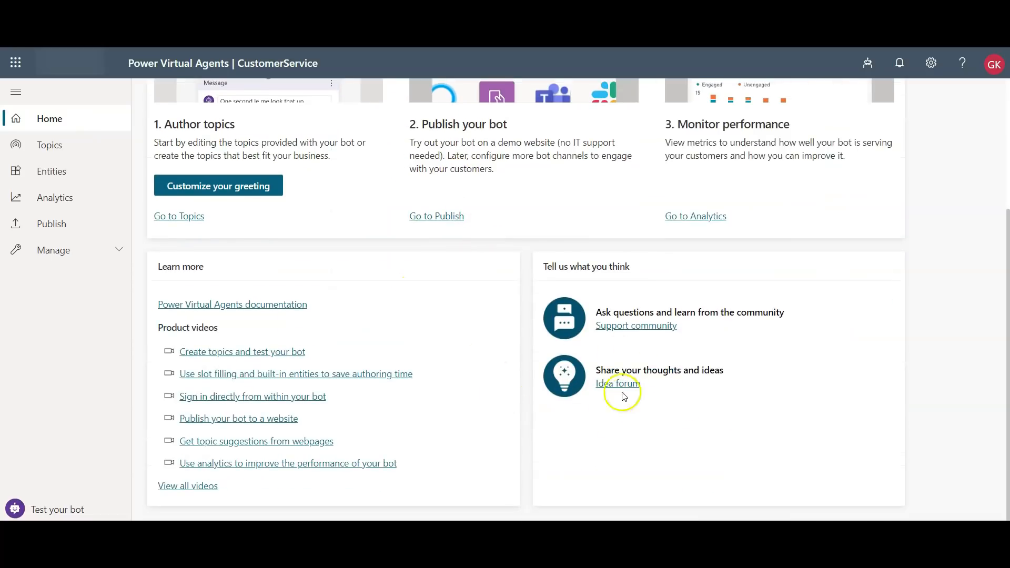
scroll(up, 3)
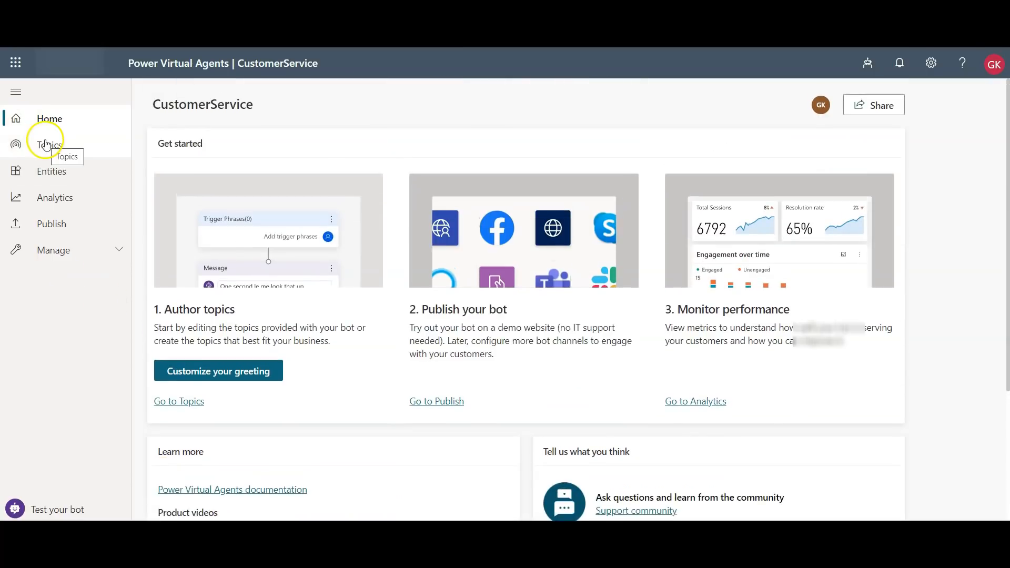
Browse the bot's Topics and Entities lists, then view the Analytics summary.
click(49, 144)
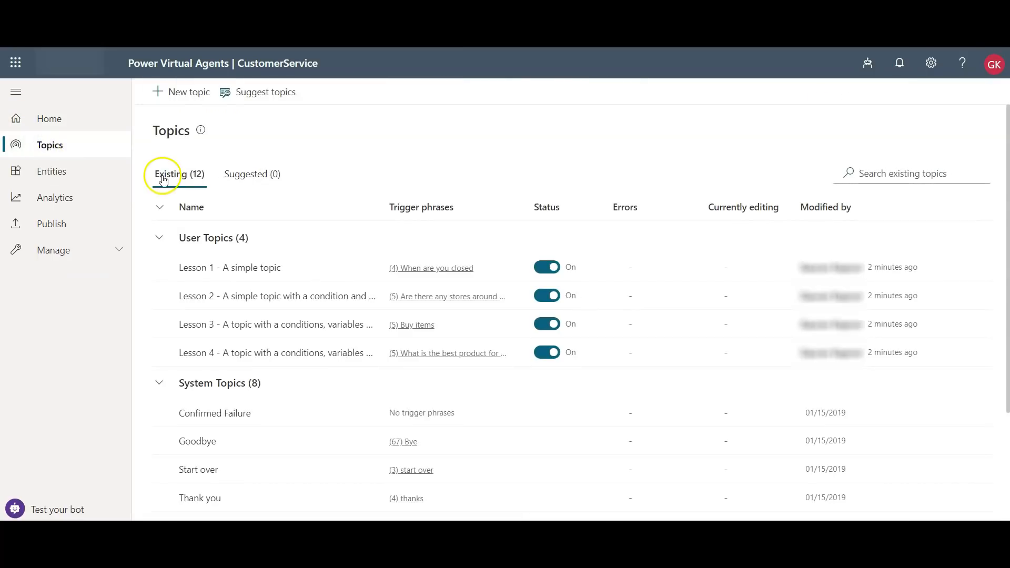
mouse_move(328, 268)
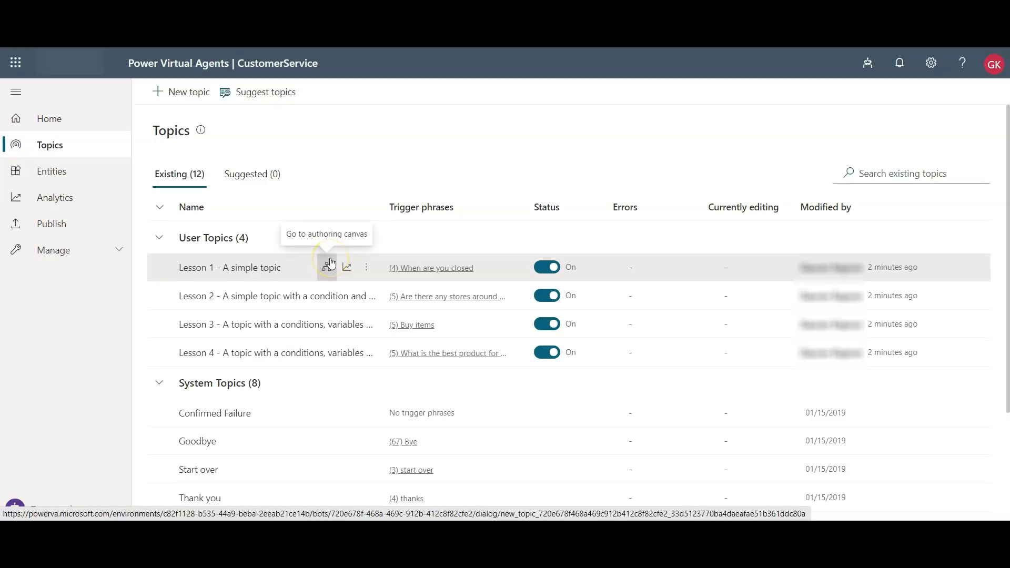
click(52, 172)
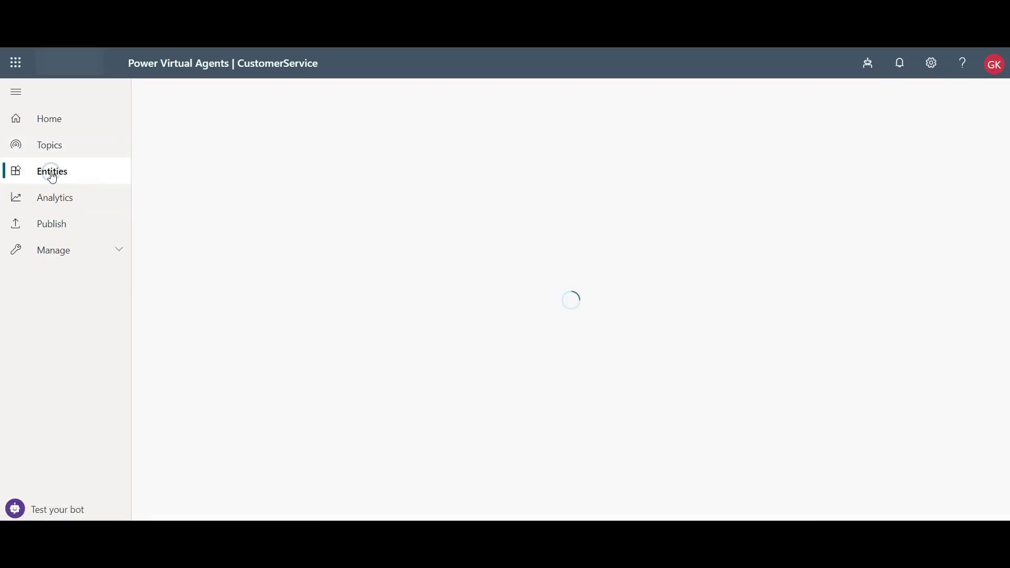
click(52, 171)
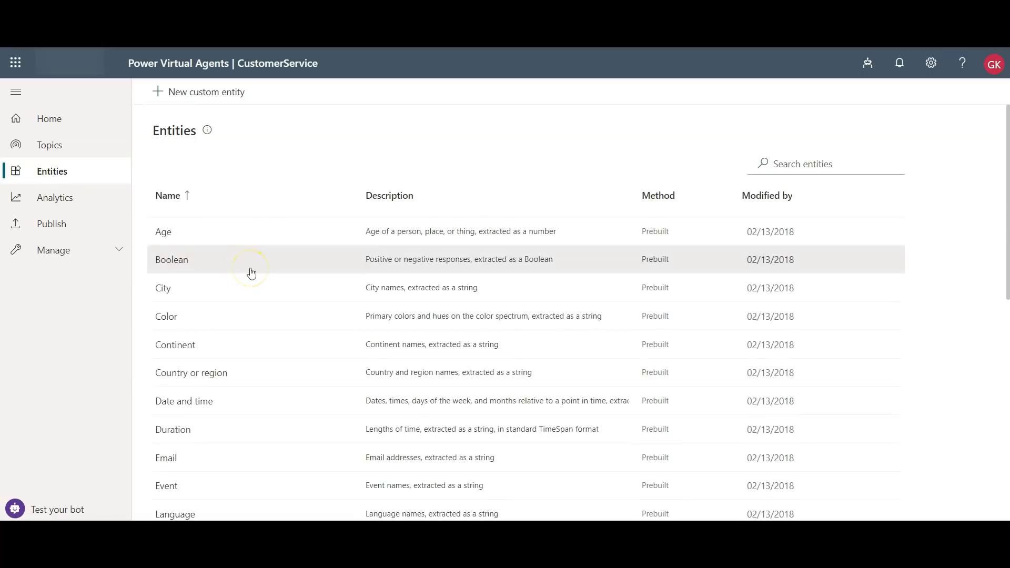
mouse_move(249, 299)
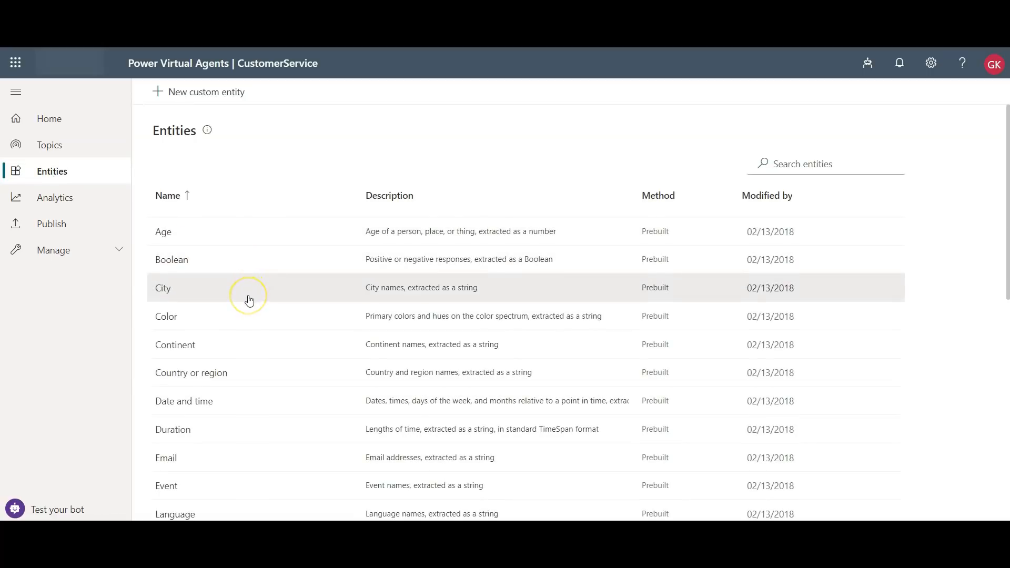
mouse_move(249, 299)
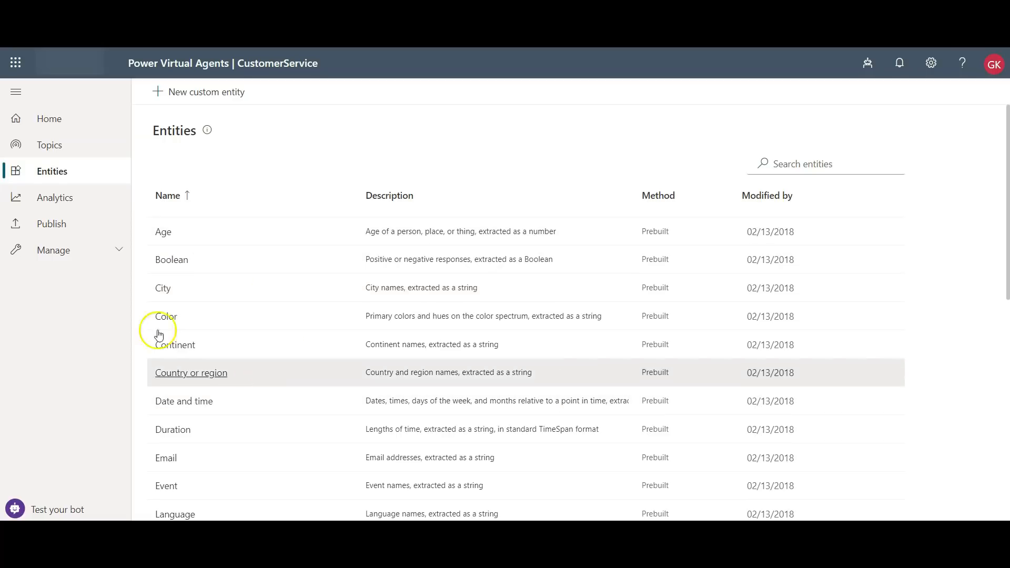
click(55, 197)
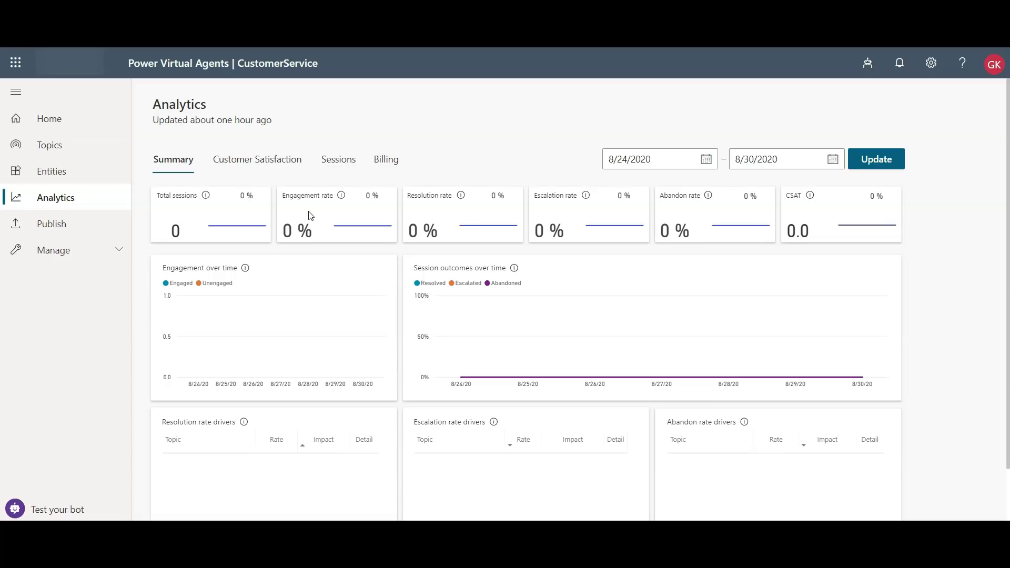
mouse_move(51, 223)
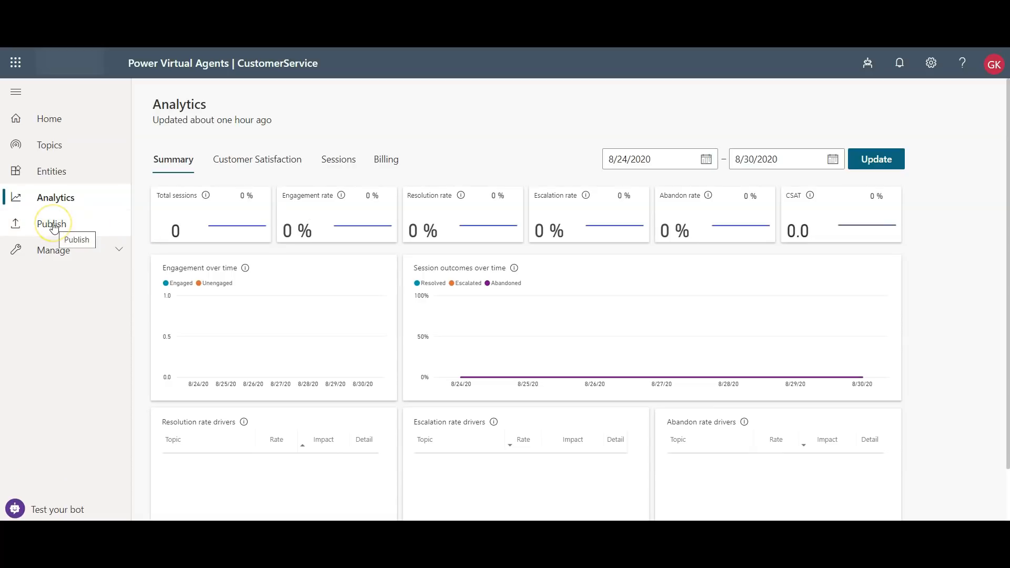
Open the Publish page and expand Manage to show Channels, Authentication and Skills.
click(51, 224)
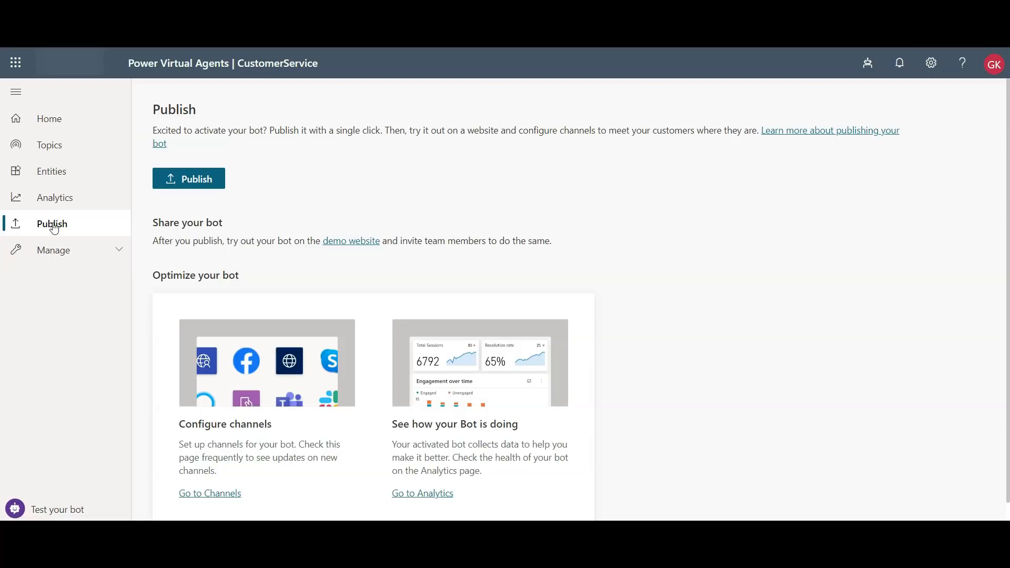
click(52, 249)
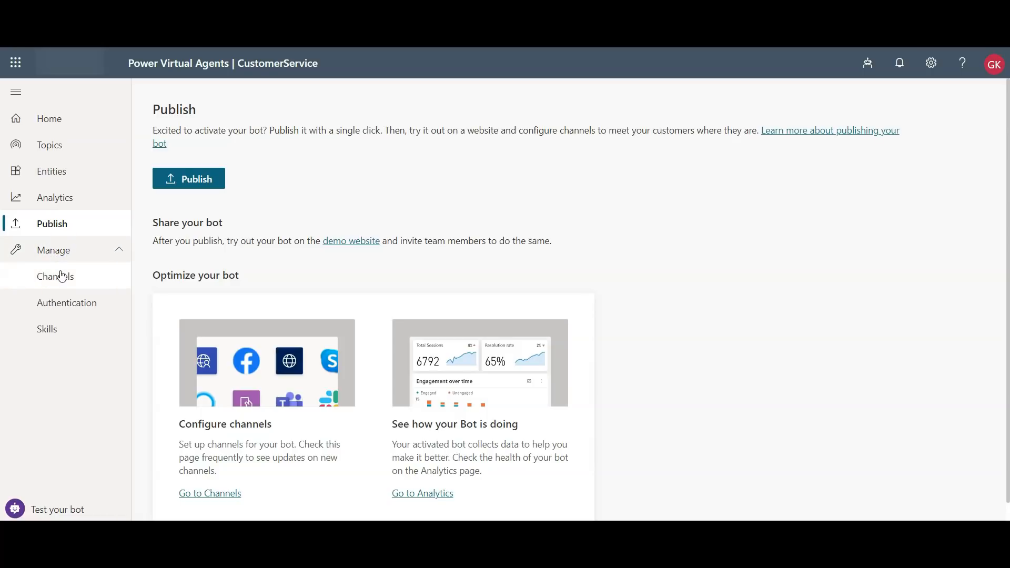
View the Channels, Authentication and Skills pages, then return to the topics list.
click(55, 276)
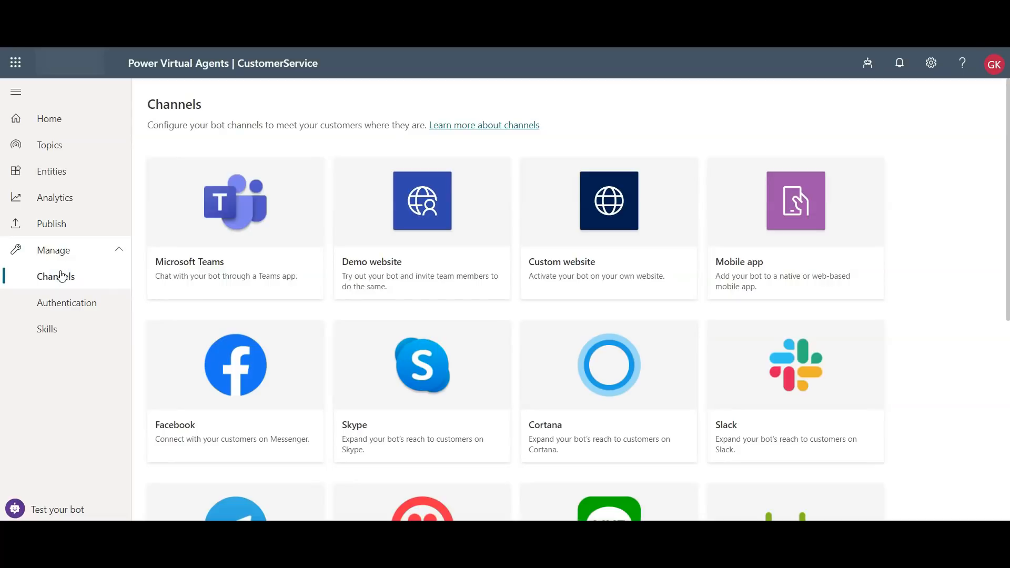
mouse_move(335, 253)
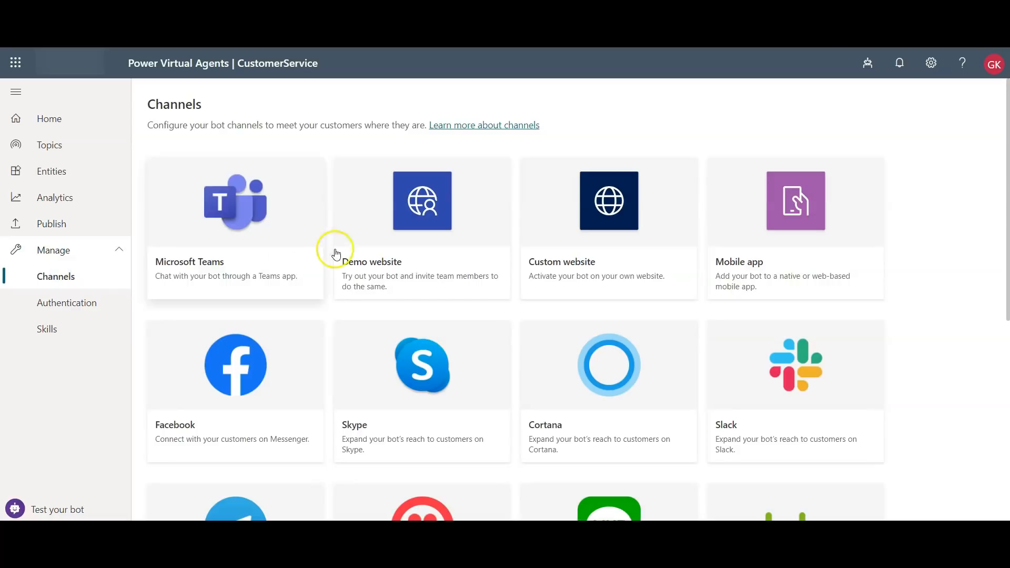
mouse_move(539, 255)
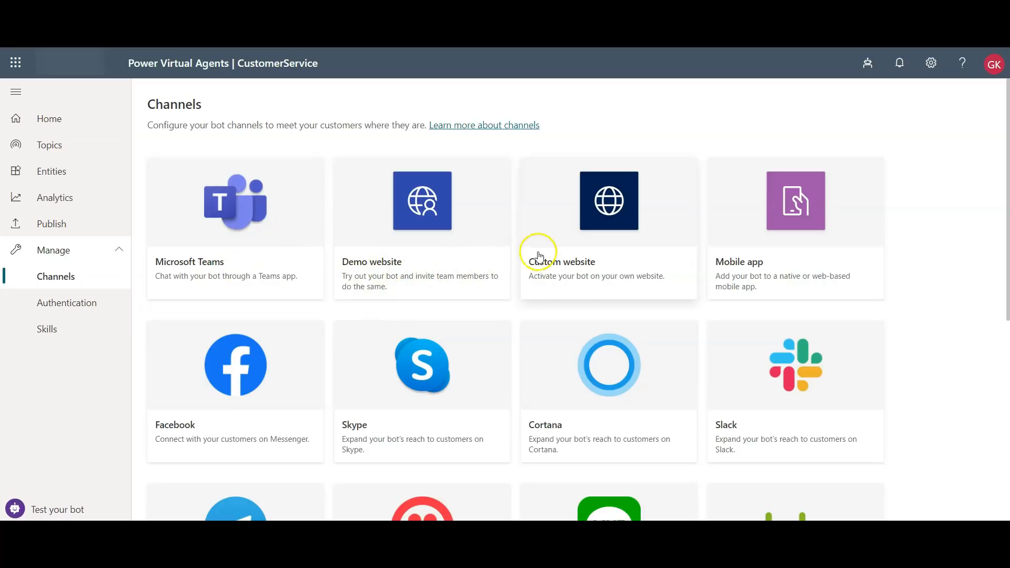
mouse_move(319, 289)
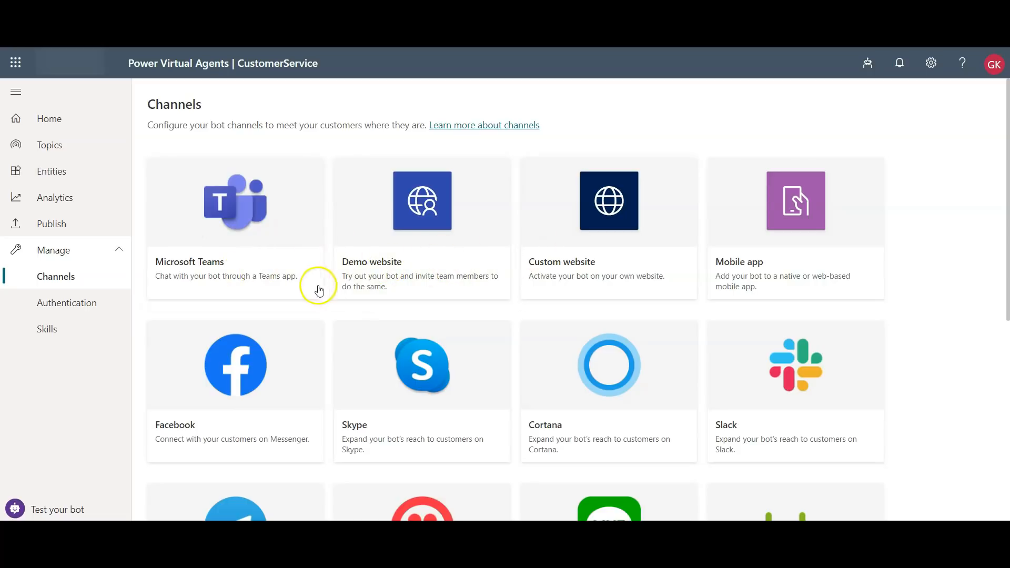
mouse_move(346, 224)
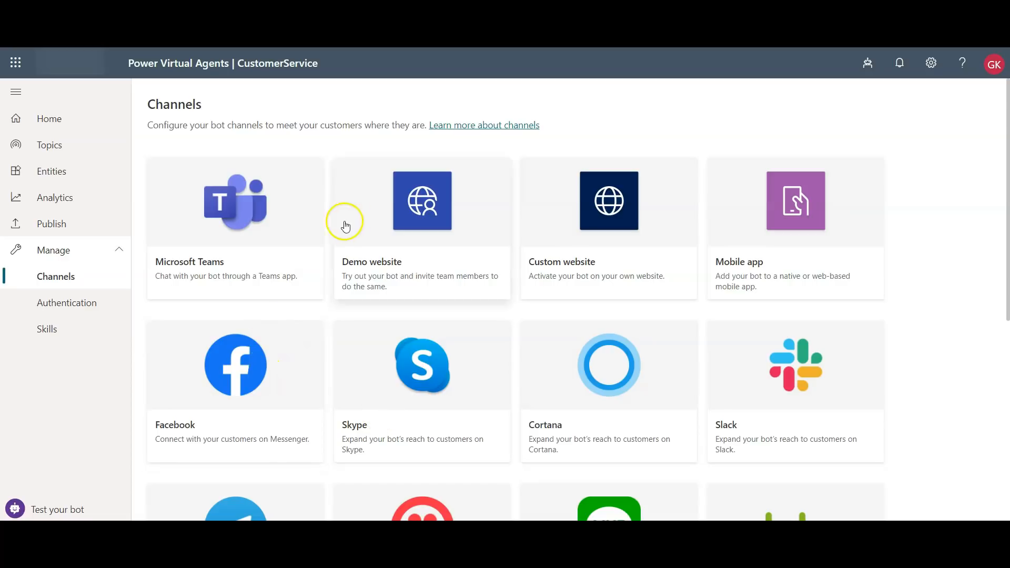
mouse_move(307, 279)
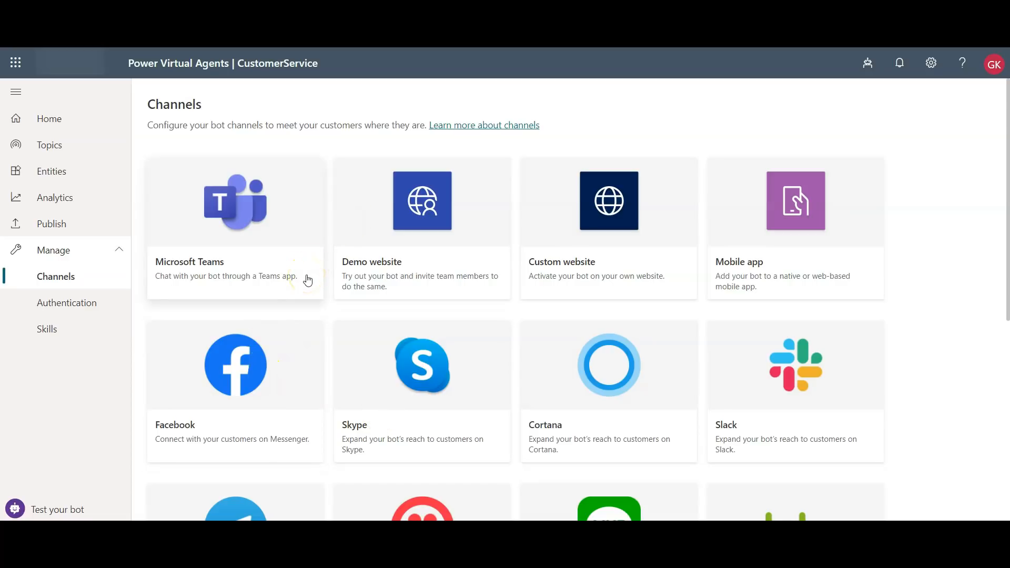
mouse_move(80, 318)
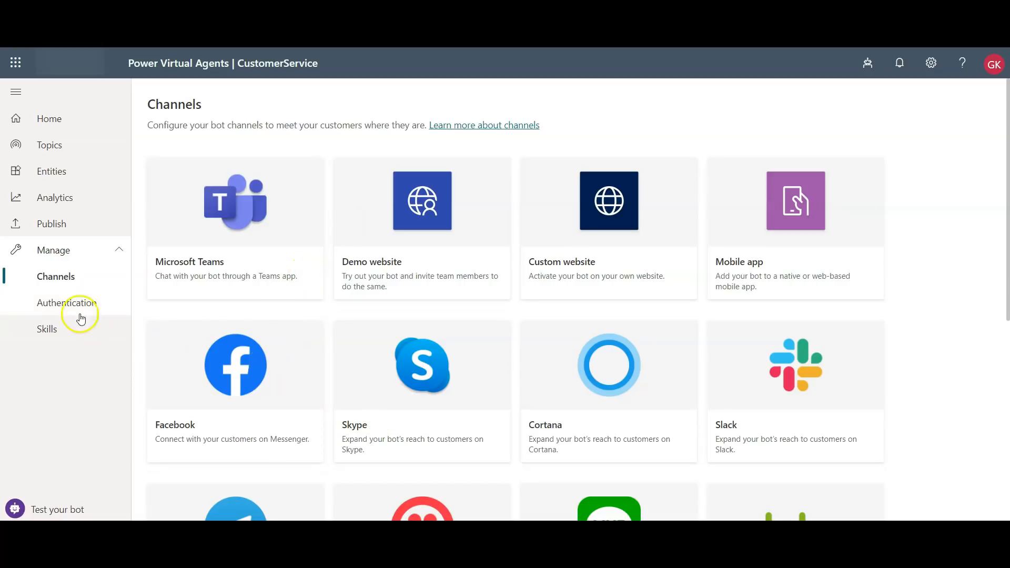
click(66, 303)
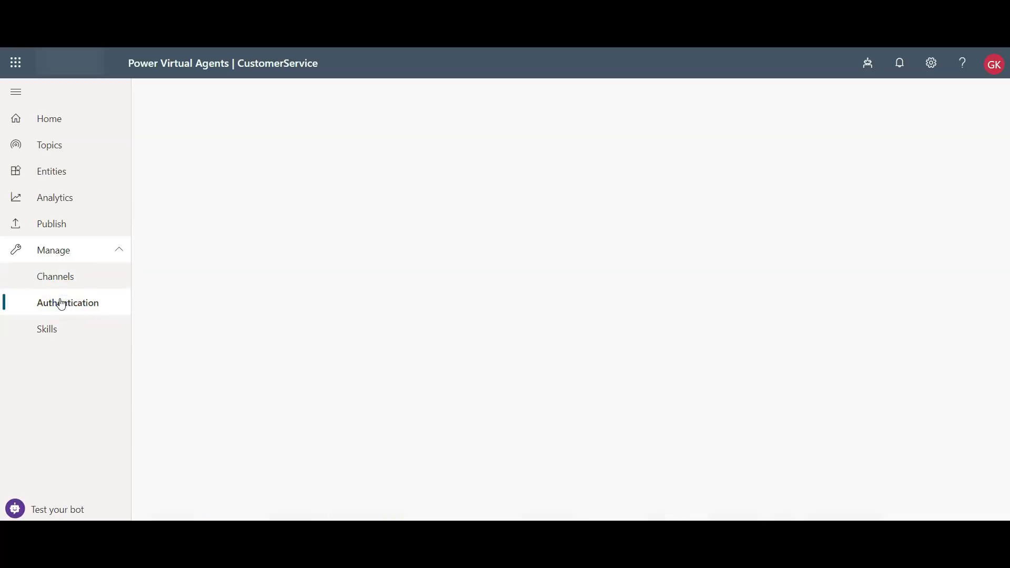
click(67, 303)
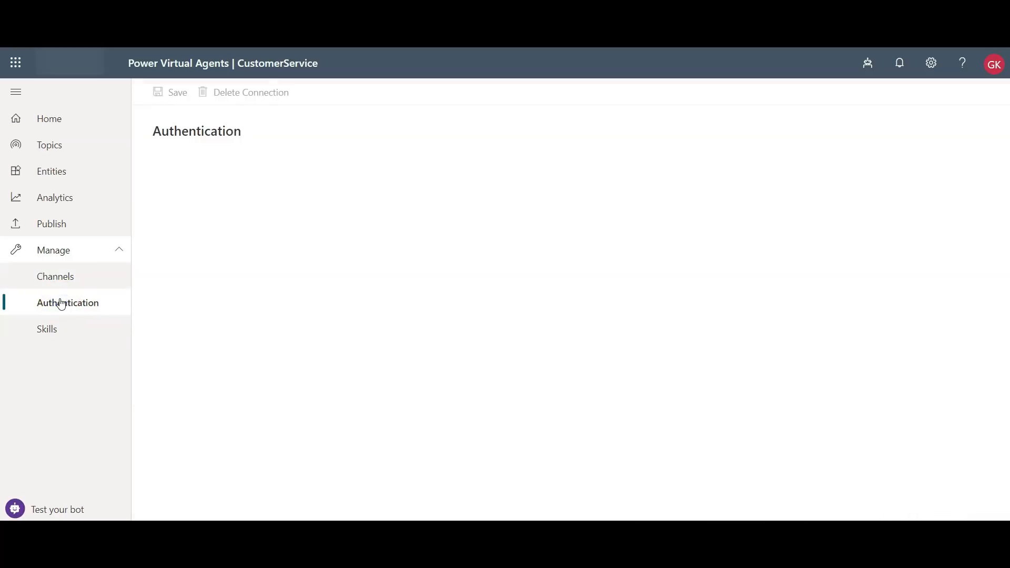
click(47, 329)
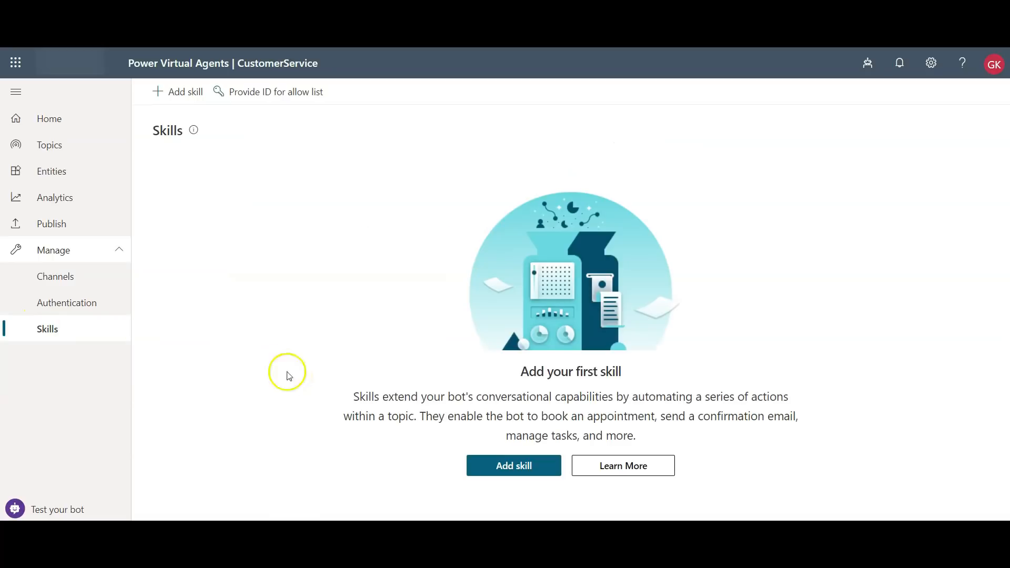
mouse_move(231, 336)
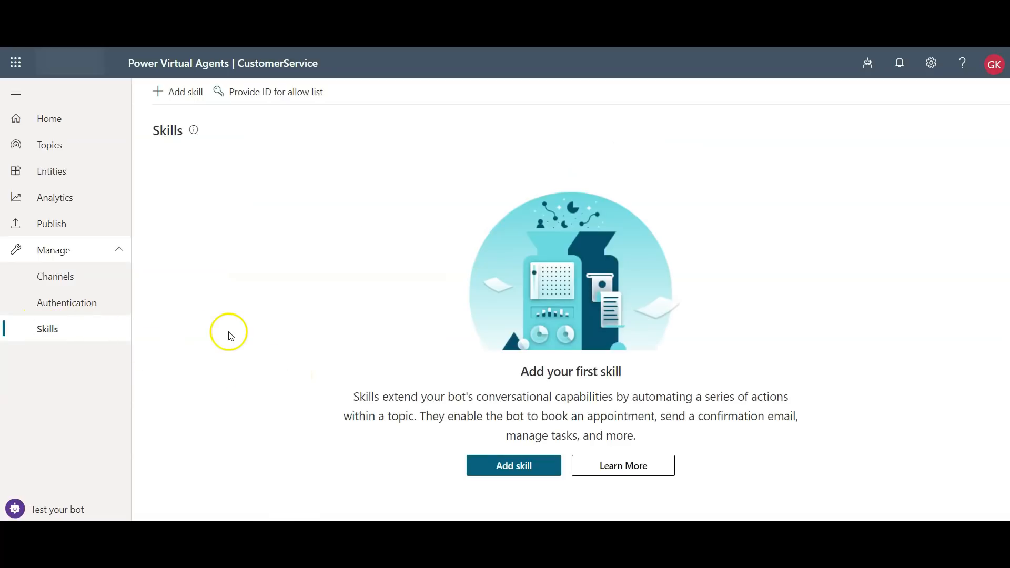
mouse_move(252, 233)
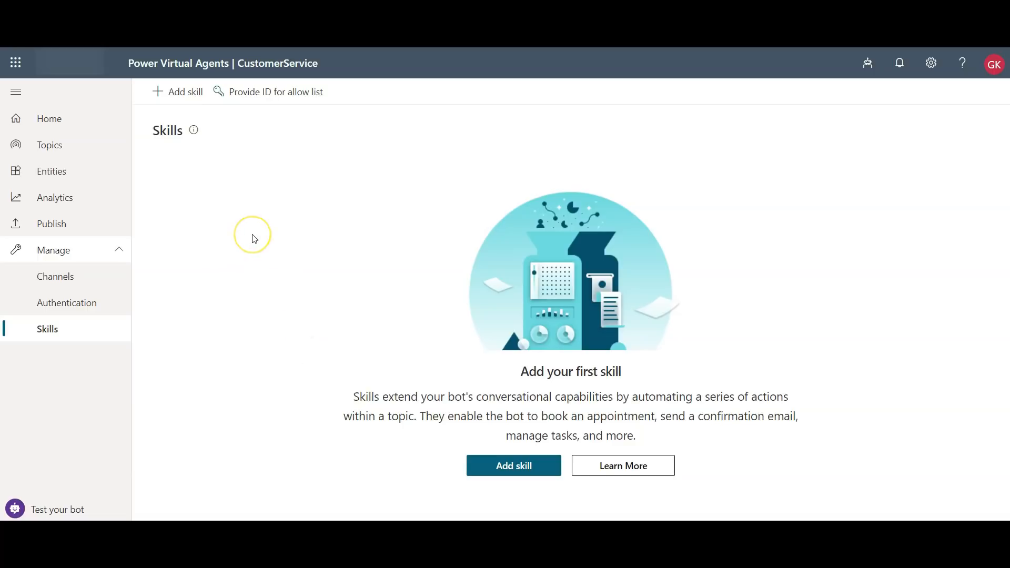
mouse_move(52, 509)
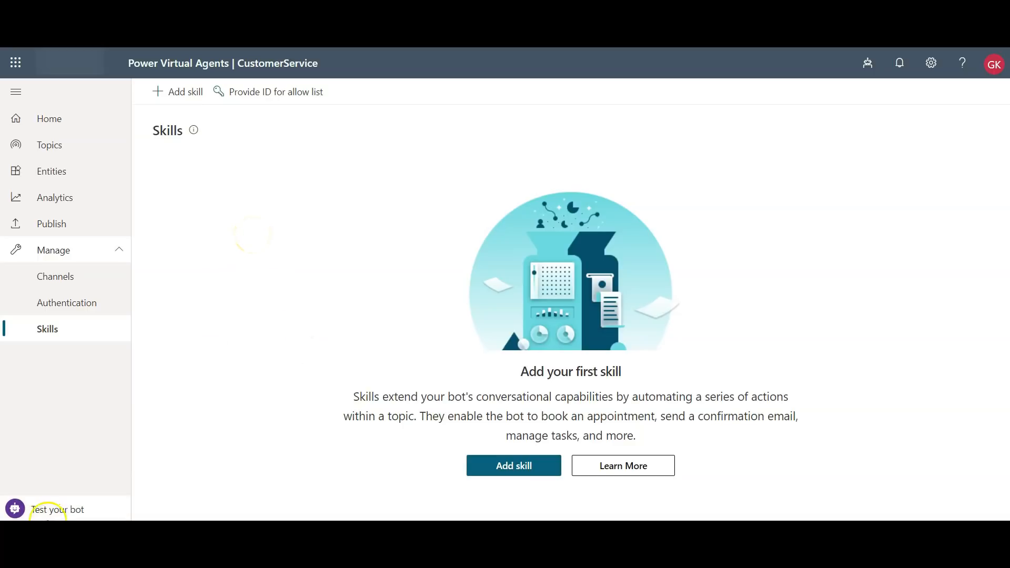
mouse_move(49, 145)
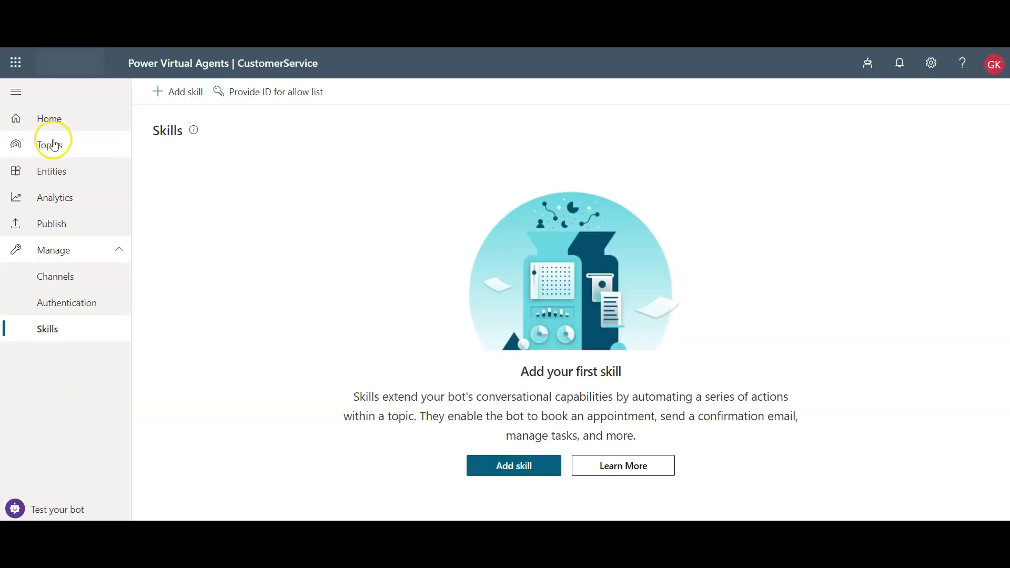
click(49, 144)
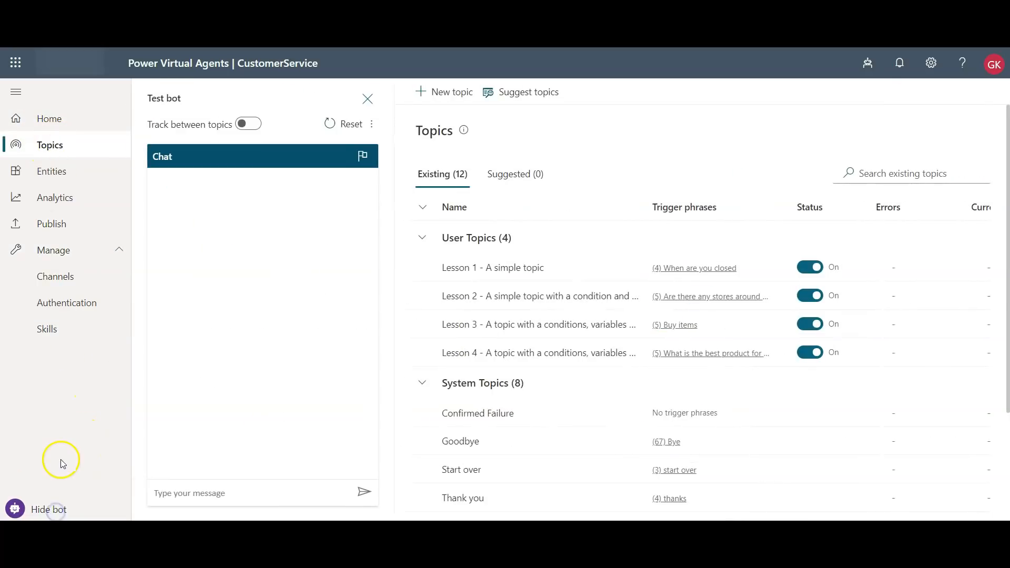
mouse_move(270, 321)
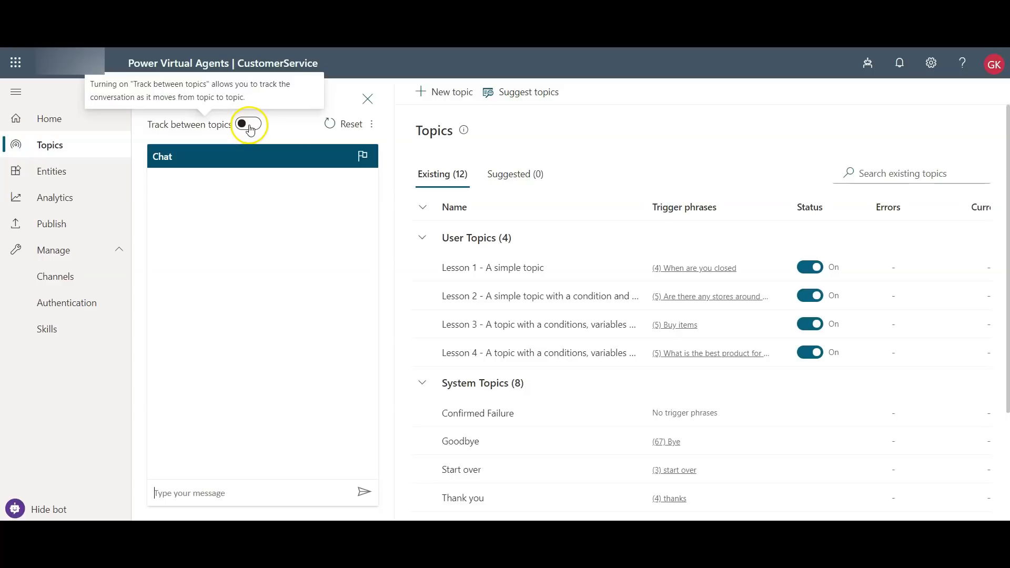
Enable Track between topics, send 'Hello' to the test bot, and open the answering topic.
click(247, 124)
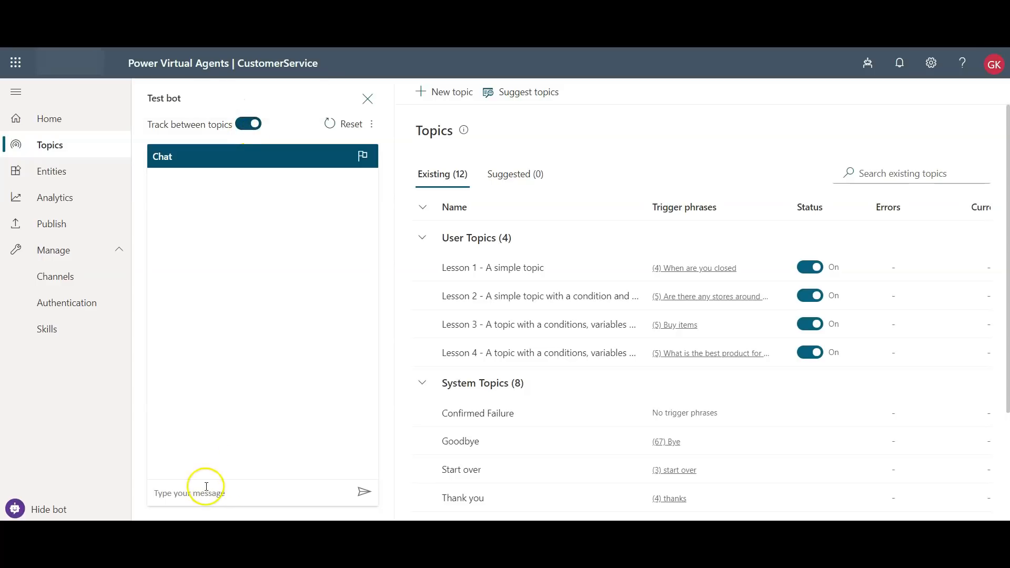
text(H)
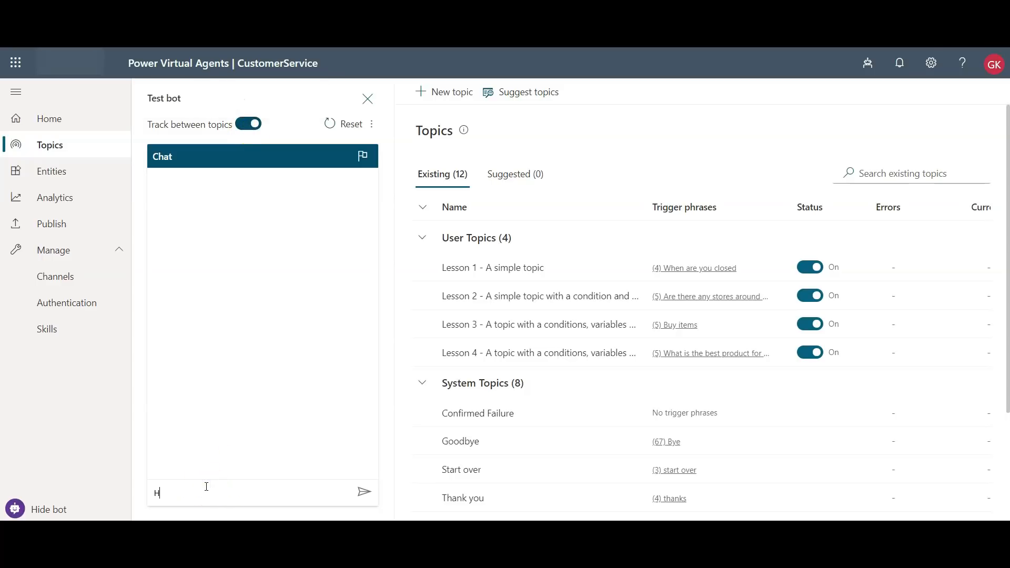
text(ello)
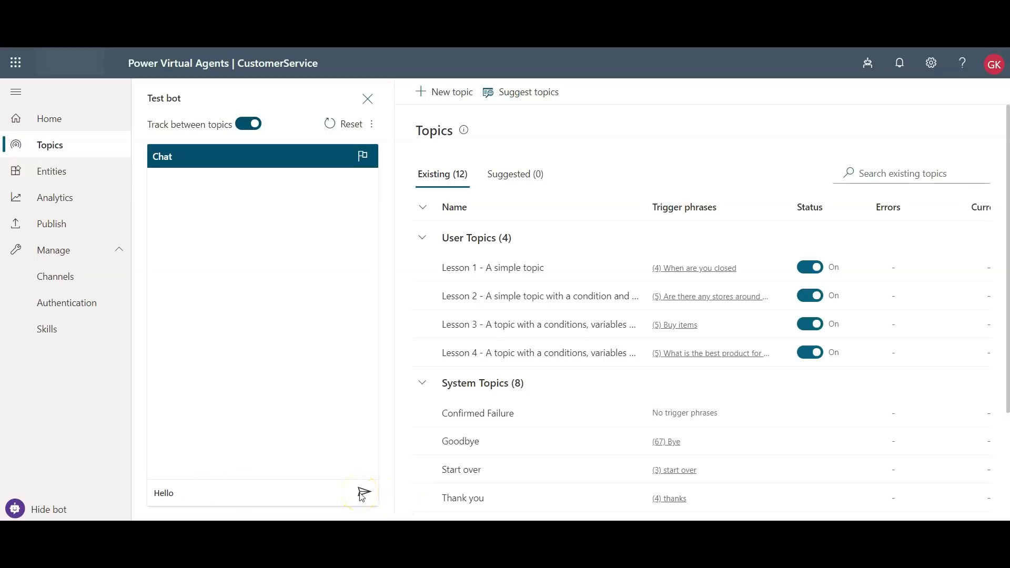
click(362, 493)
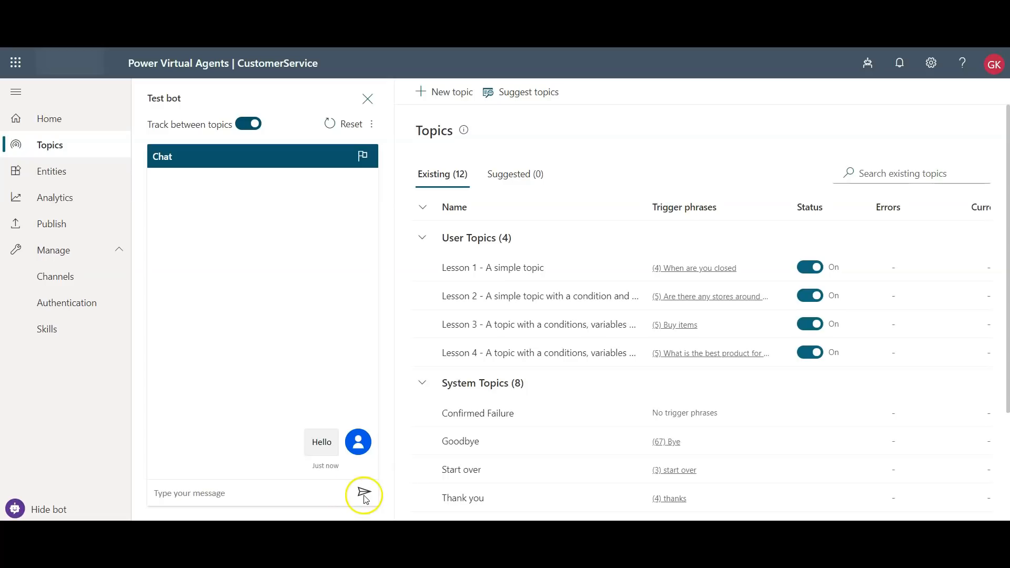
click(363, 493)
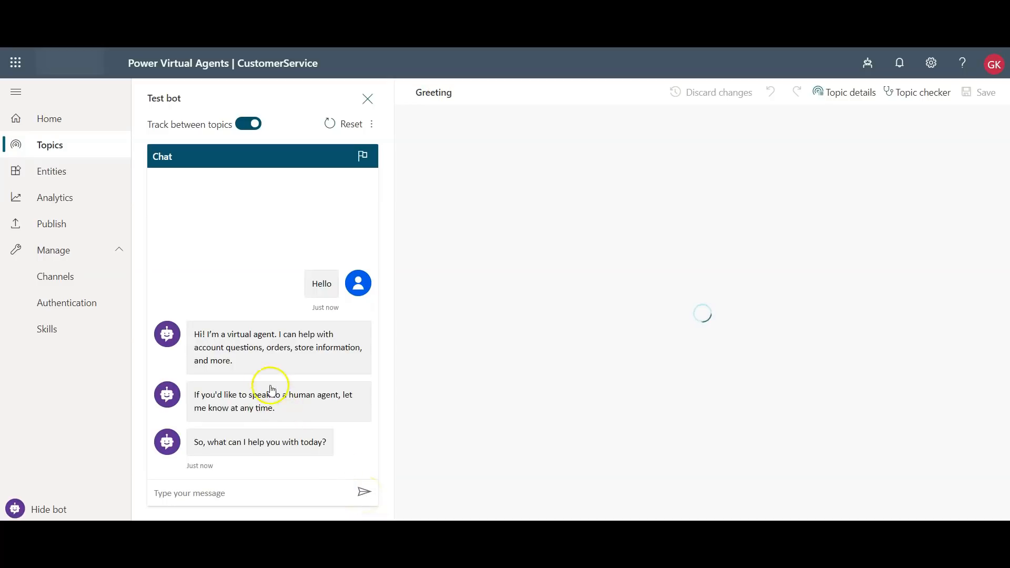
mouse_move(285, 367)
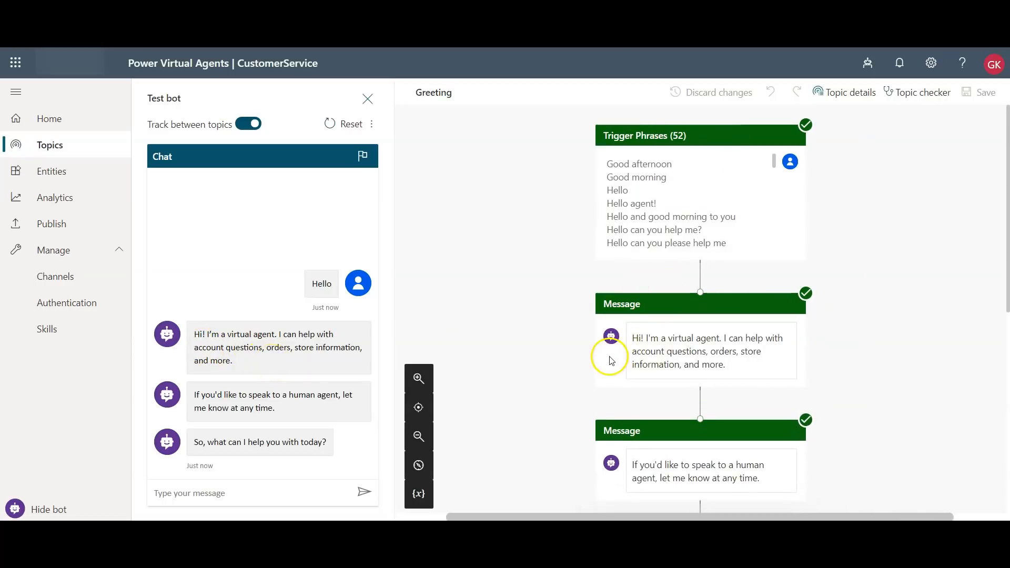
mouse_move(633, 174)
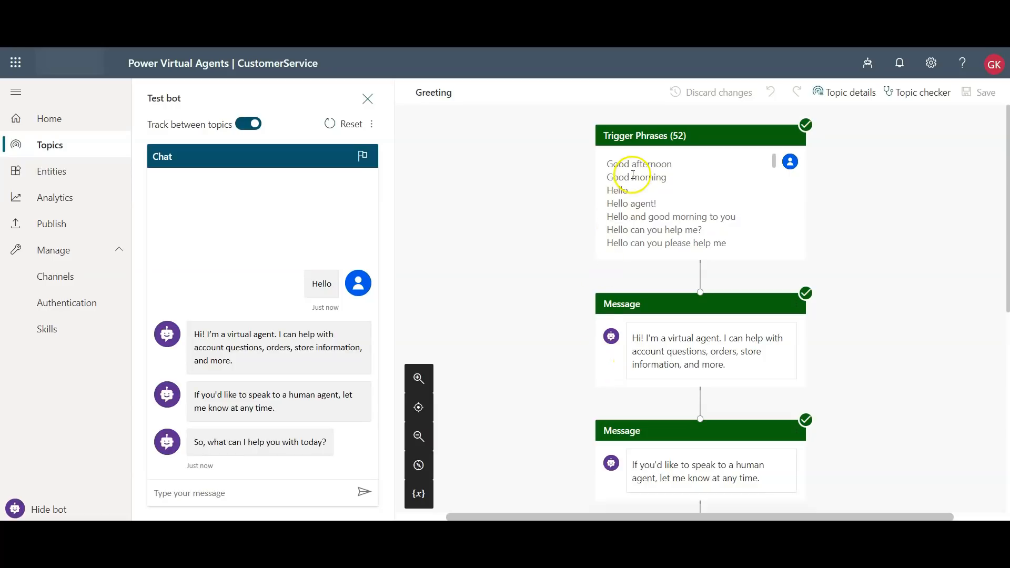
Inspect the Hello trigger phrase in the Greeting topic, then focus the test chat box.
click(616, 189)
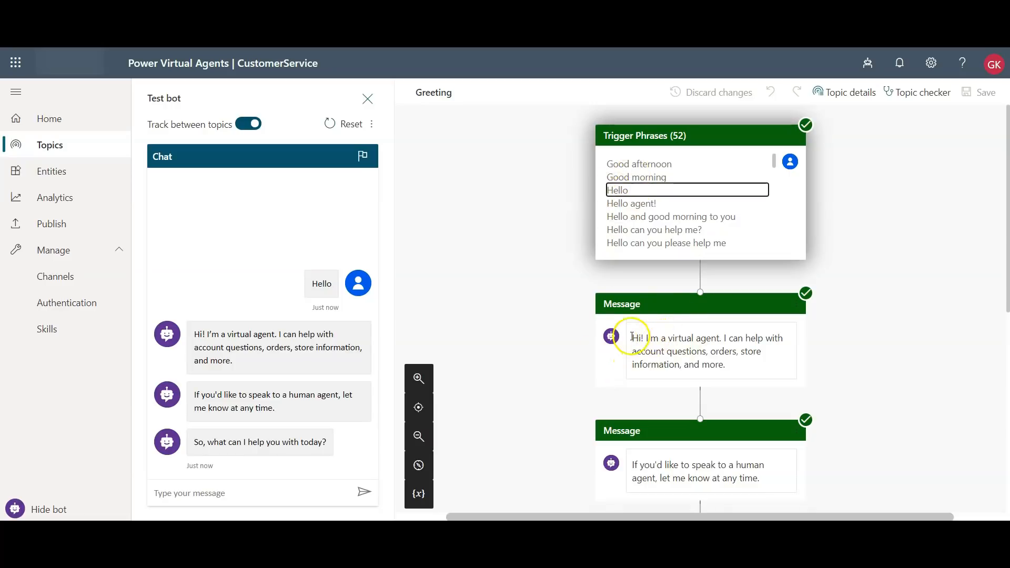
mouse_move(508, 402)
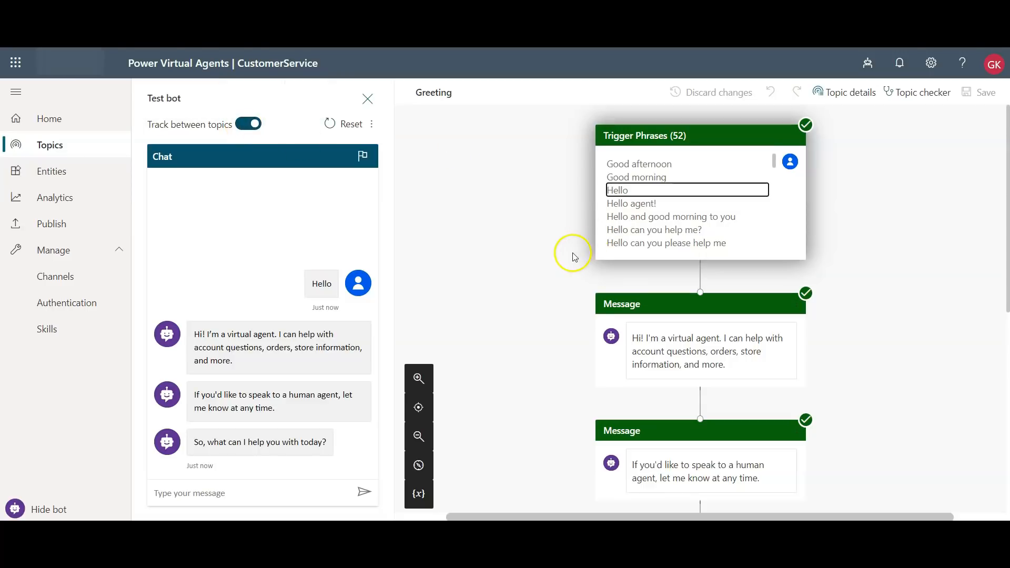
click(226, 493)
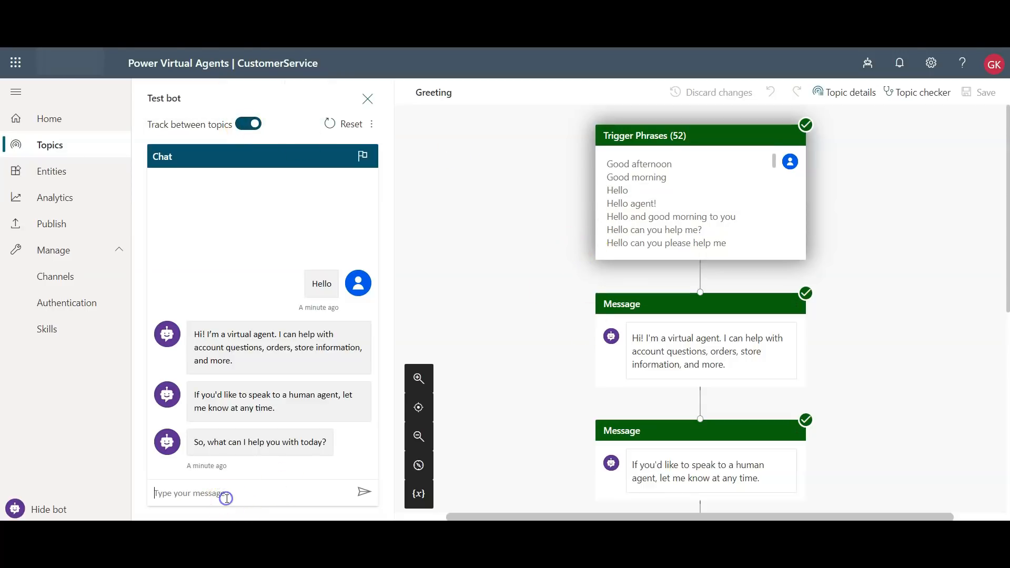
Send 'stores near me' to the test bot and answer with the Redmond location.
text(st)
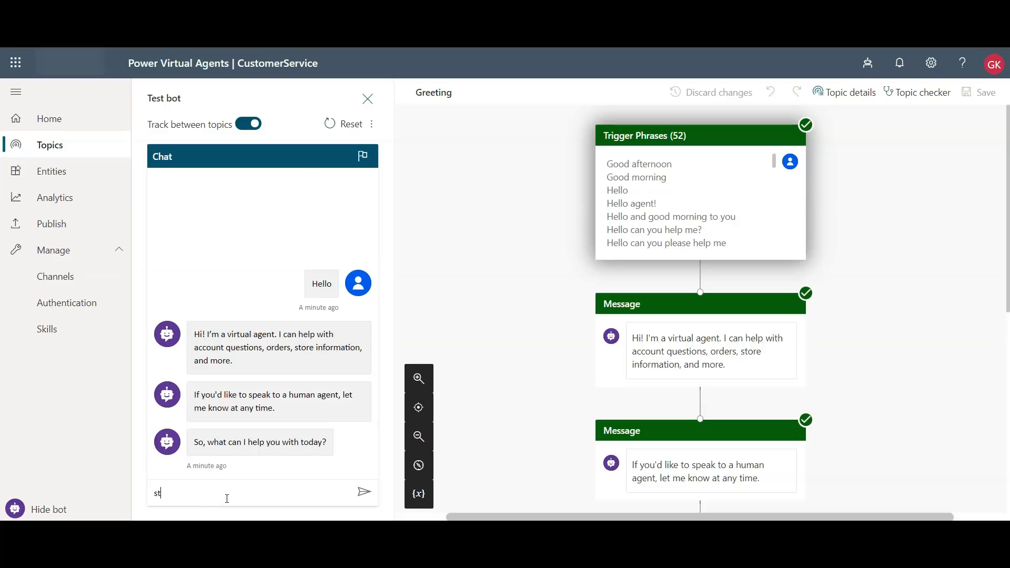
text(stores near)
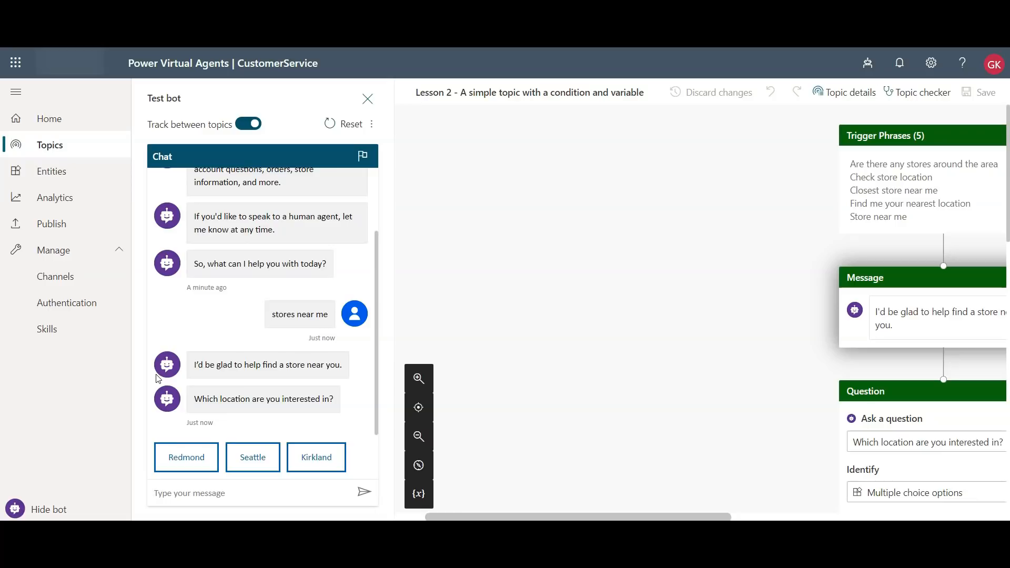
mouse_move(453, 69)
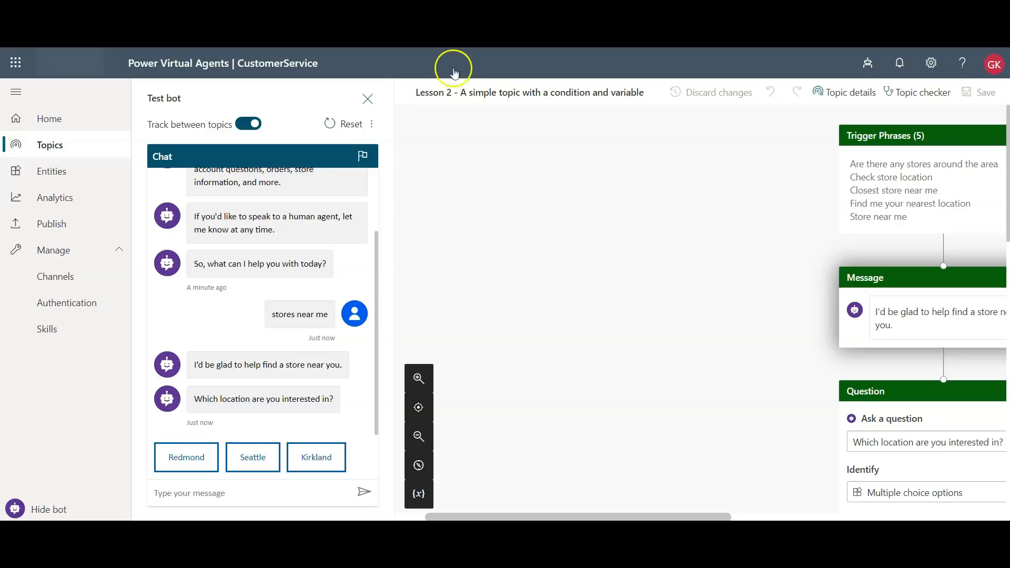
double_click(551, 92)
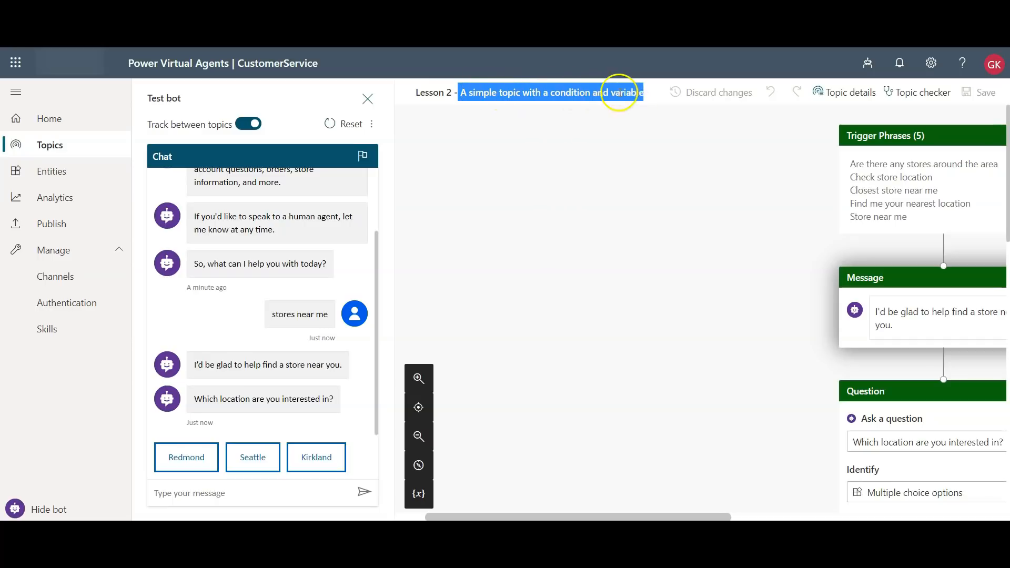
mouse_move(535, 240)
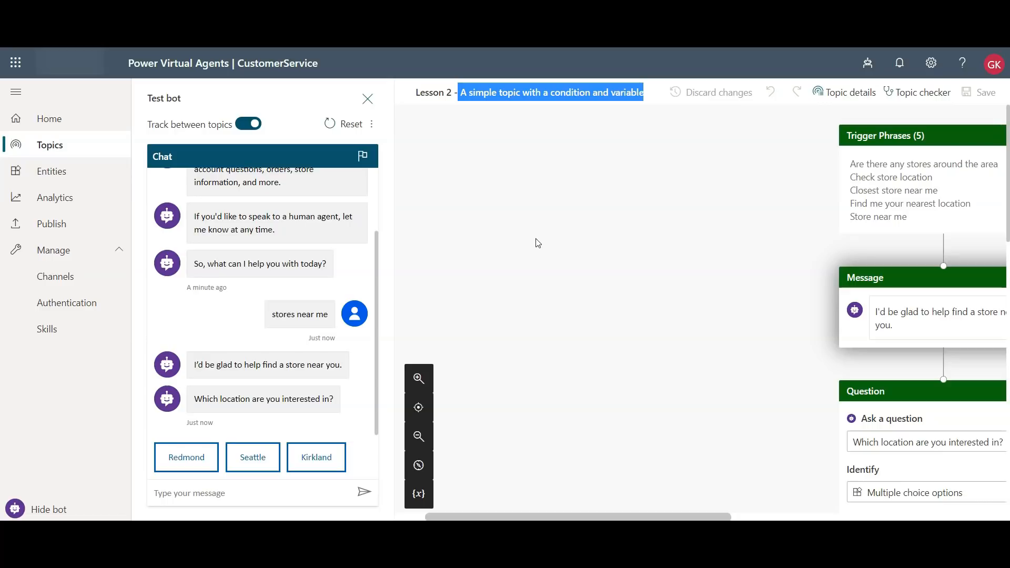
mouse_move(238, 475)
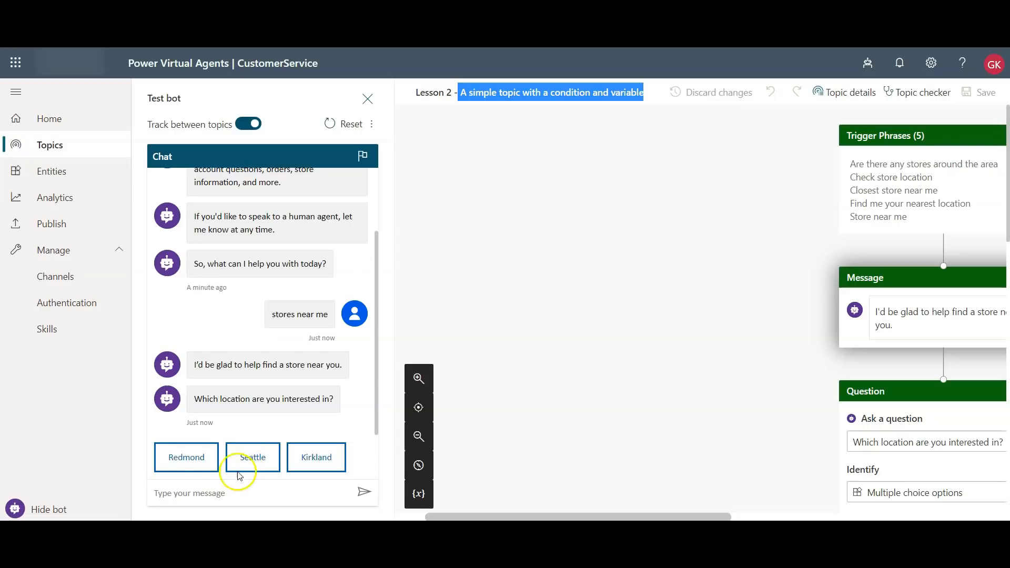
click(186, 457)
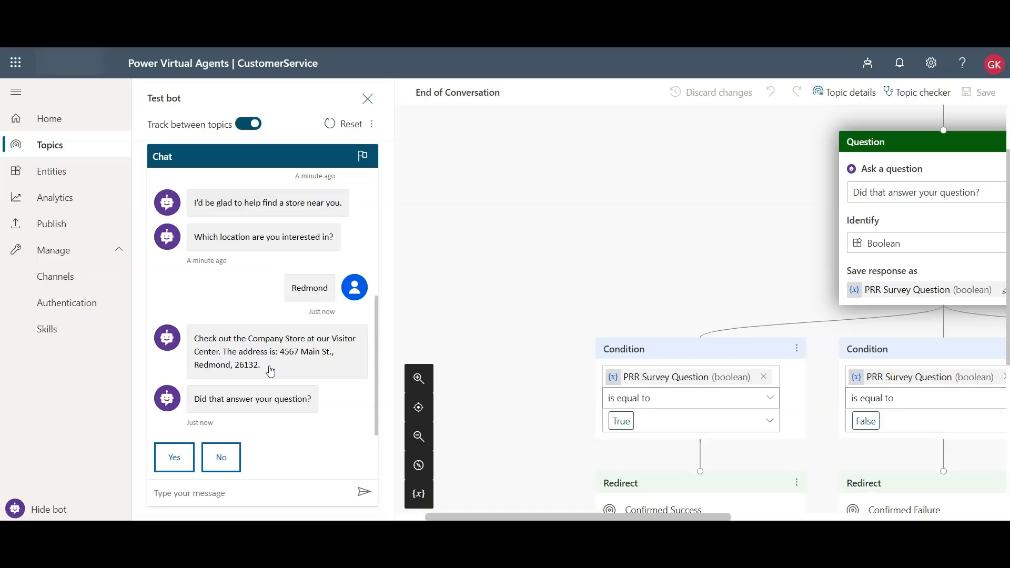
mouse_move(276, 413)
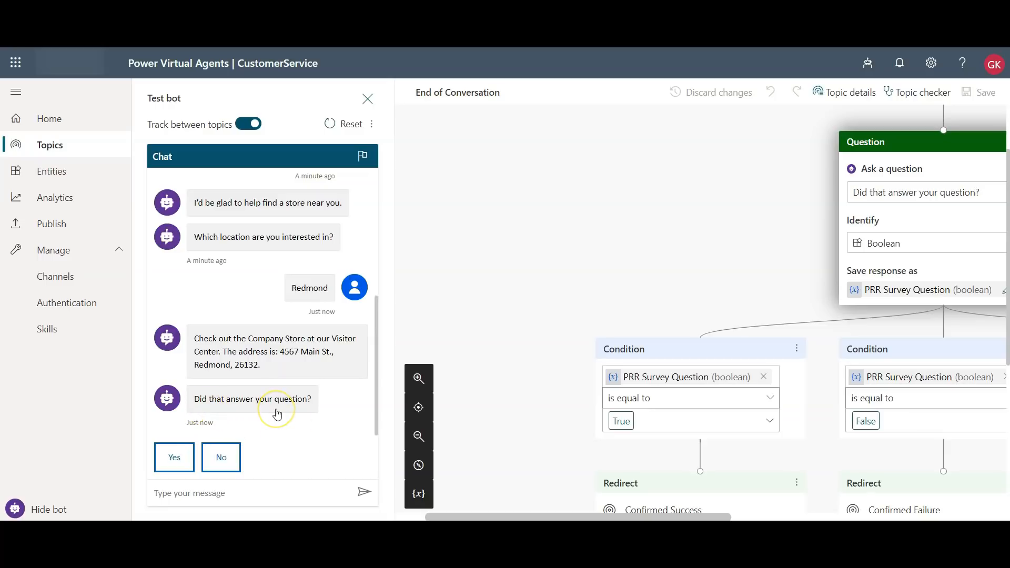
mouse_move(207, 410)
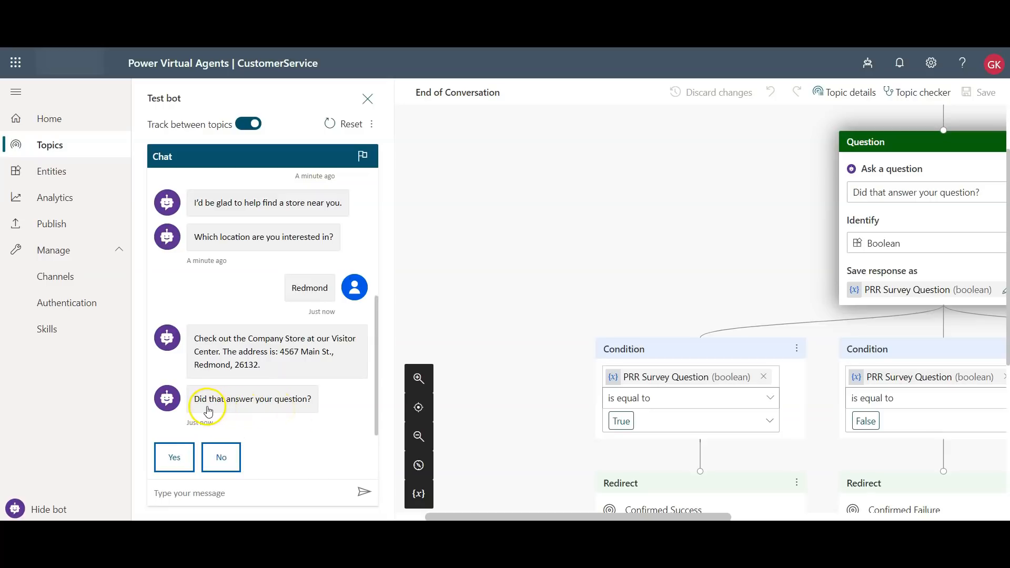
mouse_move(264, 406)
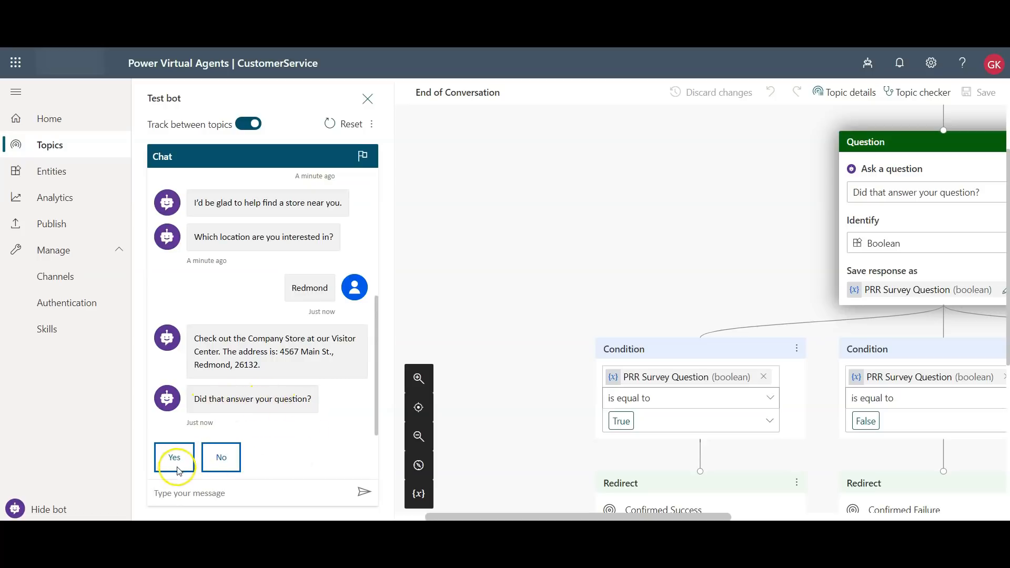
Answer Yes that the store address helped and scroll the Confirmed Success topic.
click(174, 457)
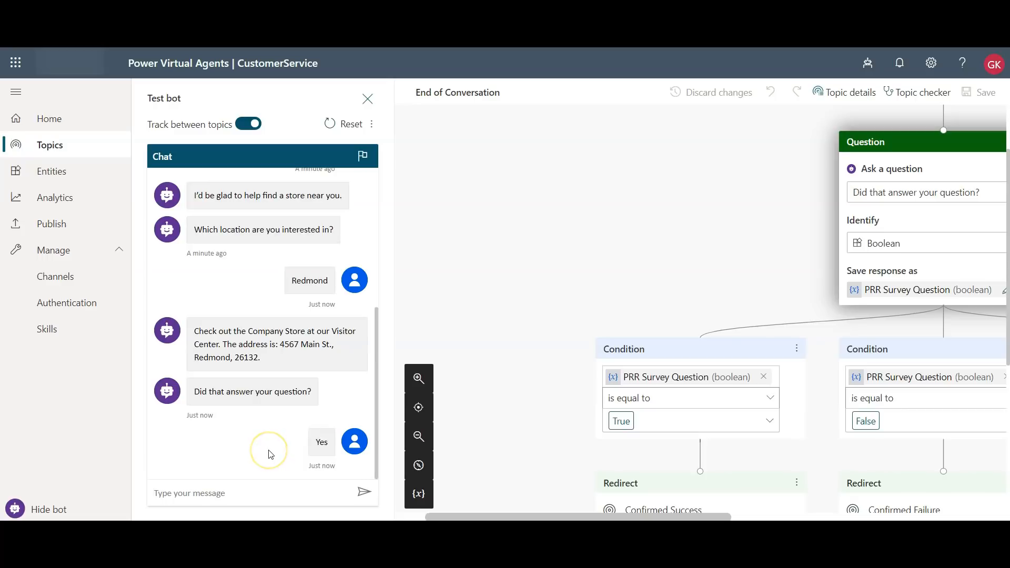
click(321, 441)
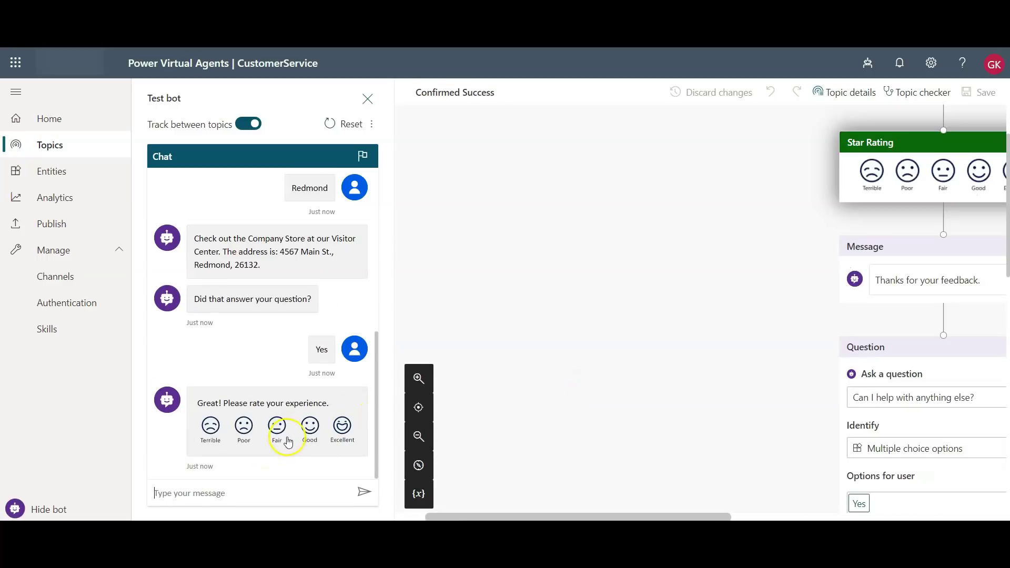
mouse_move(687, 512)
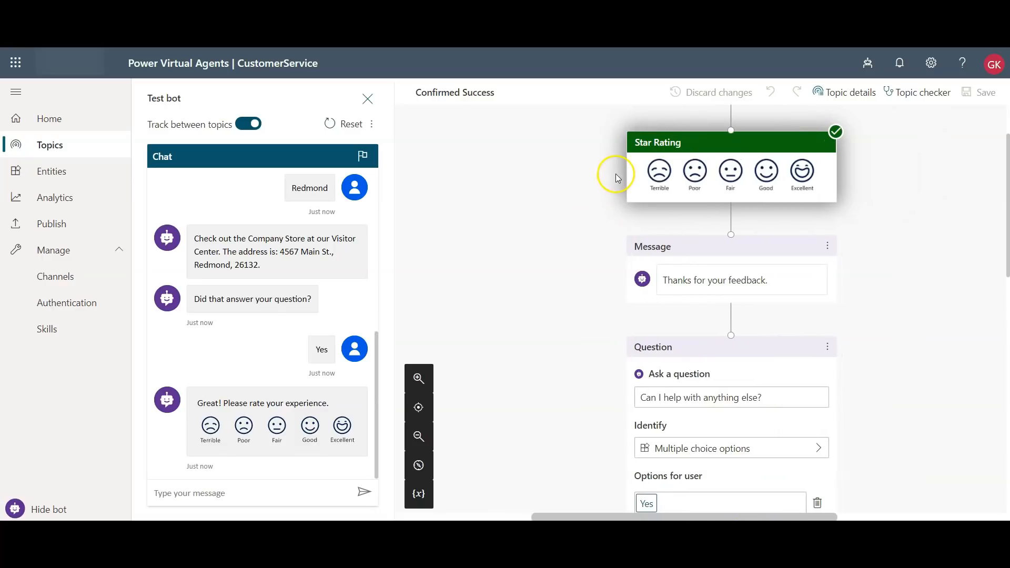
mouse_move(567, 344)
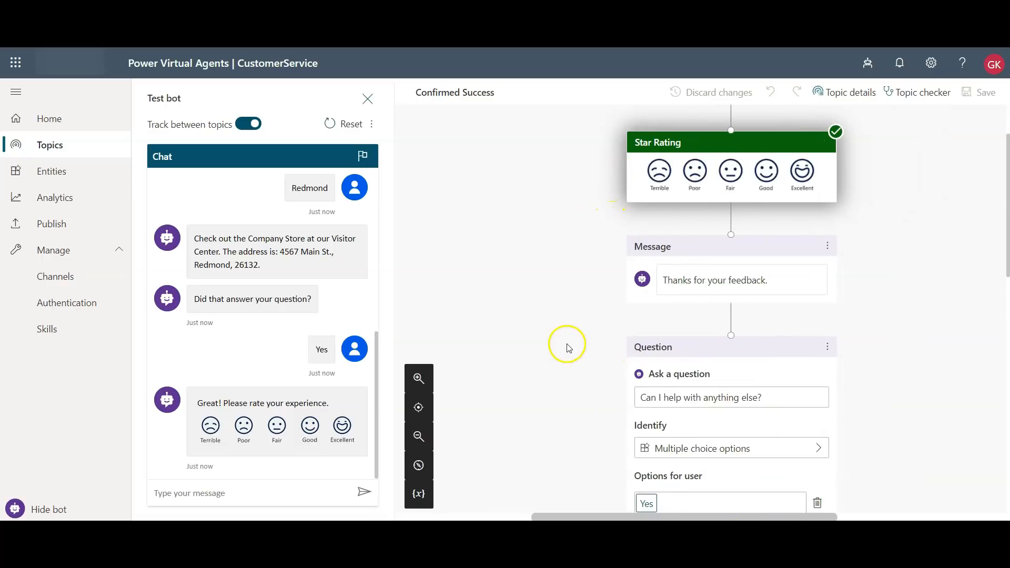
scroll(down, 3)
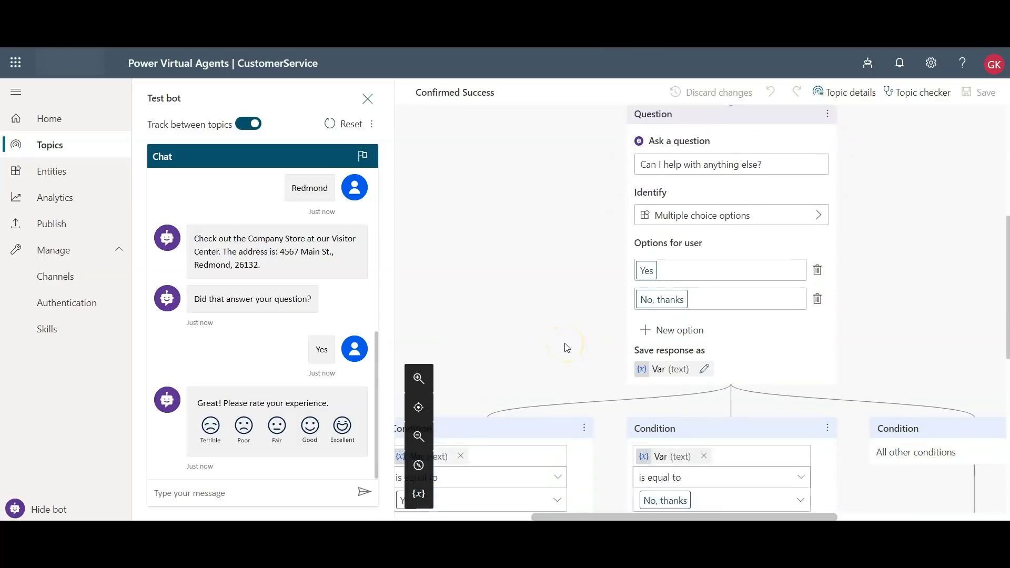
scroll(down, 3)
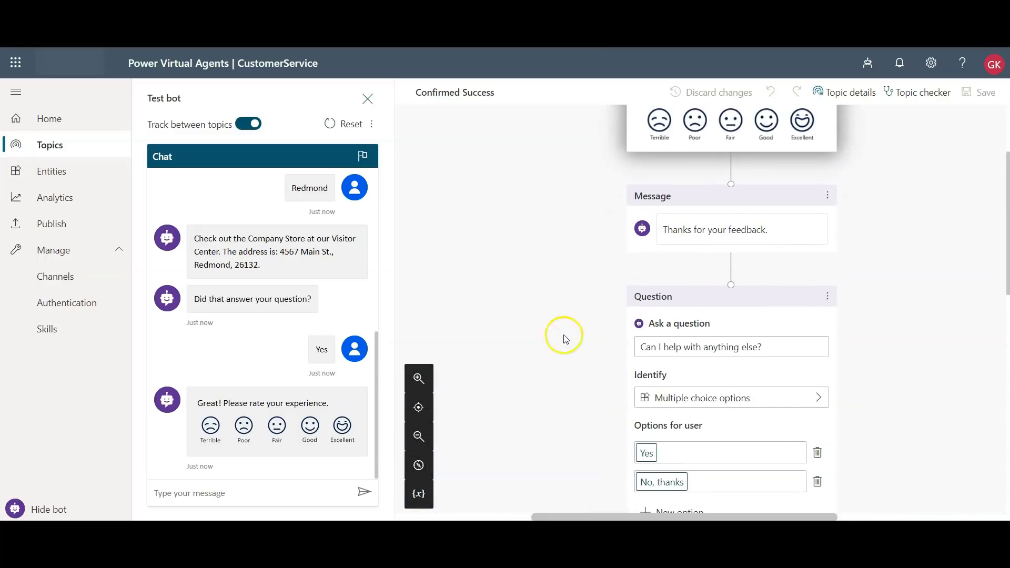
mouse_move(506, 338)
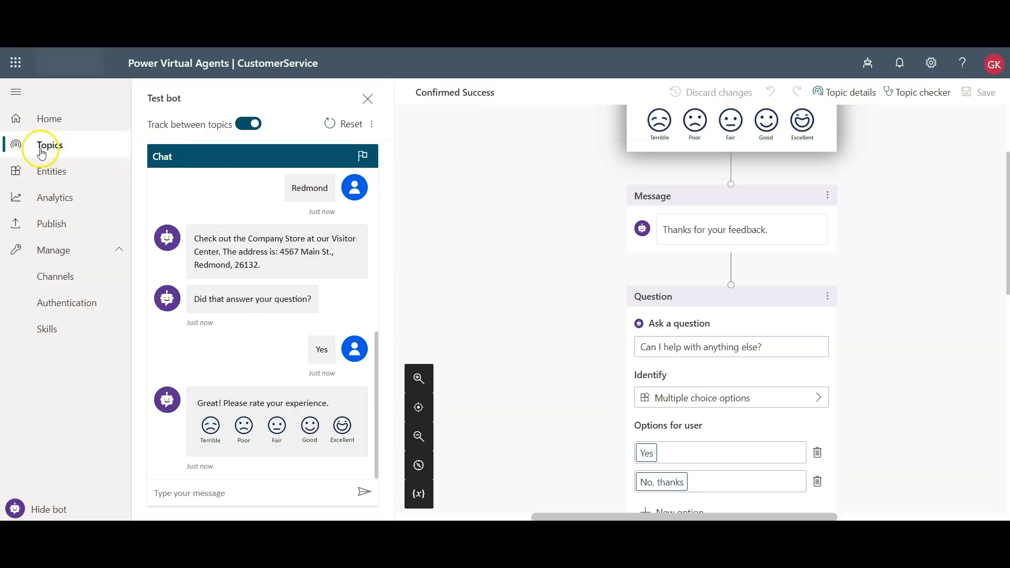
mouse_move(49, 508)
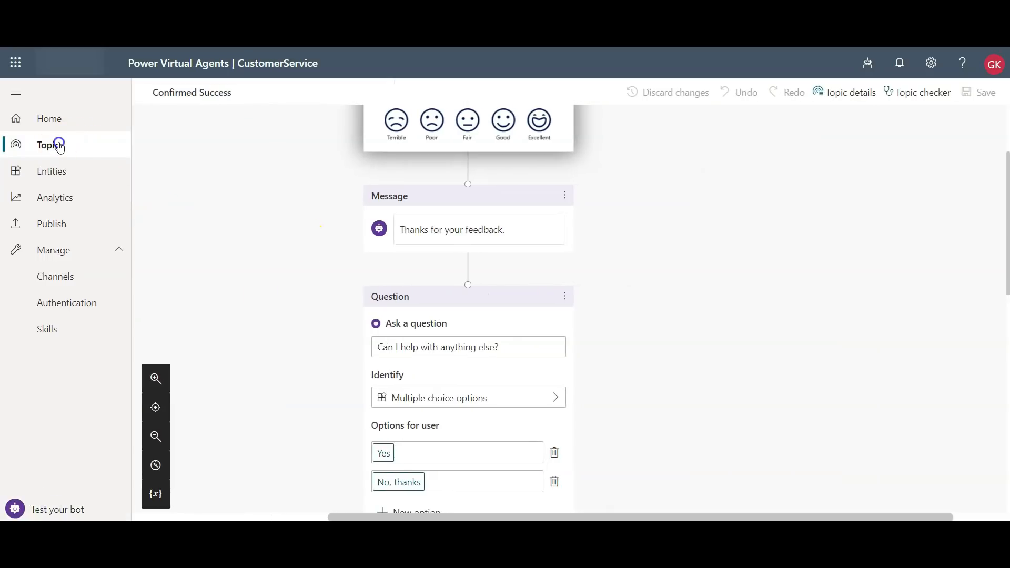
Duplicate the Lesson 2 topic from the topics list and open the copy.
click(49, 144)
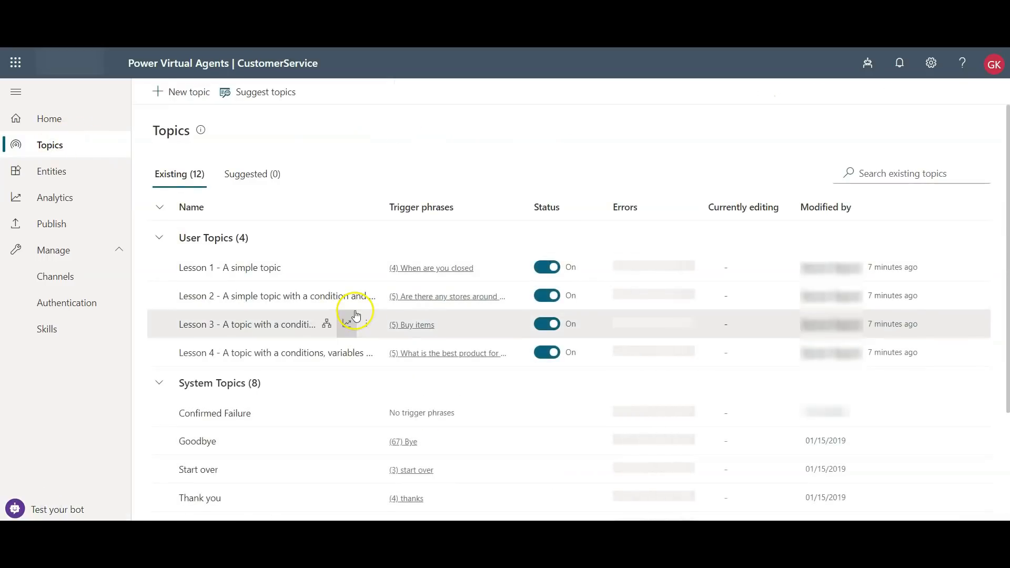
click(367, 295)
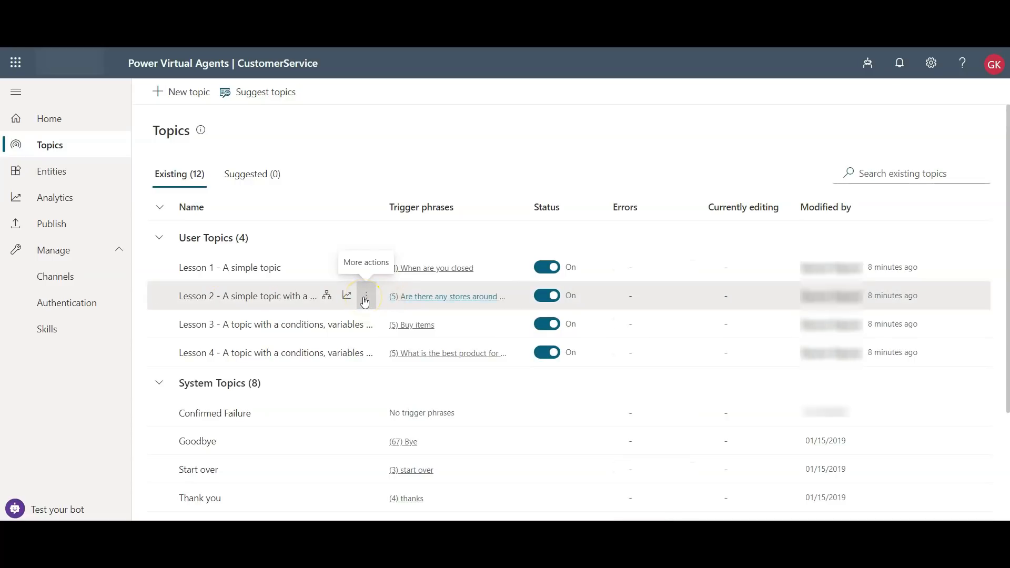
click(365, 296)
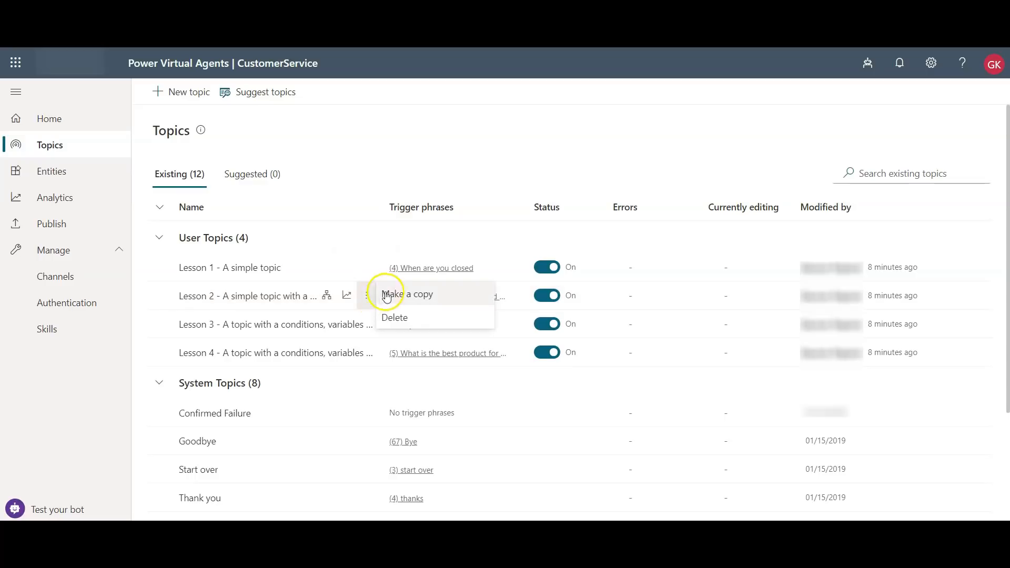
click(408, 293)
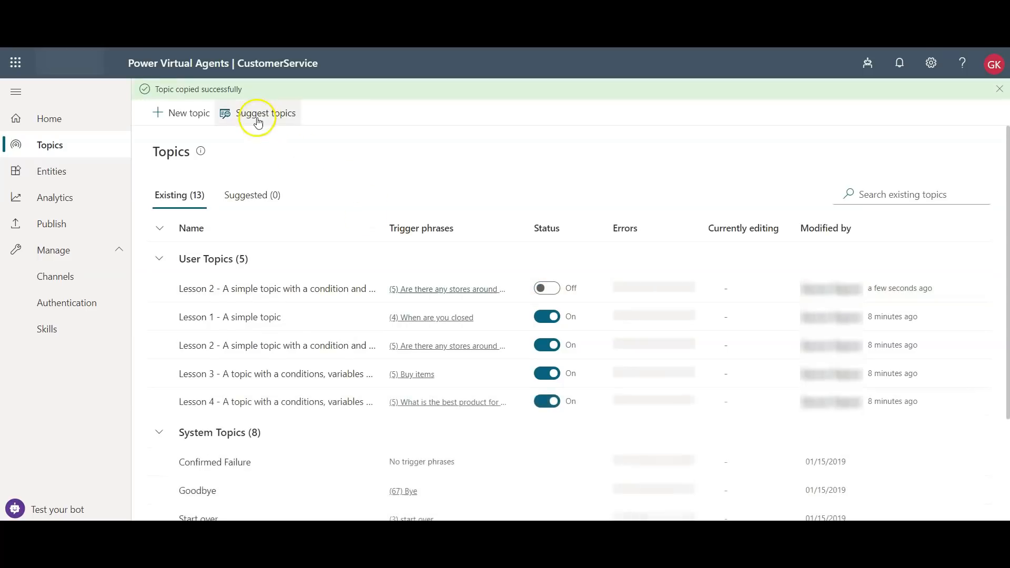
mouse_move(409, 238)
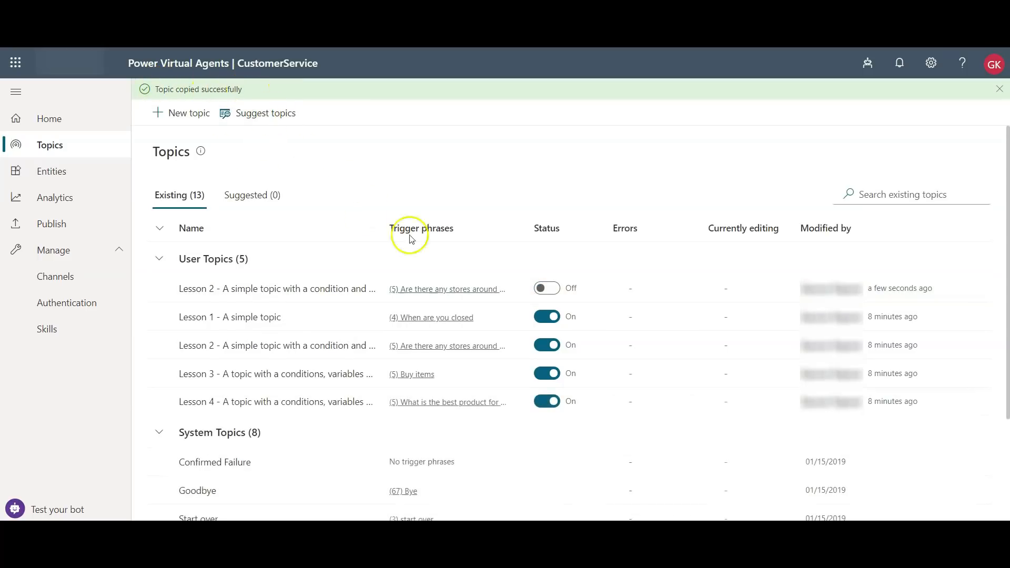
mouse_move(307, 401)
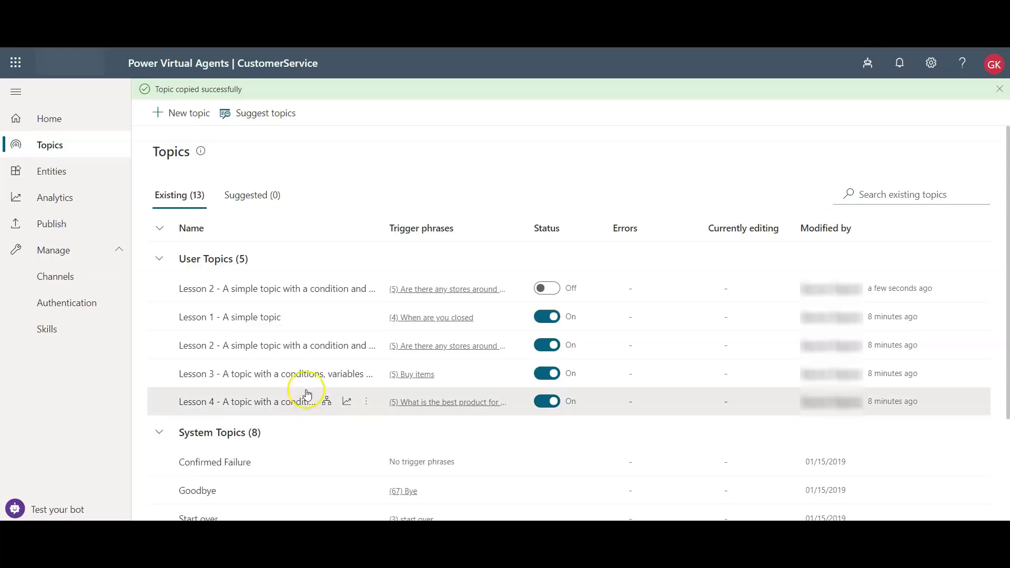
mouse_move(300, 287)
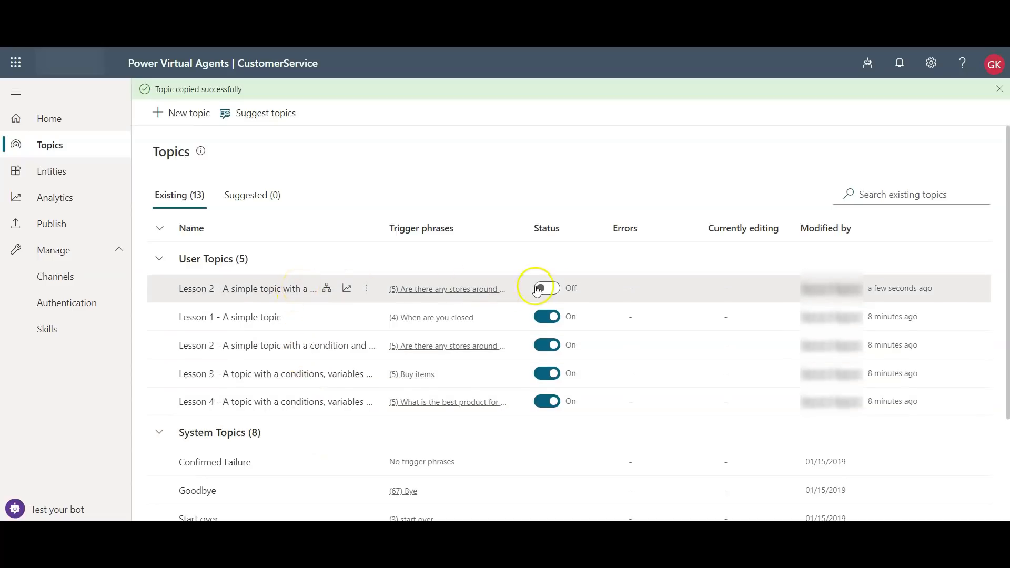
mouse_move(464, 288)
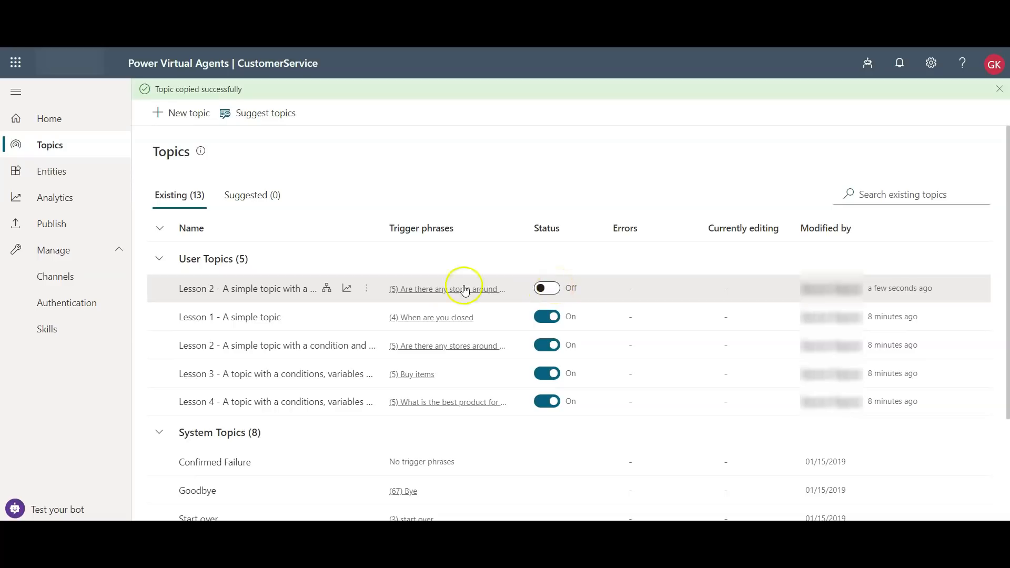
mouse_move(255, 288)
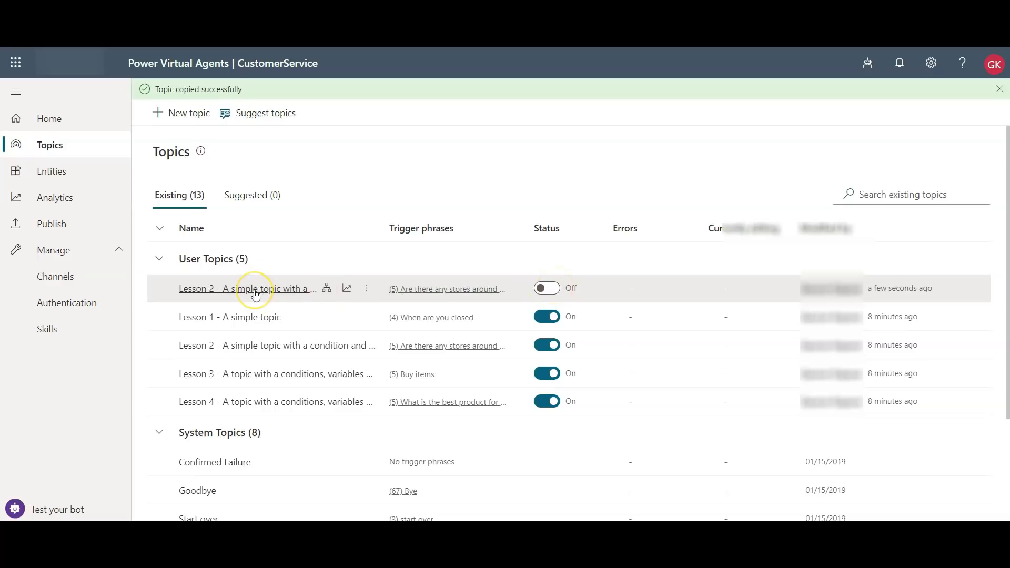
click(249, 288)
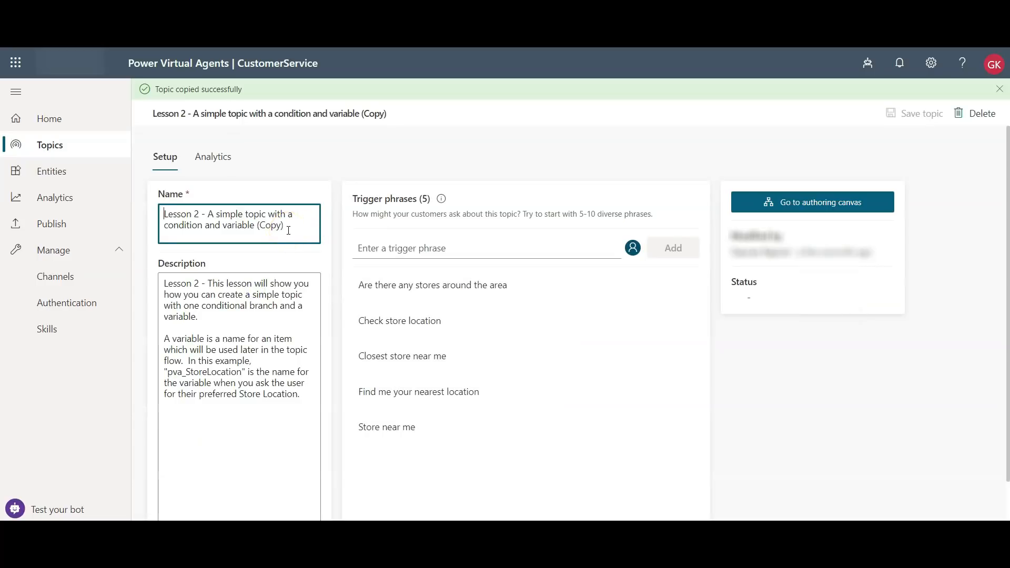
Rename the copied topic to 'Stores near me' and save it.
click(999, 88)
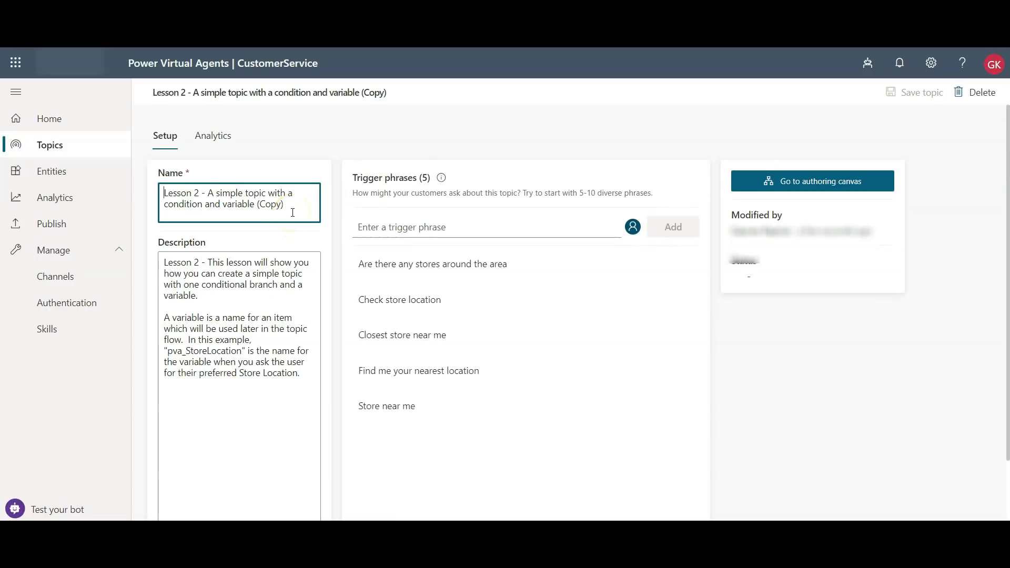
triple_click(226, 198)
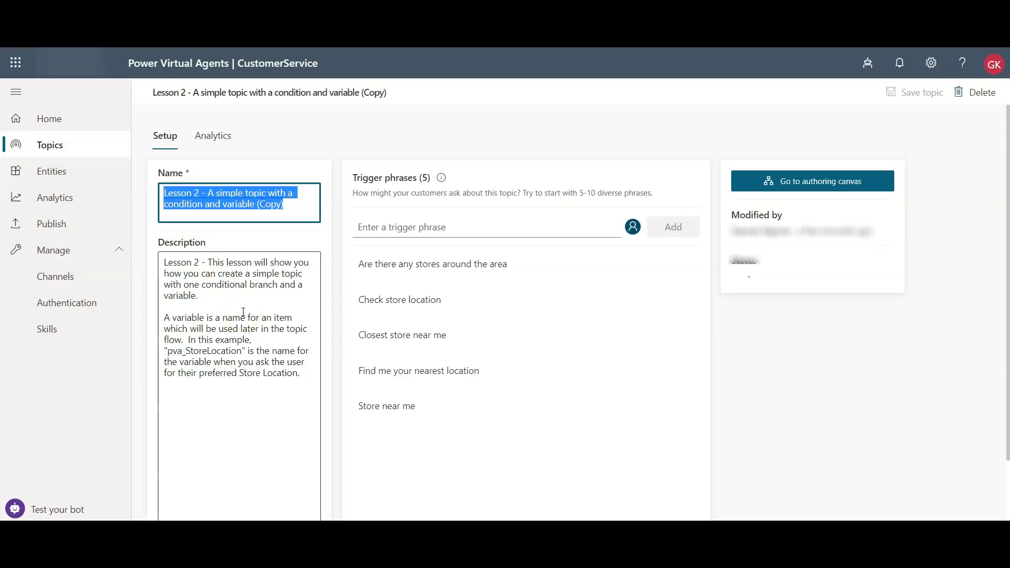
text(Stores ne)
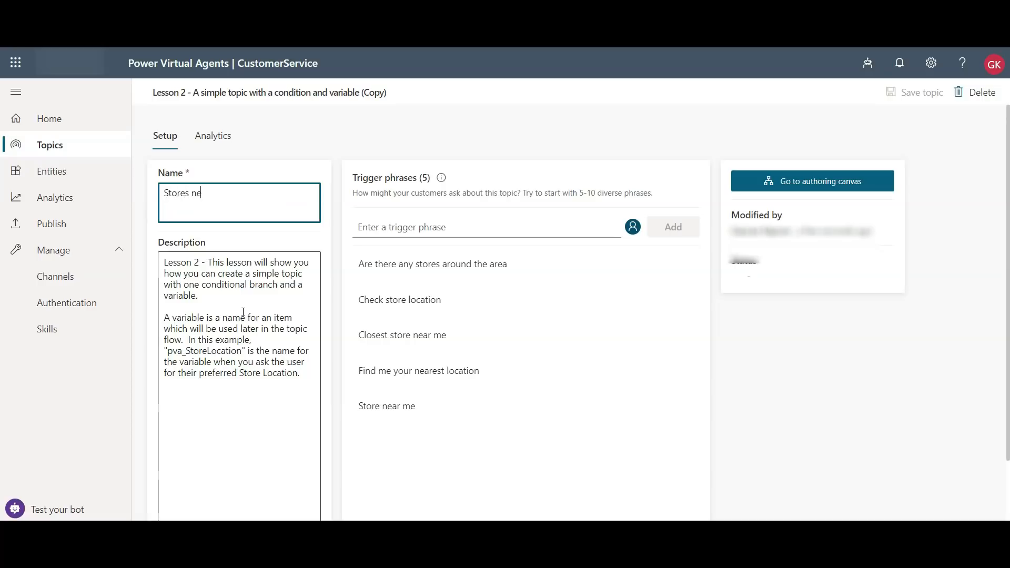
text(ar me)
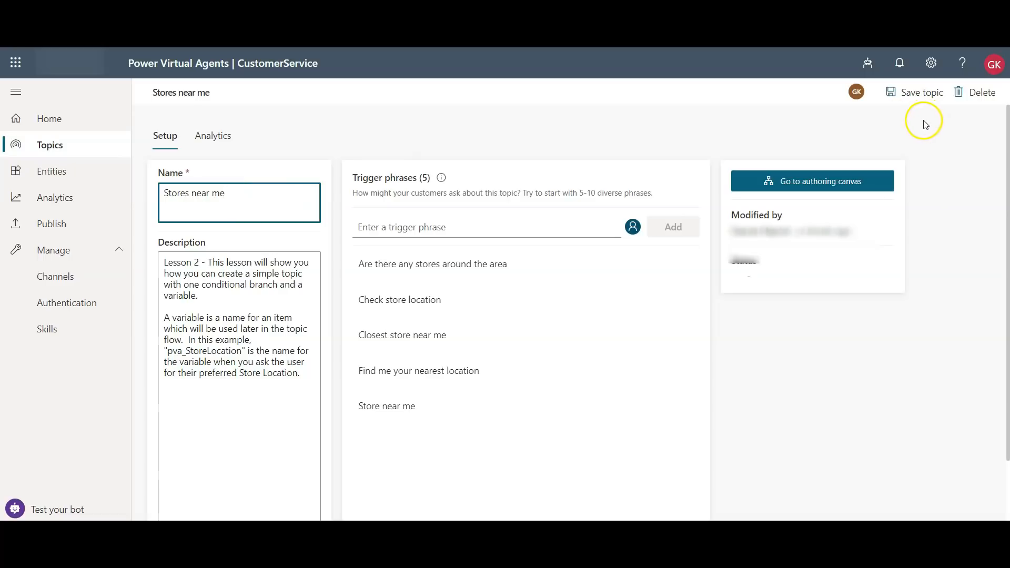
click(920, 92)
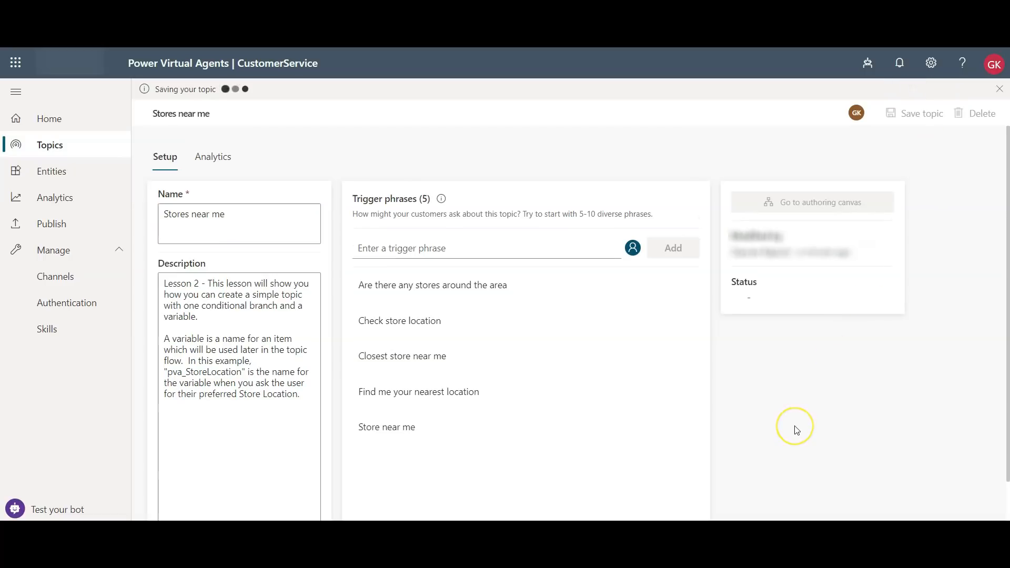
mouse_move(442, 336)
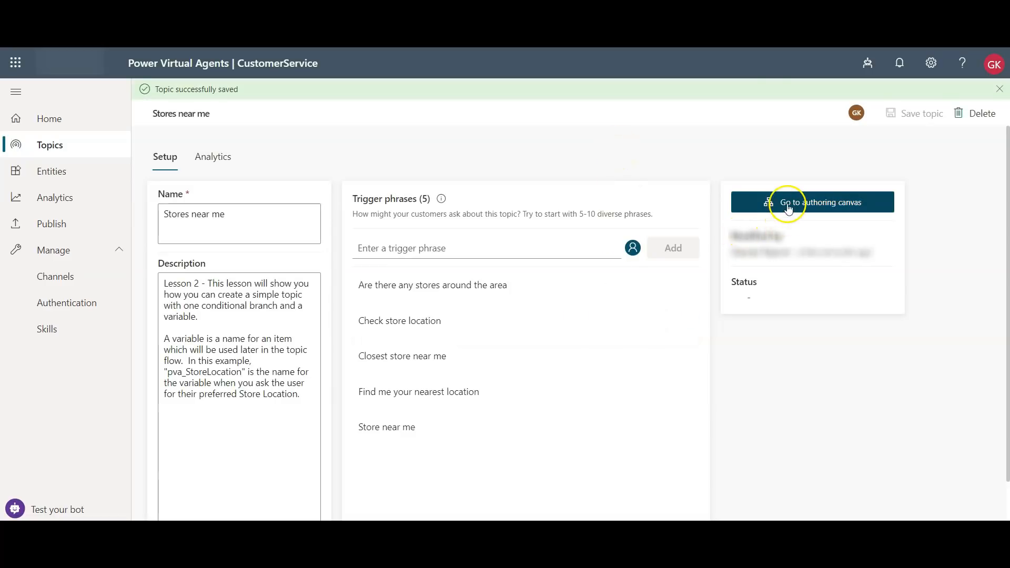
mouse_move(817, 206)
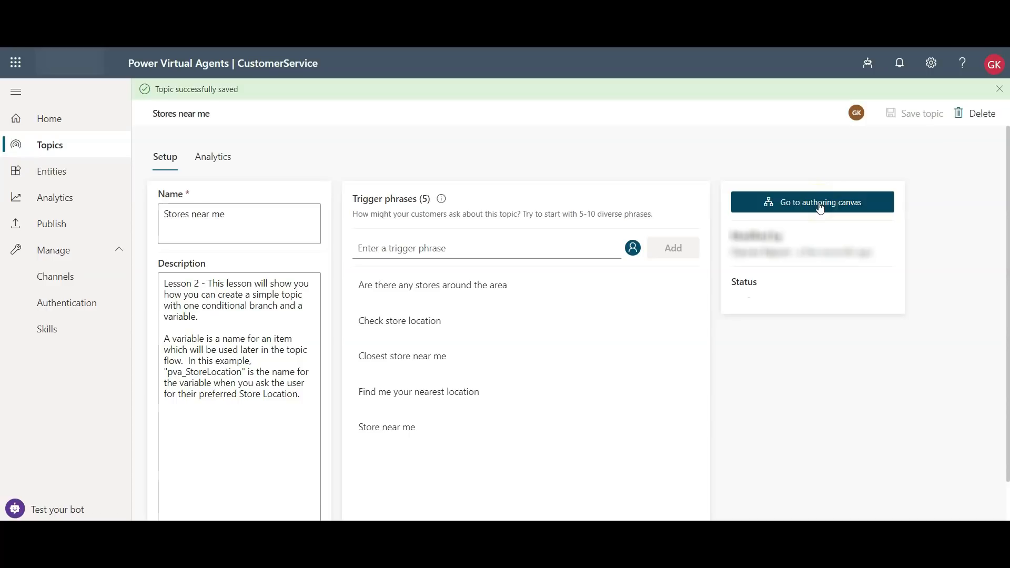
Open the saved Stores near me topic in the authoring canvas.
click(812, 202)
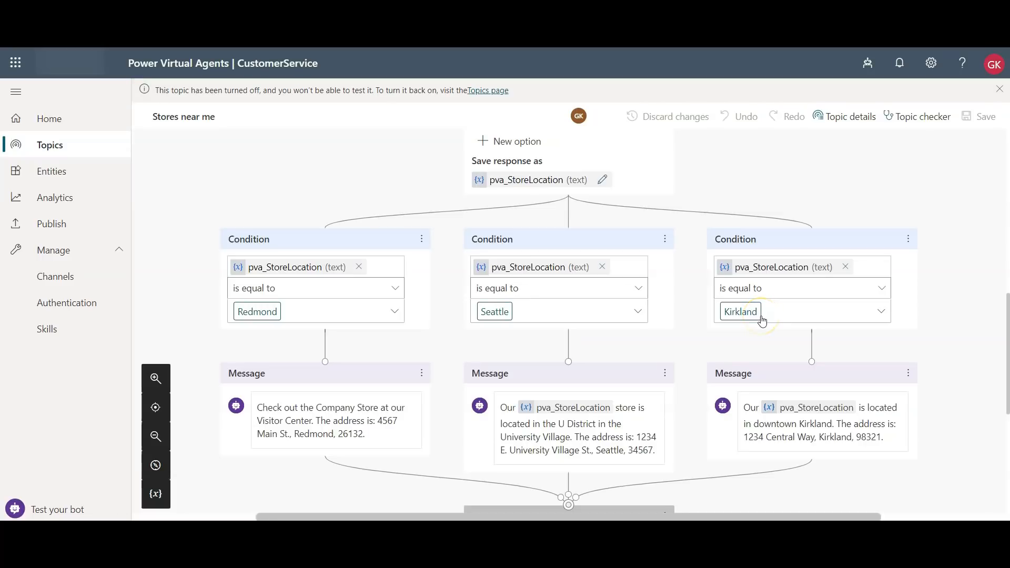
Review the Redmond, Seattle and Kirkland flow and add an empty fourth option.
scroll(up, 3)
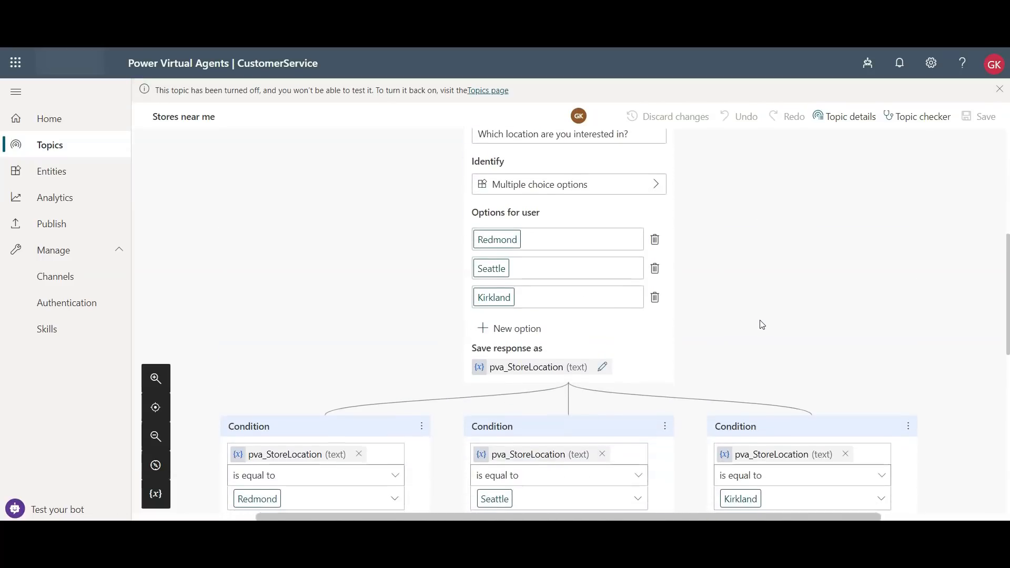
scroll(down, 3)
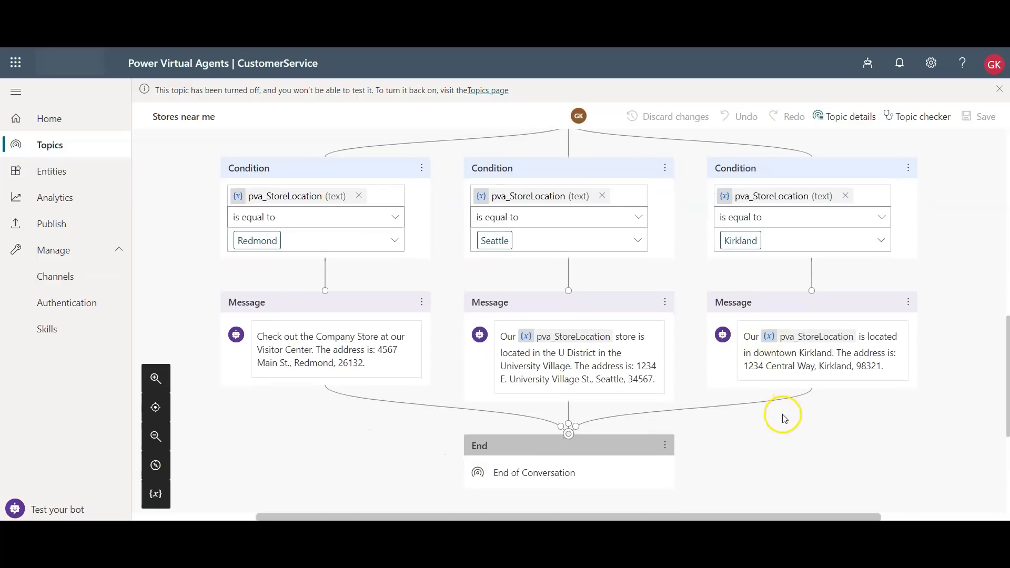
scroll(up, 3)
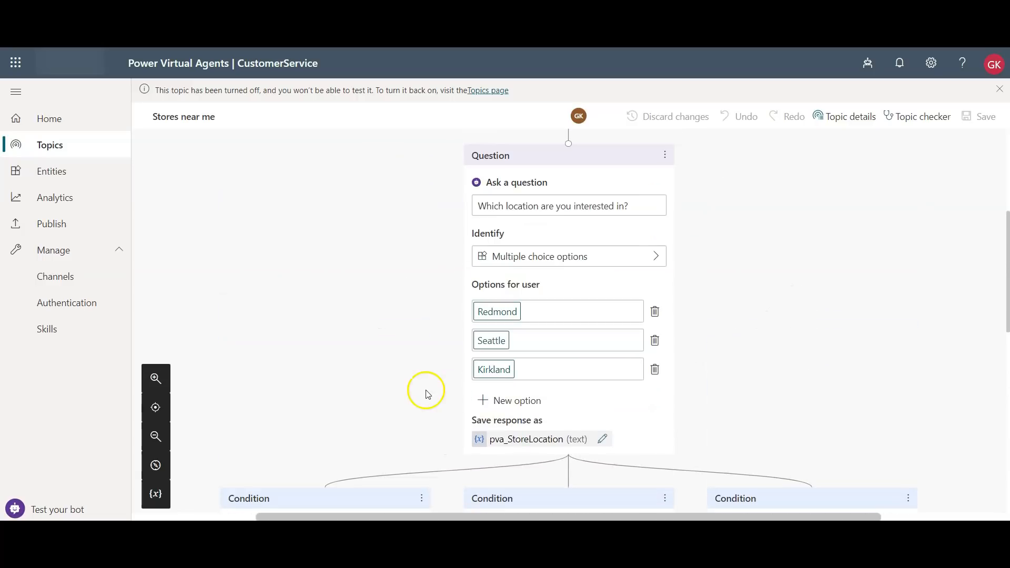
click(516, 400)
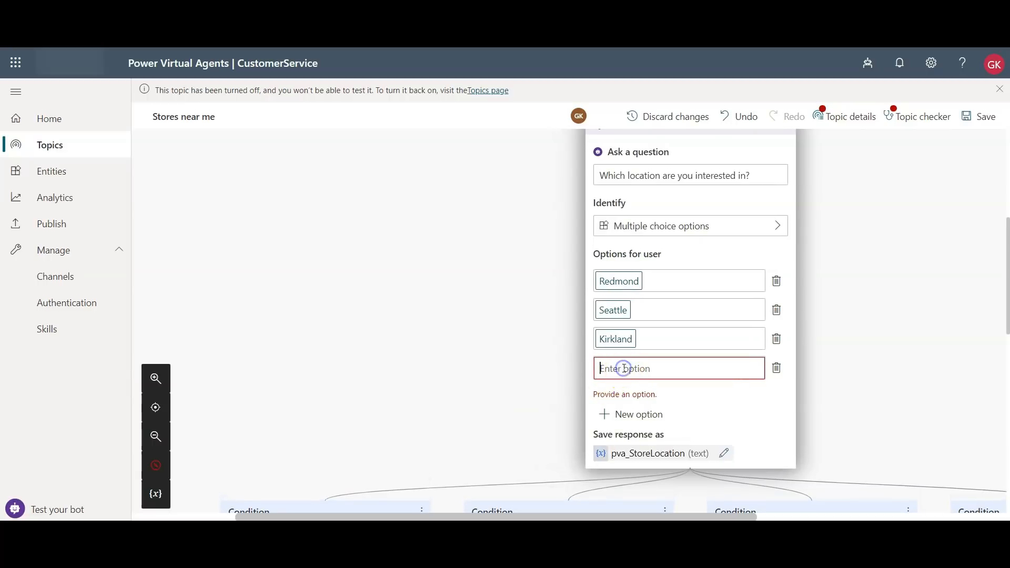
mouse_move(534, 373)
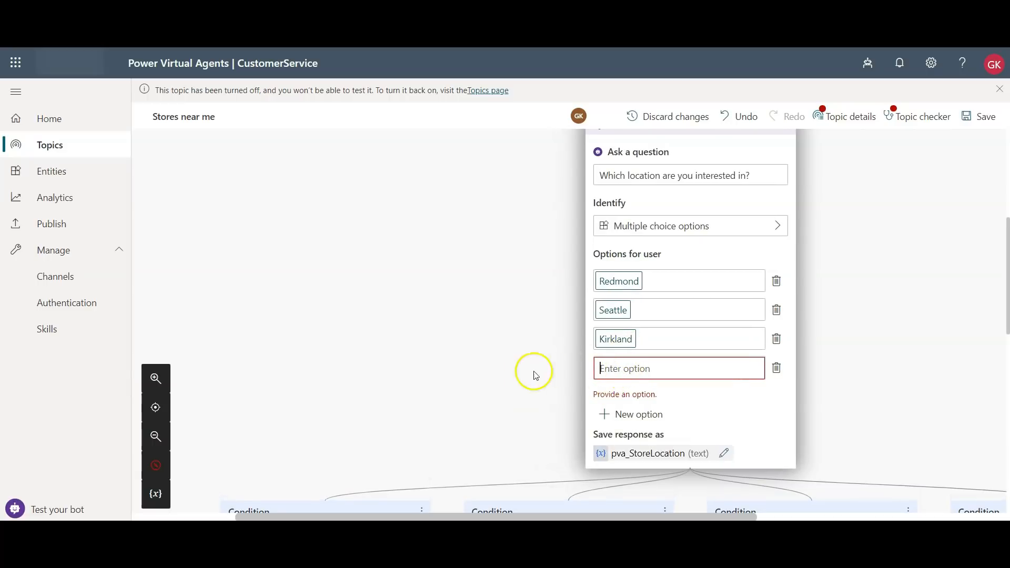
Name the fourth option NewStore and add a node under its condition branch.
scroll(down, 3)
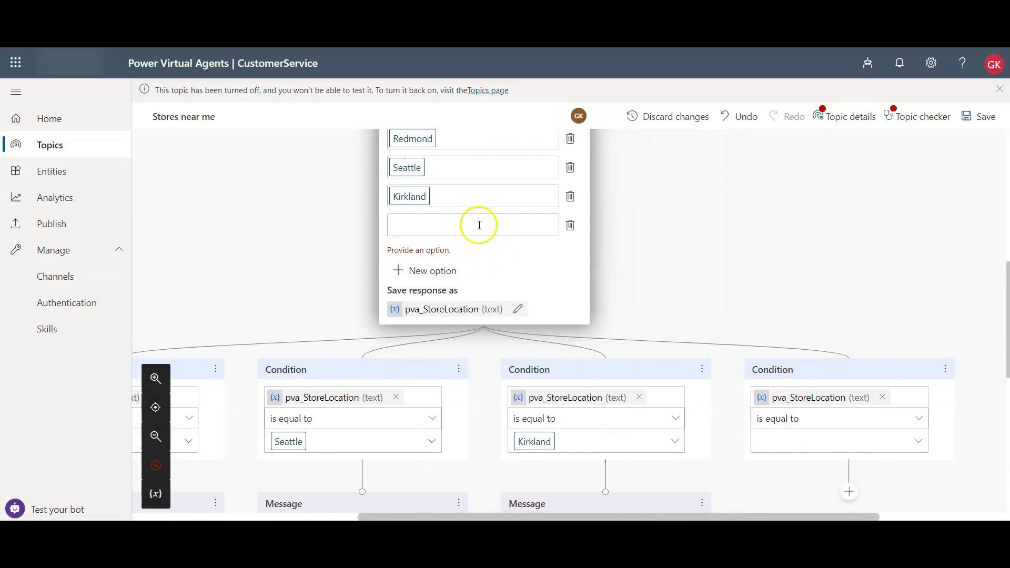
click(472, 224)
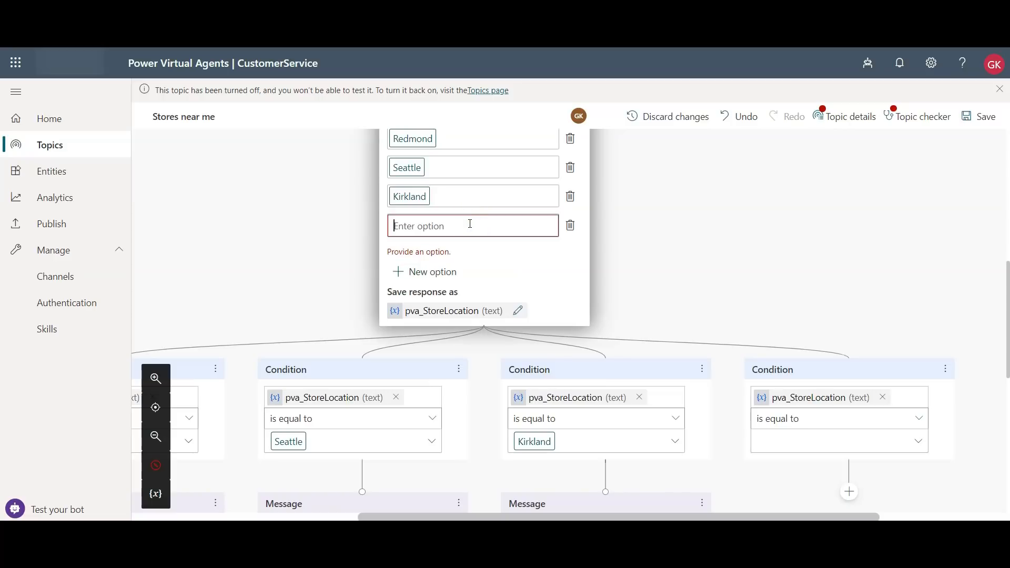
text(NewStore)
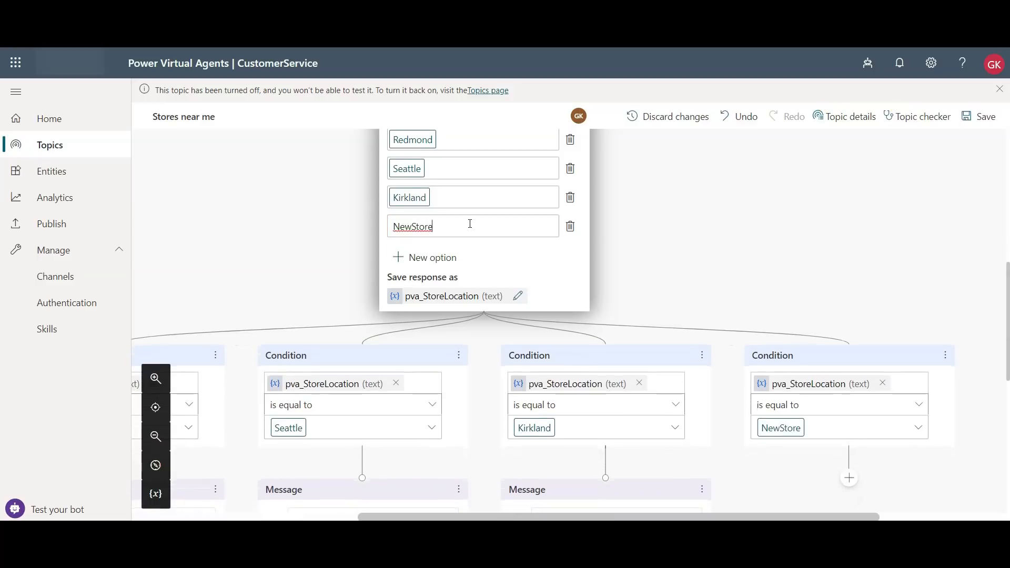
mouse_move(777, 417)
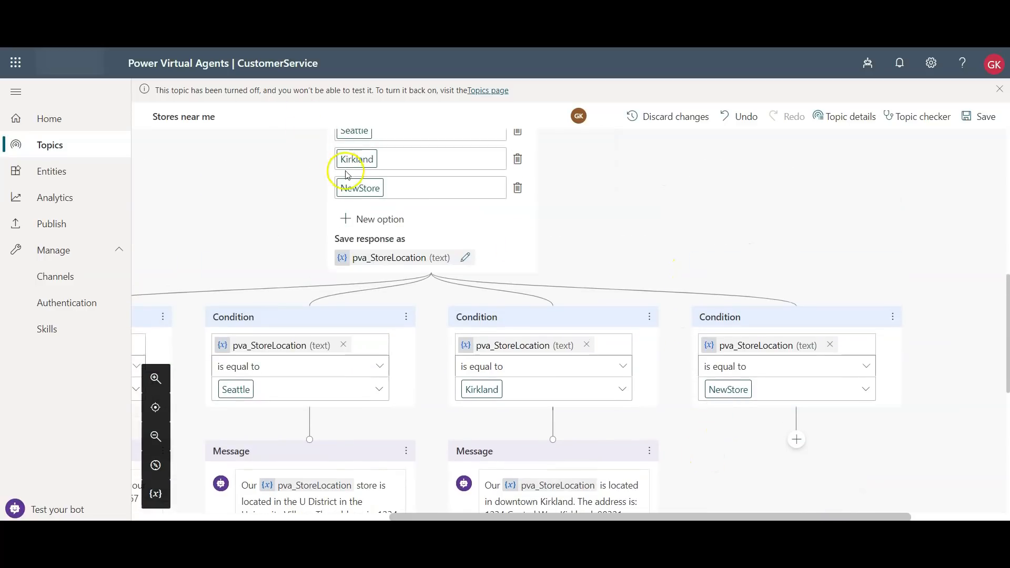
scroll(down, 3)
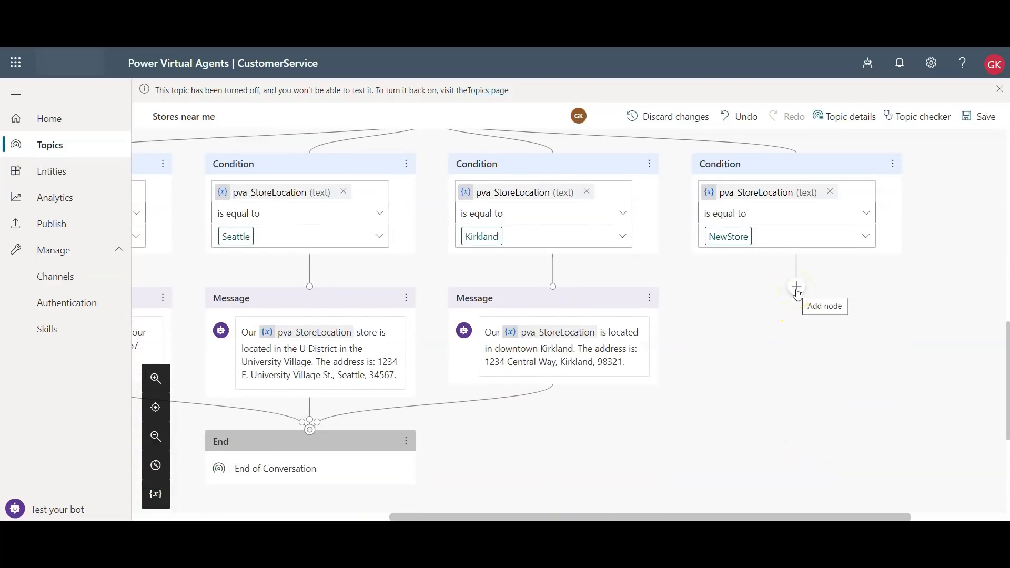
mouse_move(599, 374)
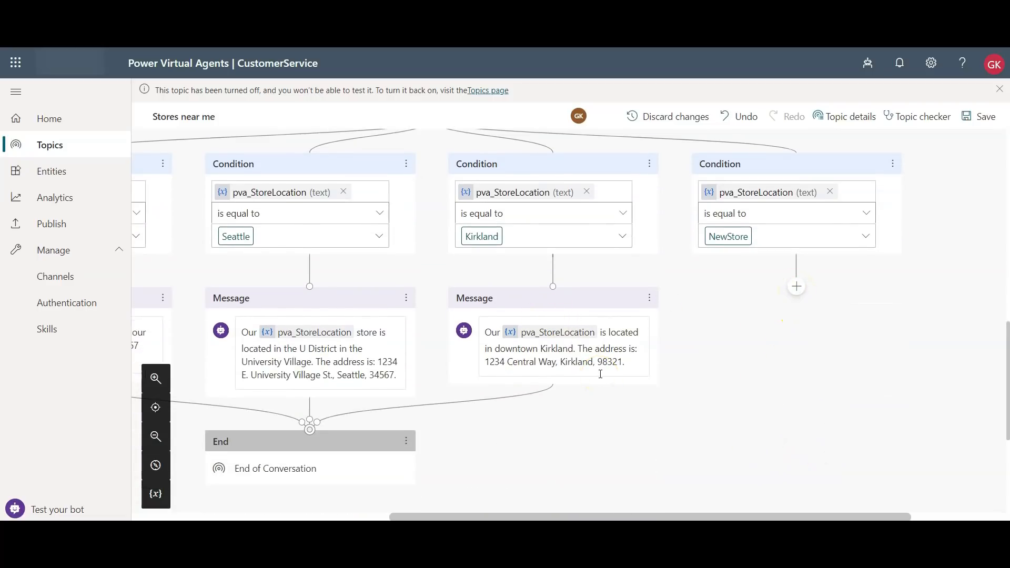
mouse_move(795, 286)
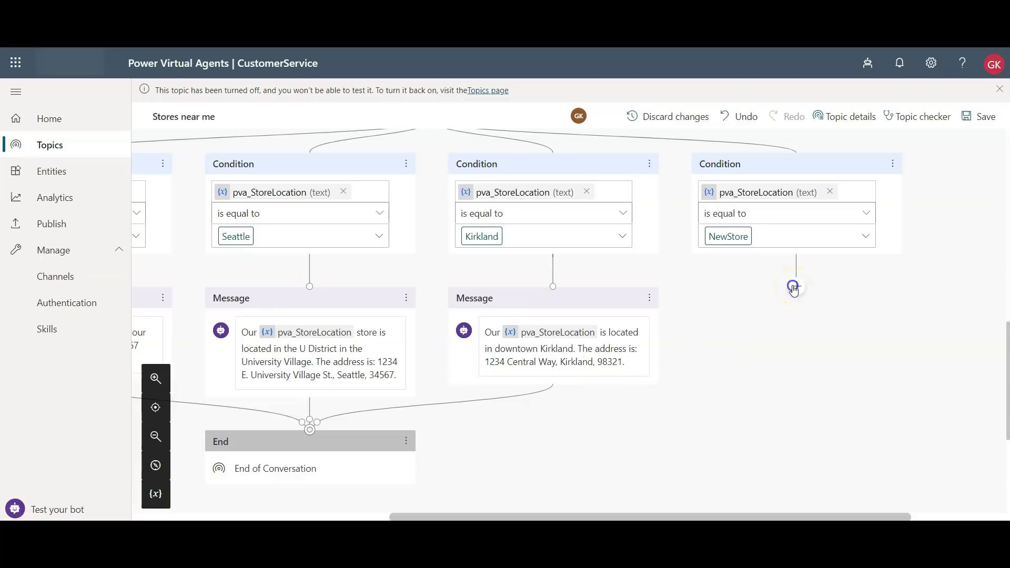
click(793, 286)
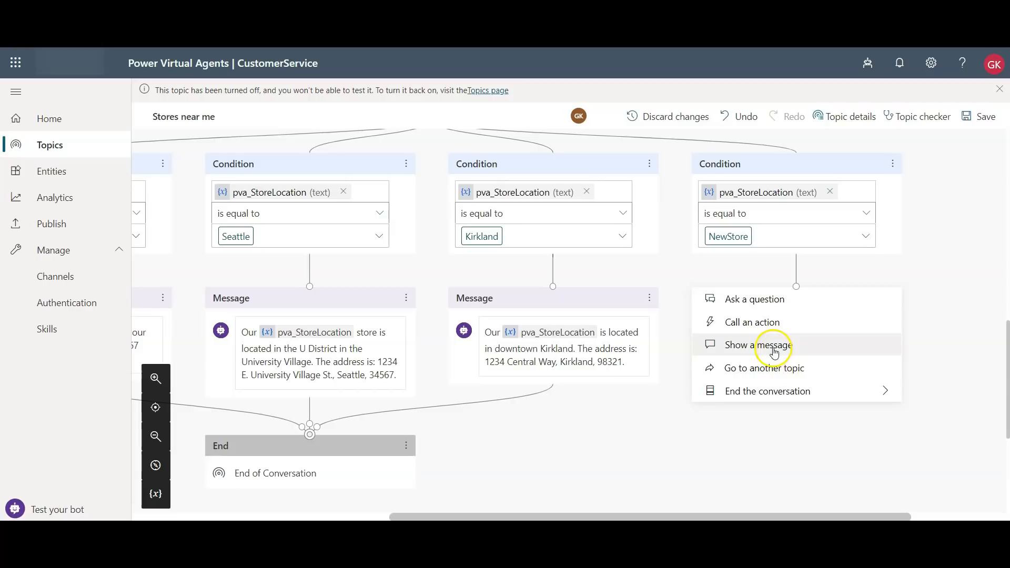
Add a NewStore message: 'This is new store address 1234 High St, Preston VIC 3072'.
click(757, 345)
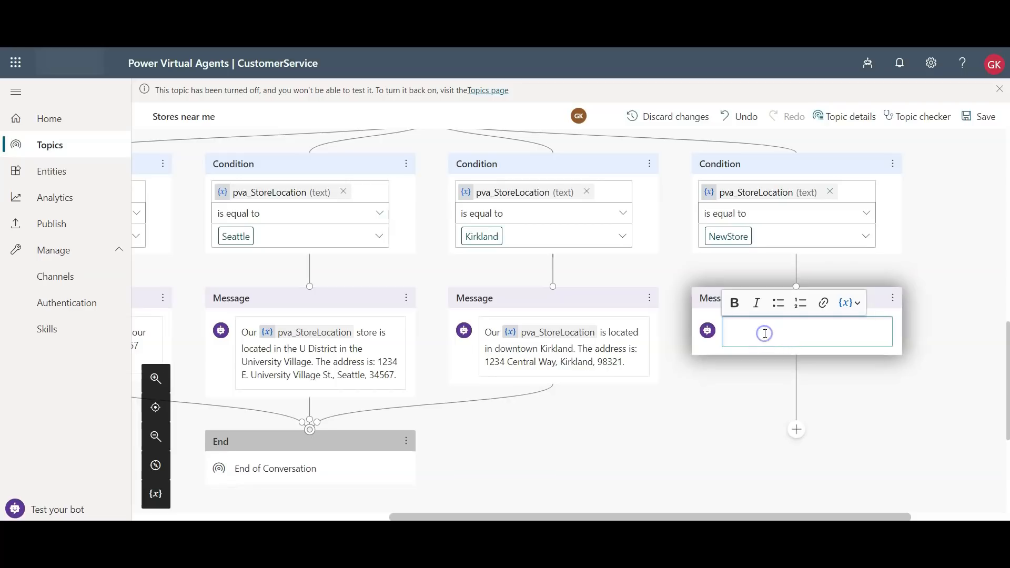
text(T)
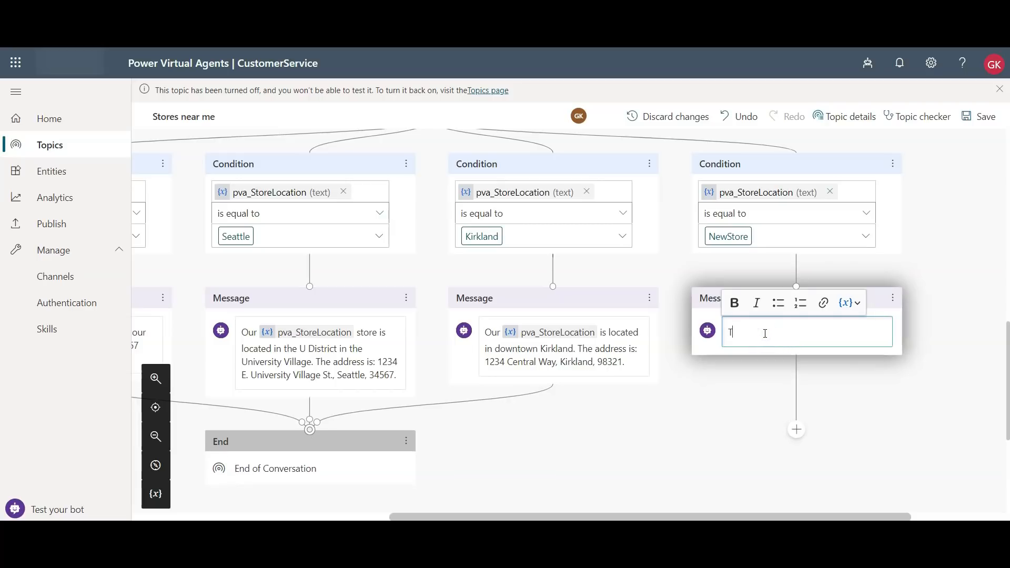
text(his)
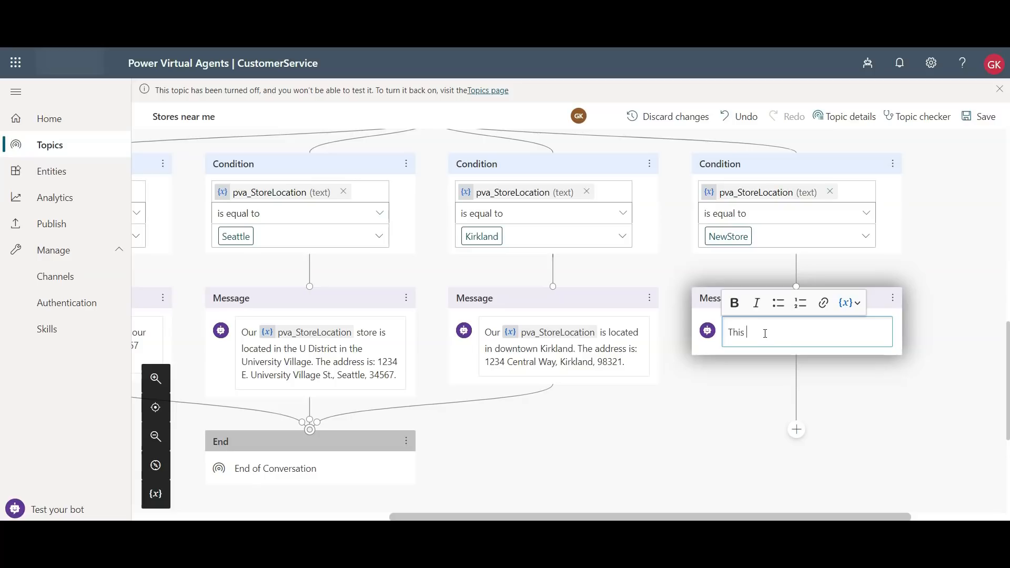
text(is new)
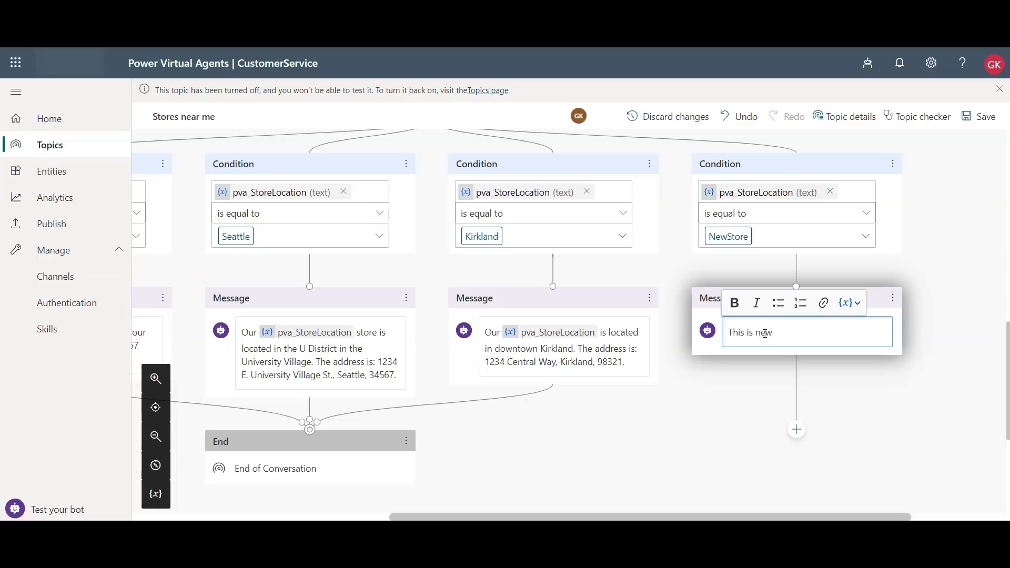
text(store add)
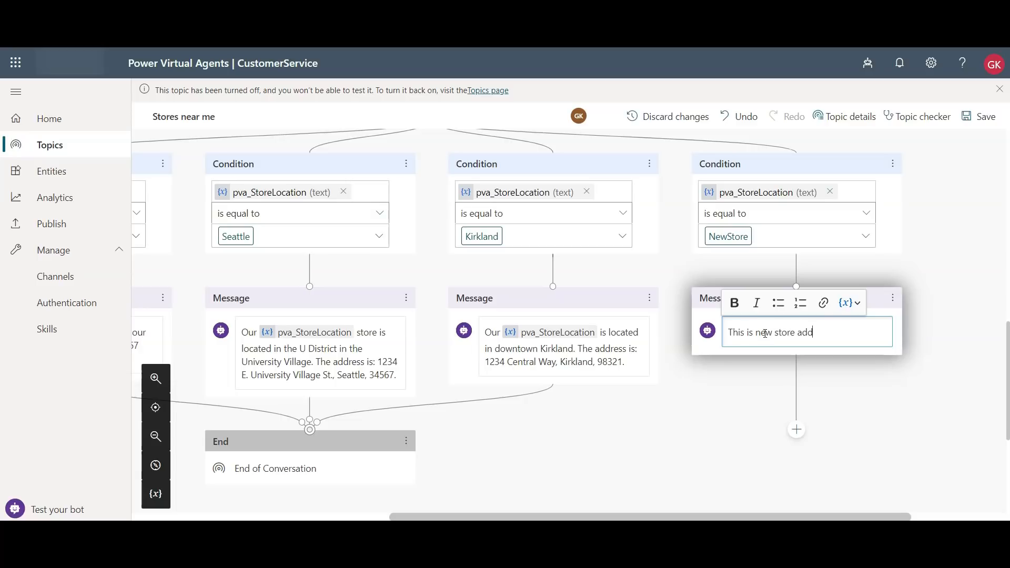
text(ress 1234 High St, Preston VIC)
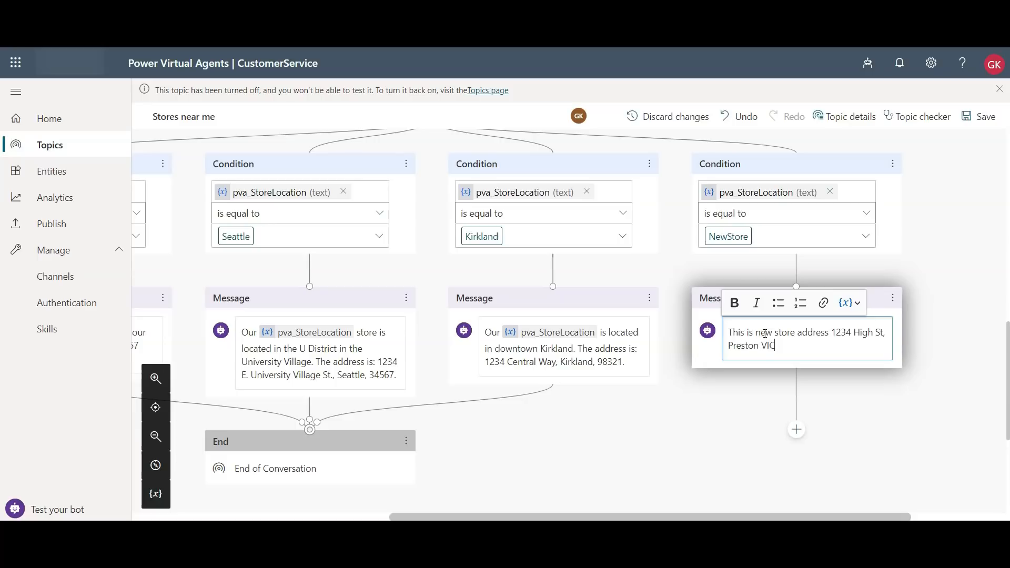
text(30)
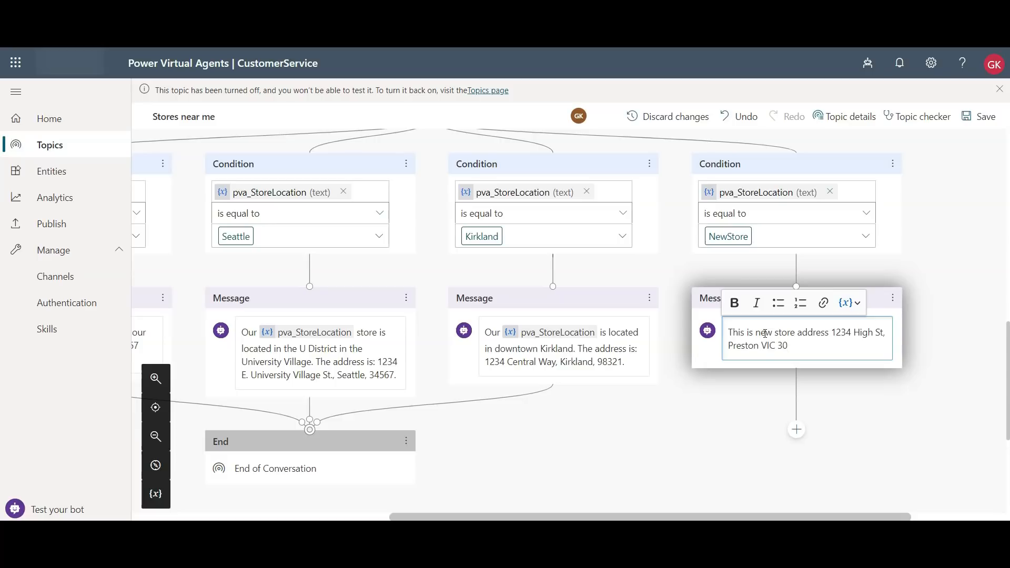
text(72)
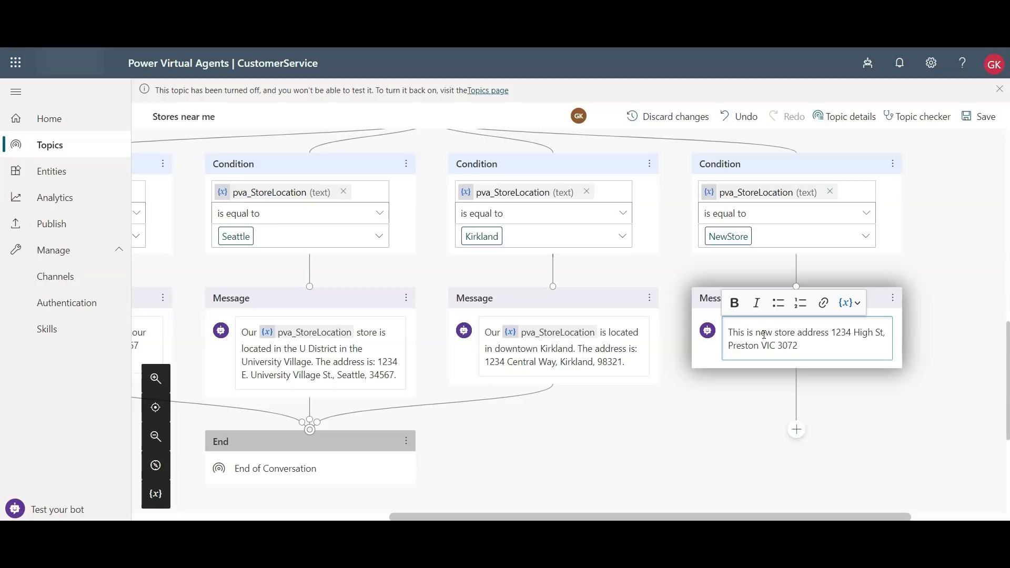
mouse_move(861, 316)
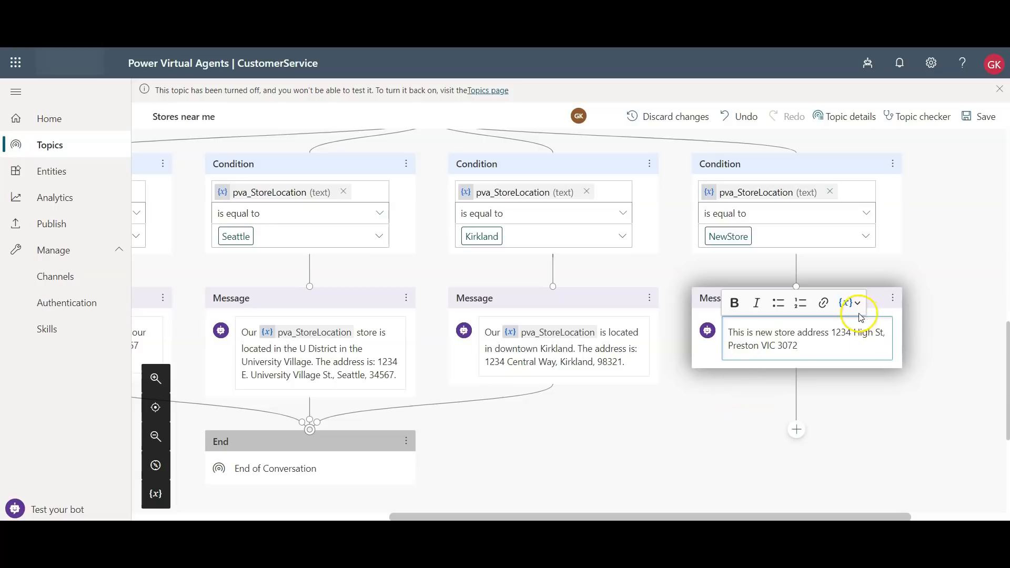
mouse_move(847, 303)
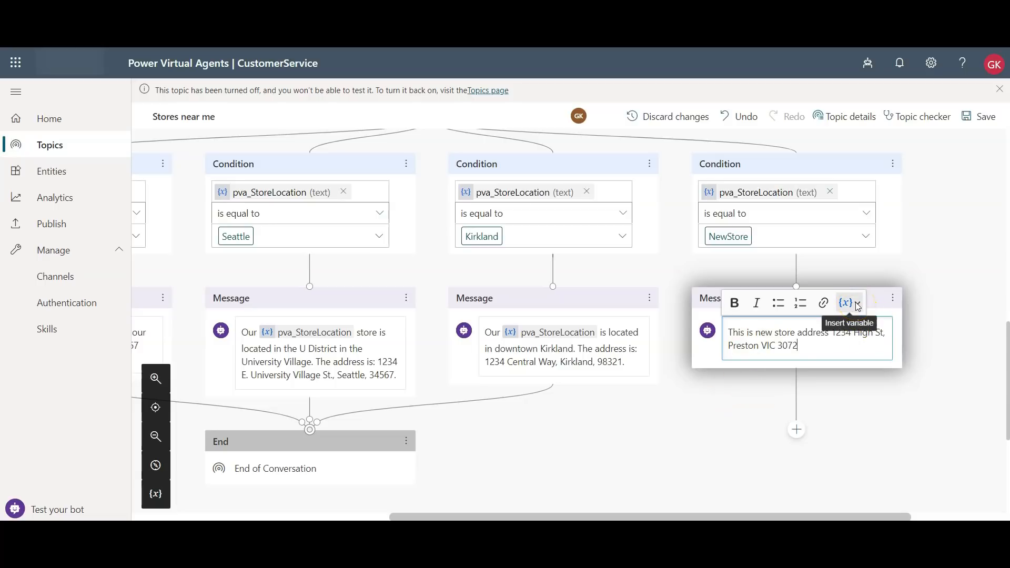
Replace 'new store' in the message with the pva_StoreLocation variable.
click(846, 303)
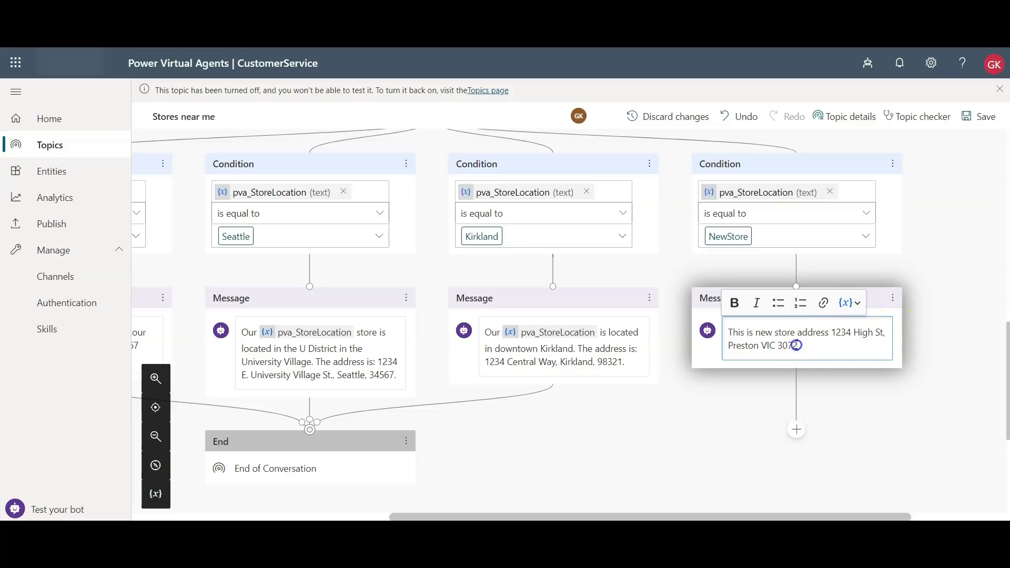
double_click(769, 333)
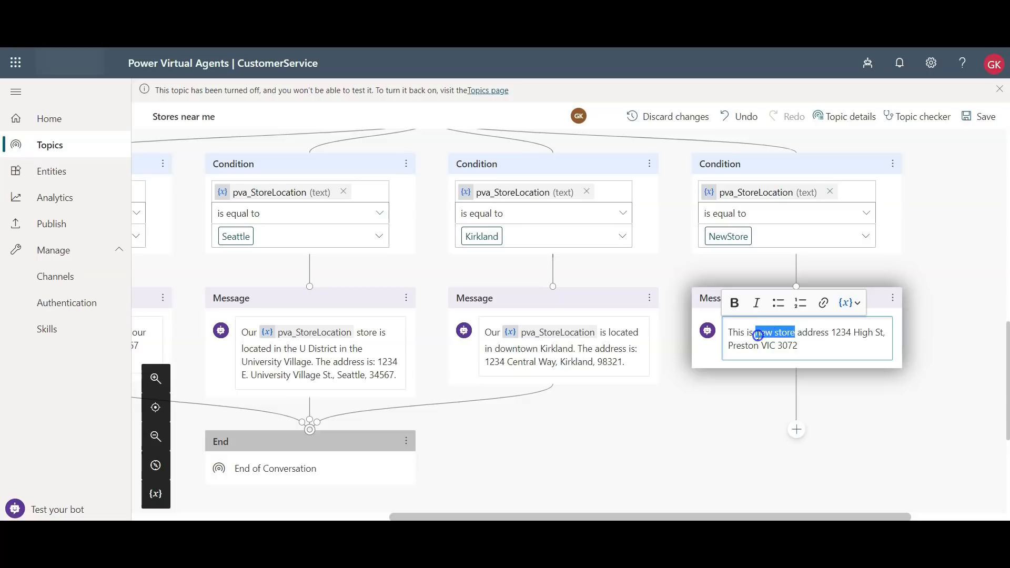
click(850, 303)
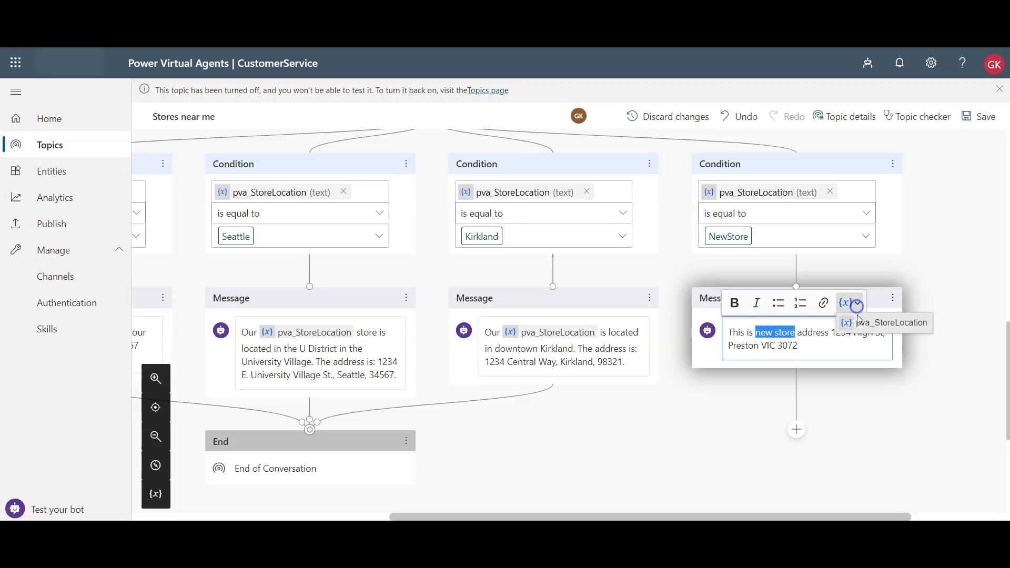
click(889, 322)
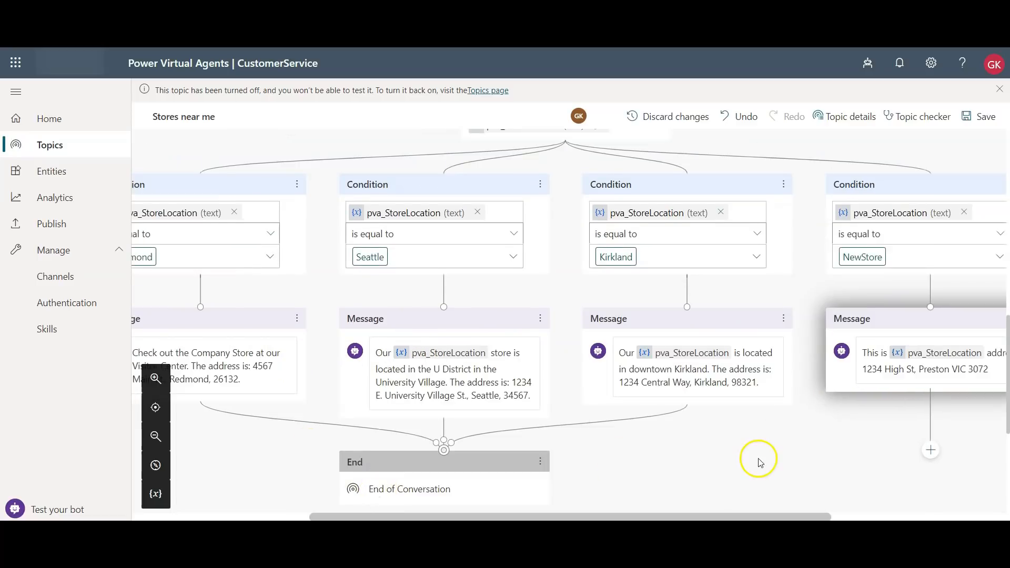
Add a node under the NewStore message to link it to End of Conversation.
scroll(down, 3)
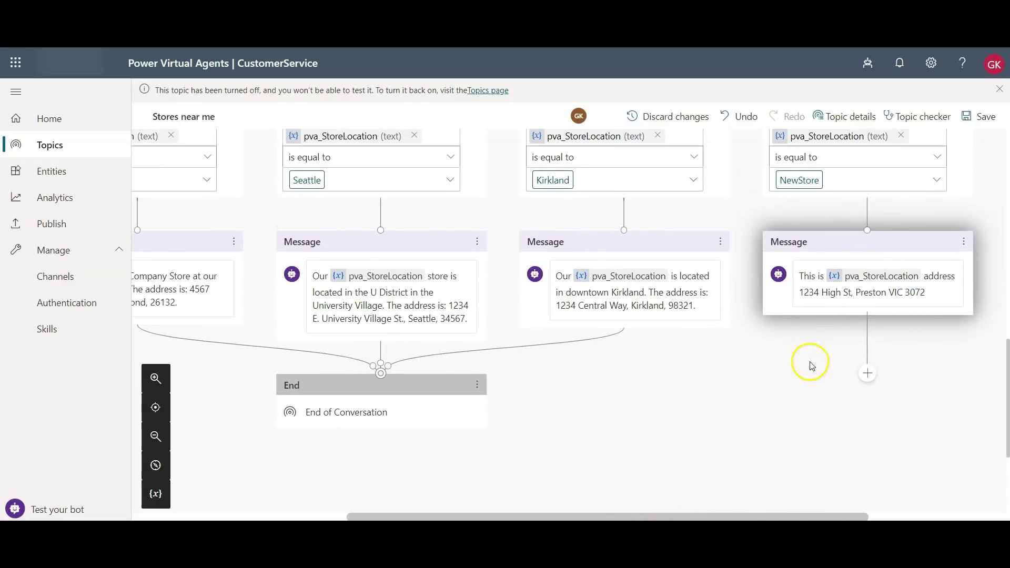
mouse_move(867, 376)
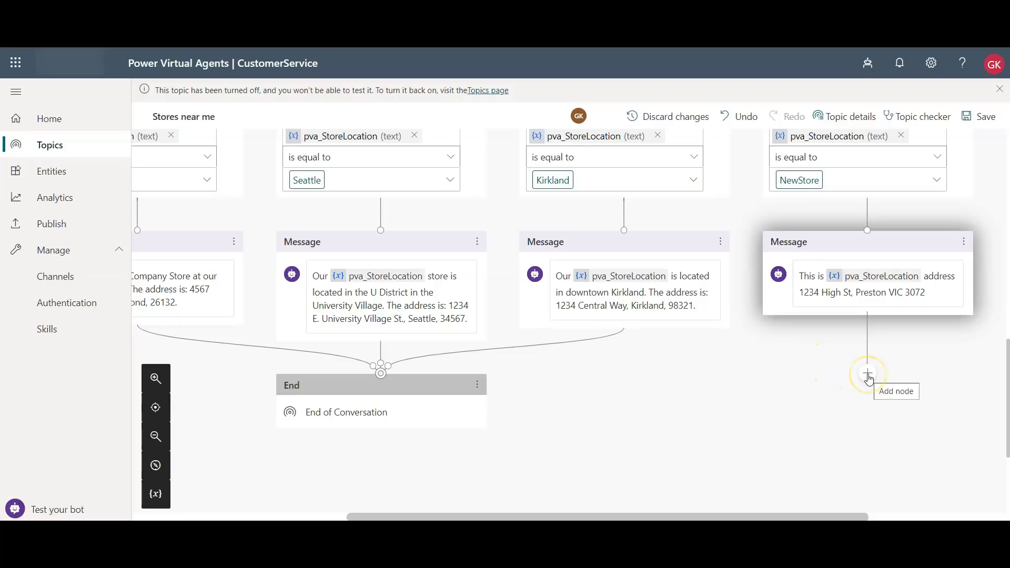
mouse_move(494, 426)
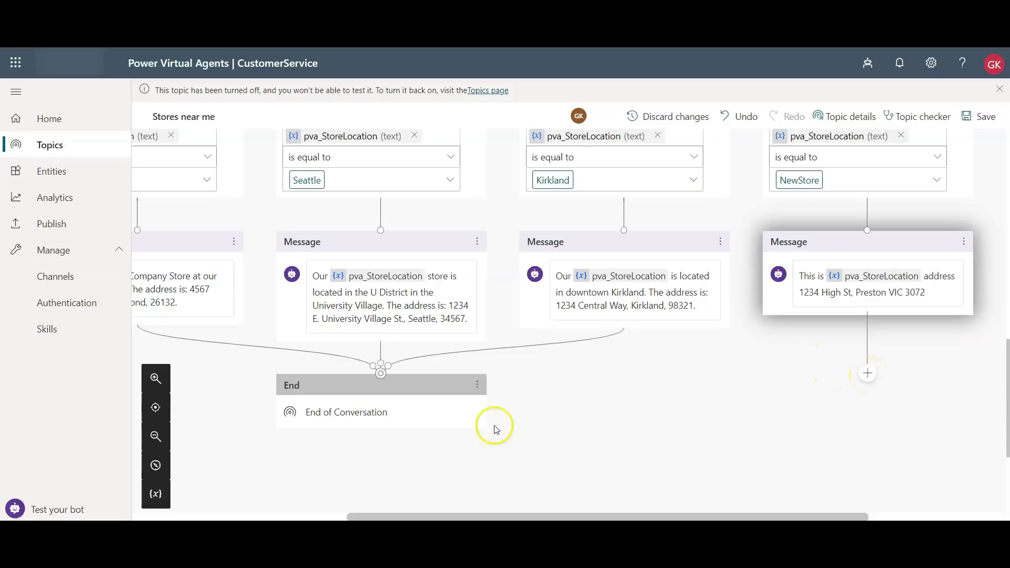
mouse_move(322, 393)
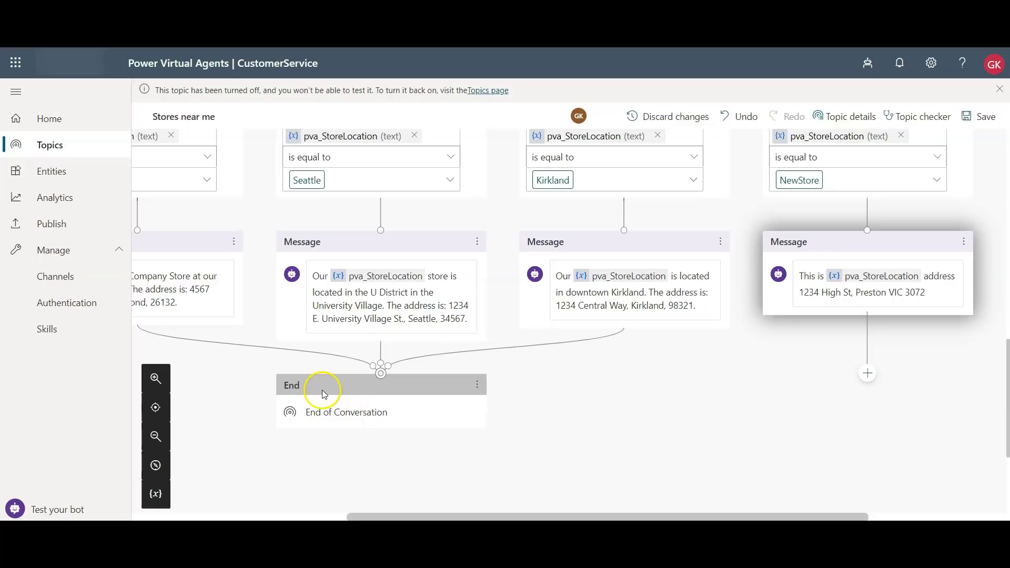
mouse_move(615, 284)
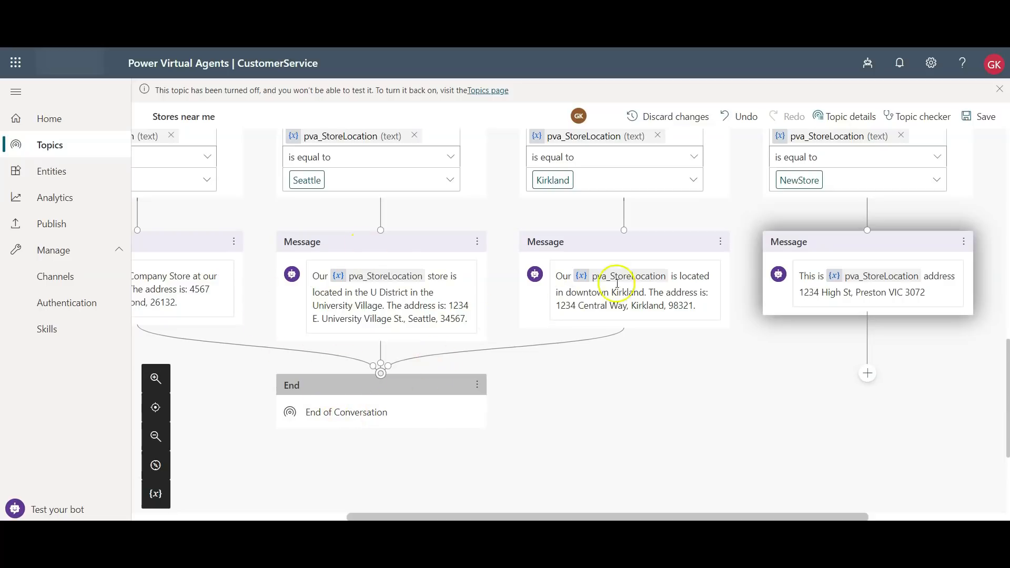
mouse_move(867, 377)
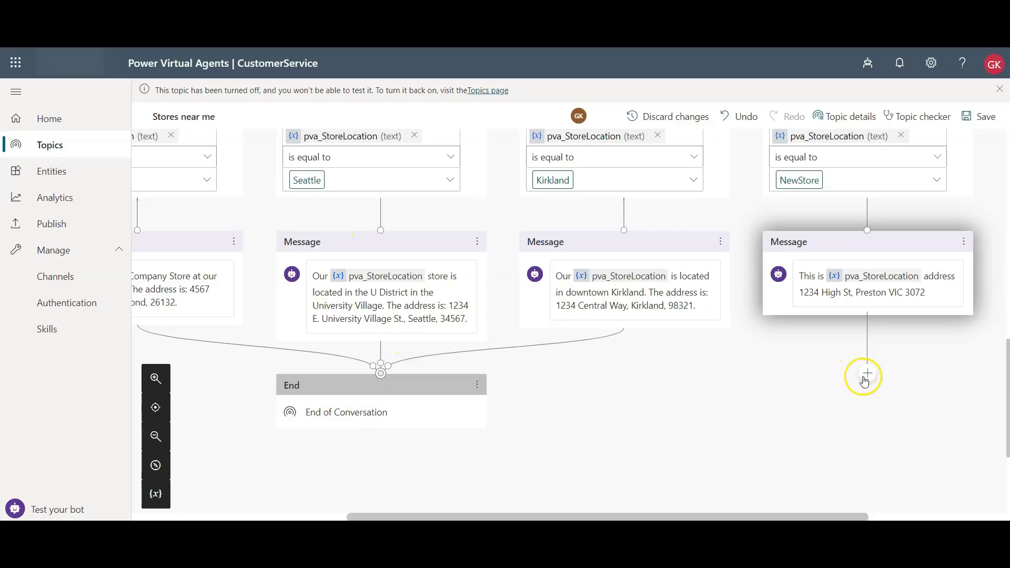
mouse_move(866, 375)
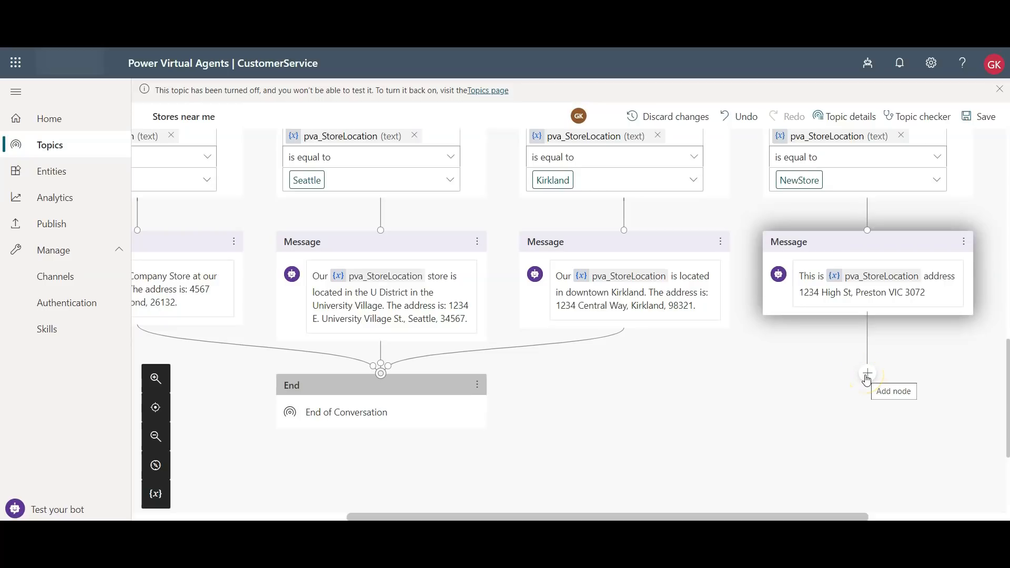
mouse_move(867, 376)
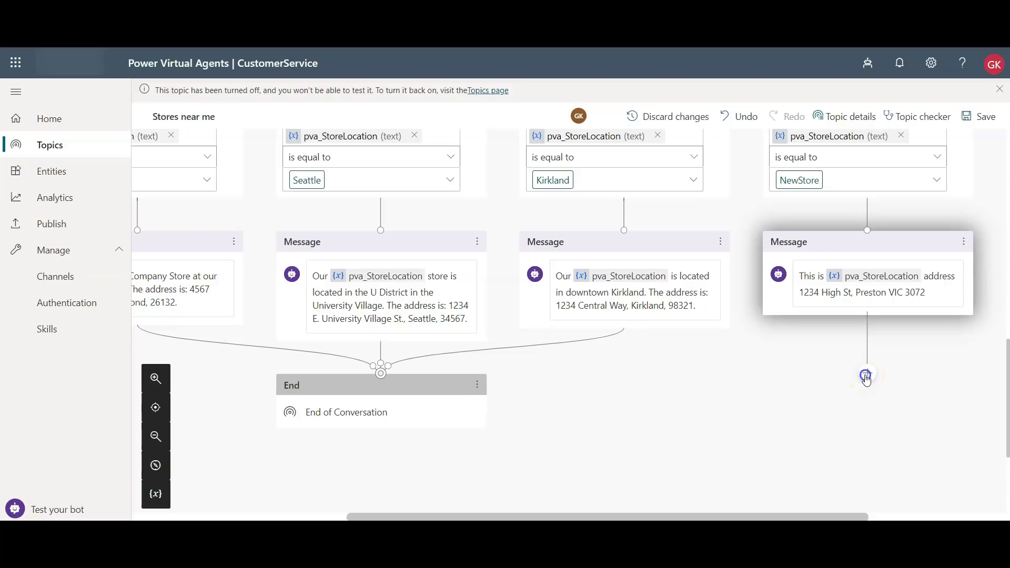
click(867, 375)
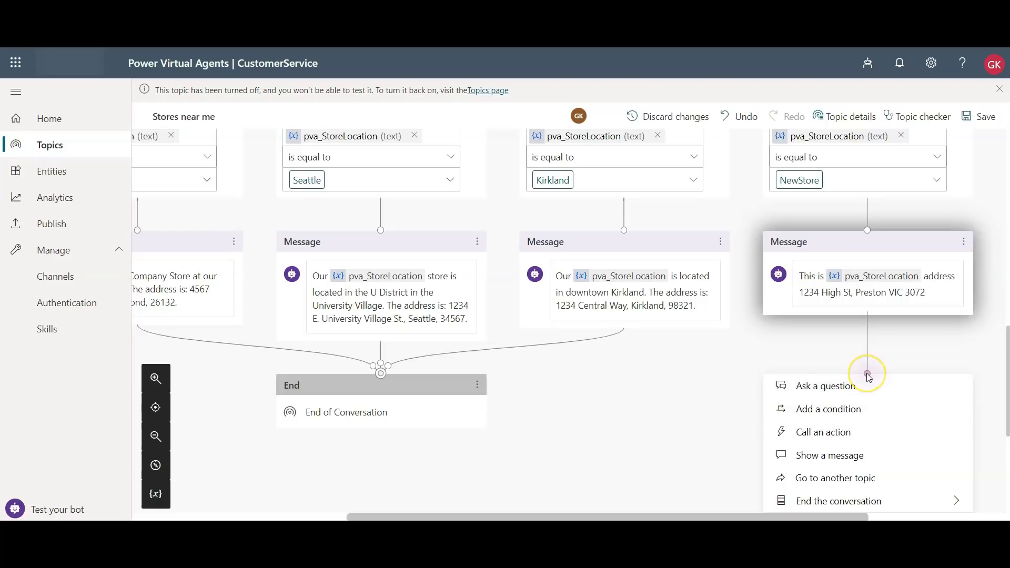
mouse_move(853, 431)
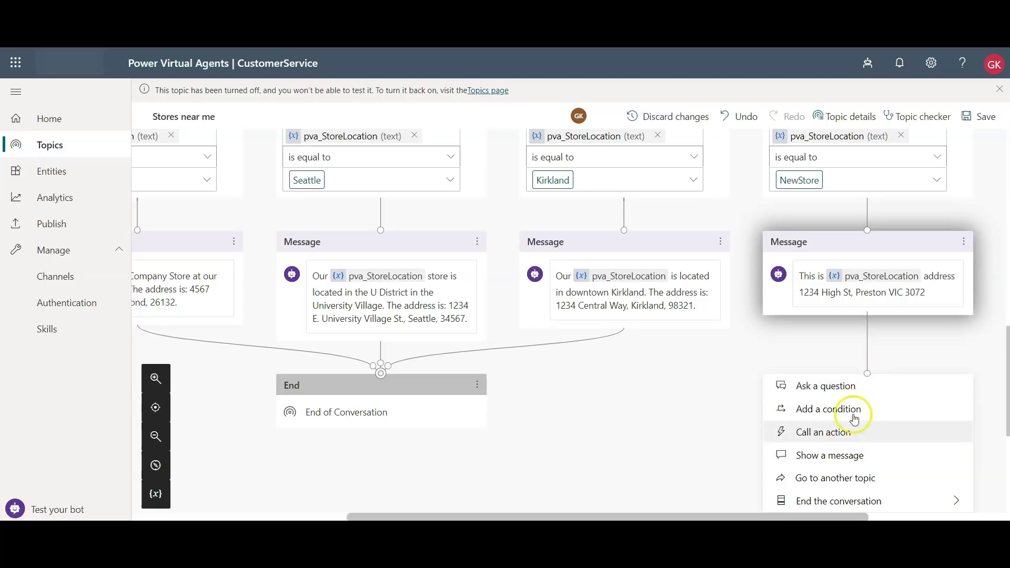
mouse_move(866, 375)
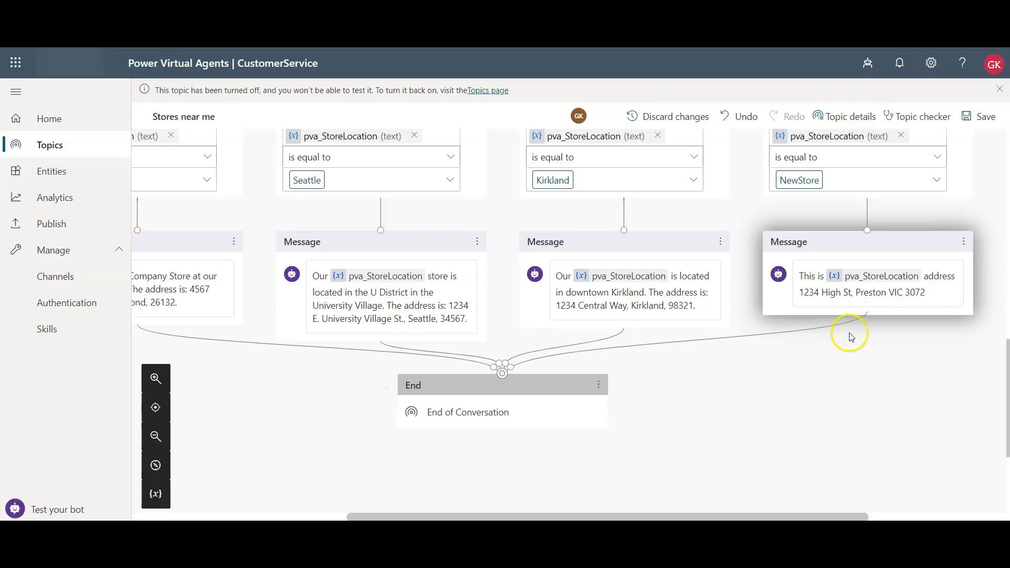
mouse_move(494, 415)
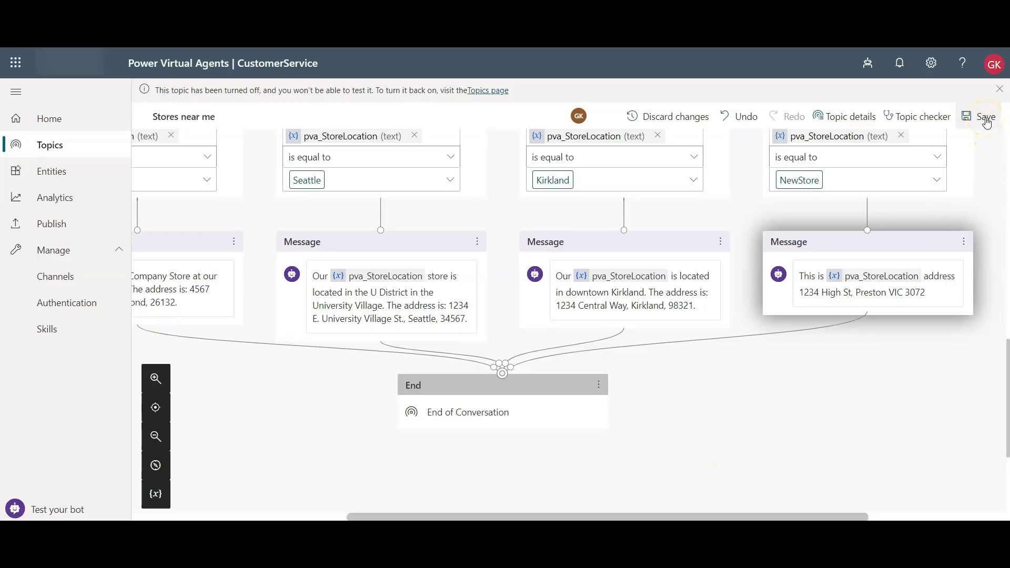
Save the Stores near me topic with the NewStore branch changes.
click(985, 117)
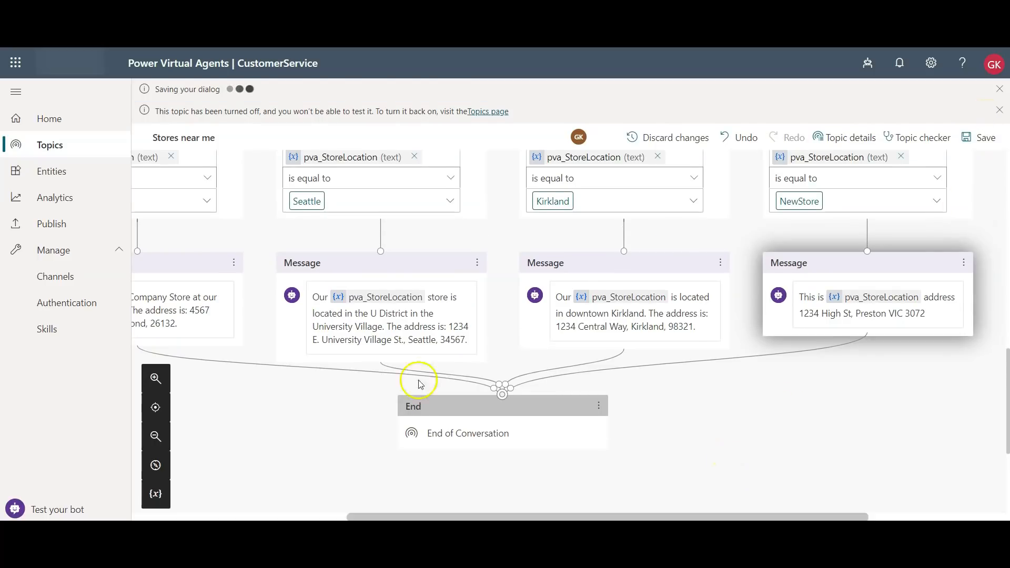
mouse_move(268, 467)
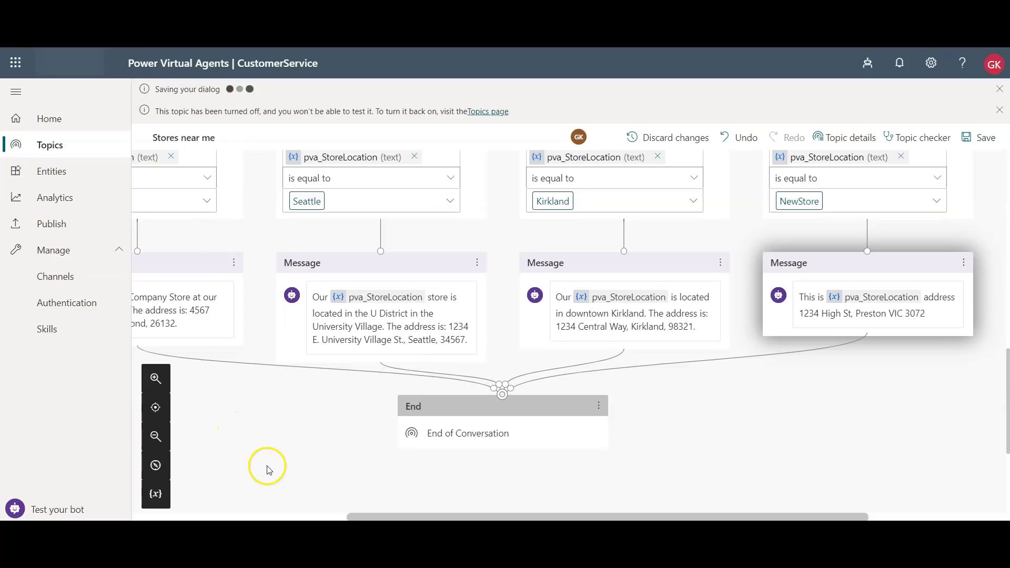
click(980, 137)
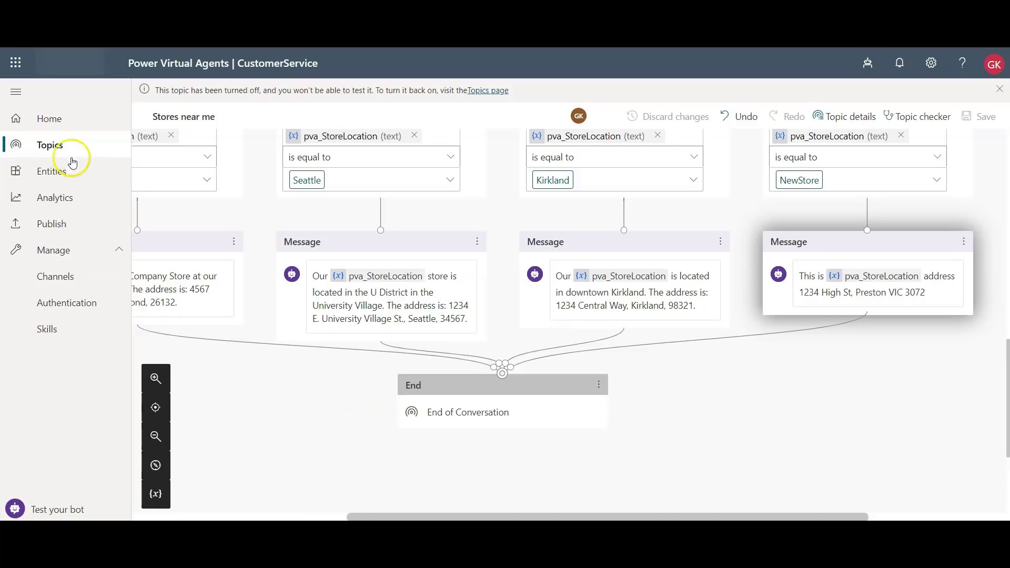
In the topics list, turn Lesson 2 off and Stores near me on.
click(51, 144)
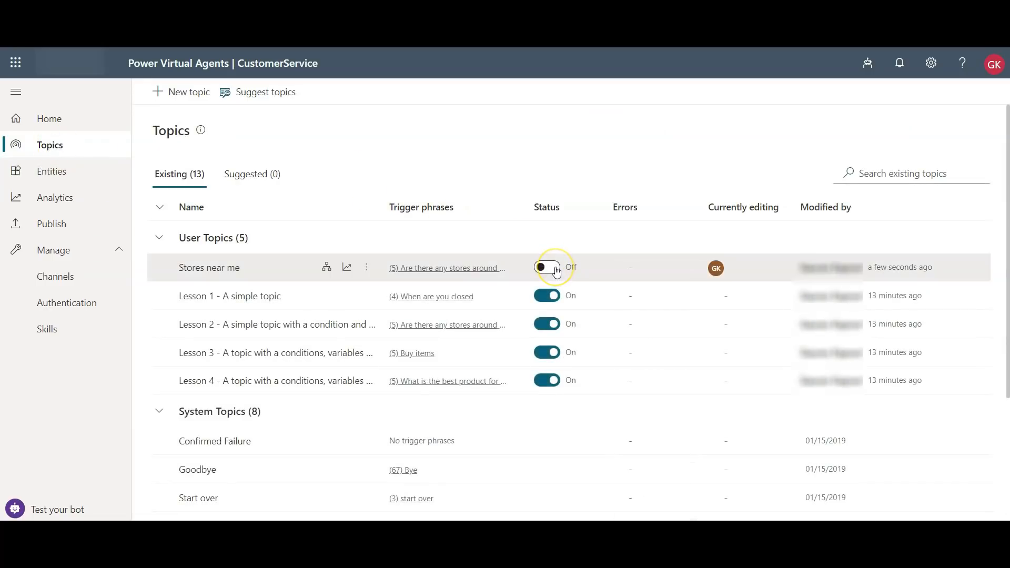
mouse_move(543, 324)
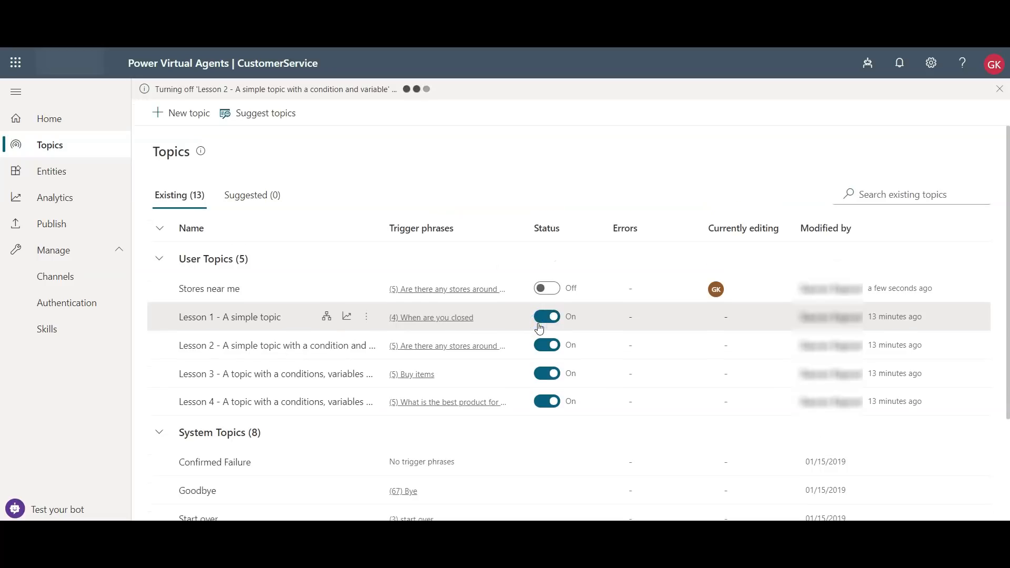
mouse_move(508, 346)
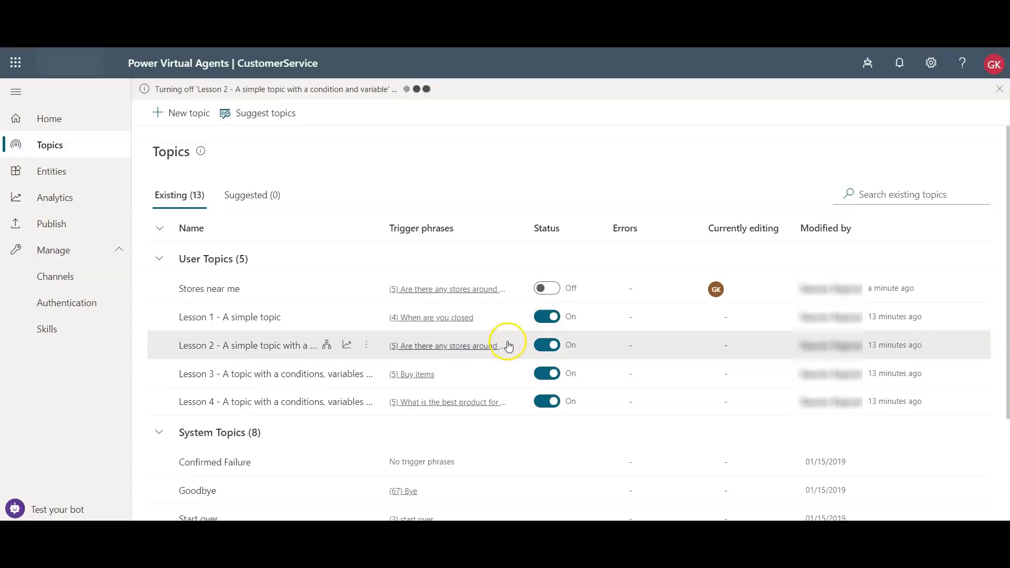
click(546, 345)
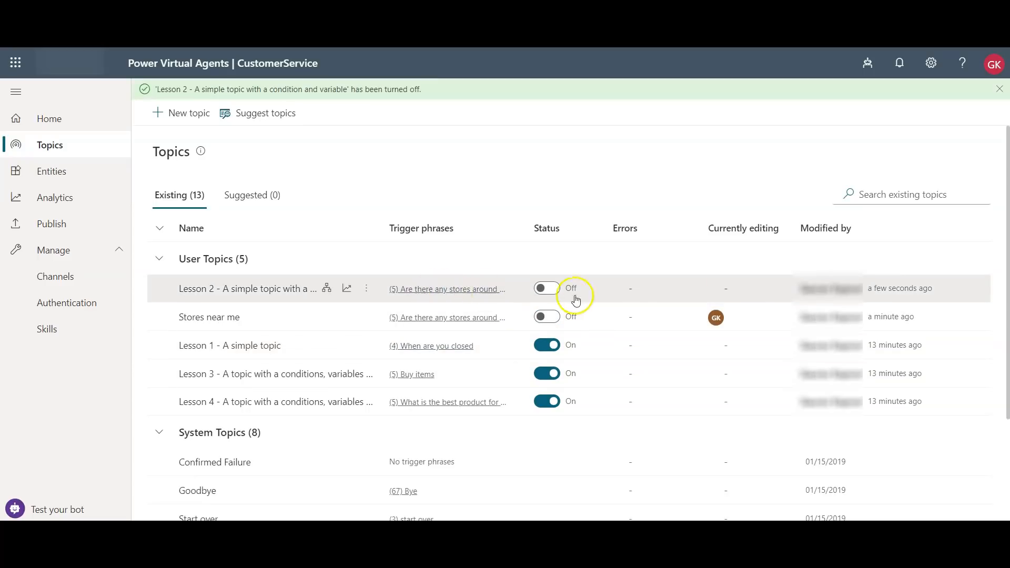
mouse_move(271, 317)
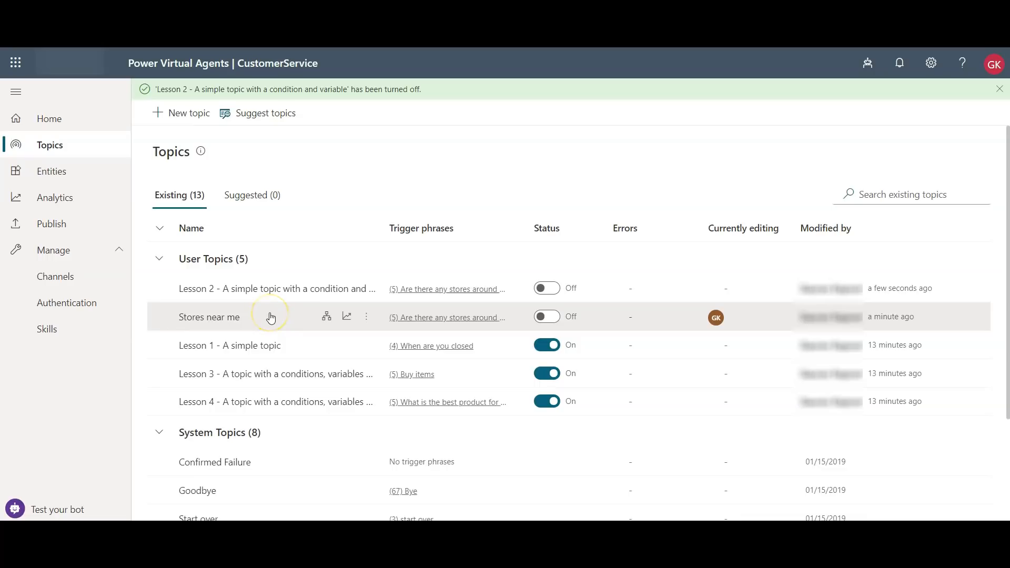
click(546, 316)
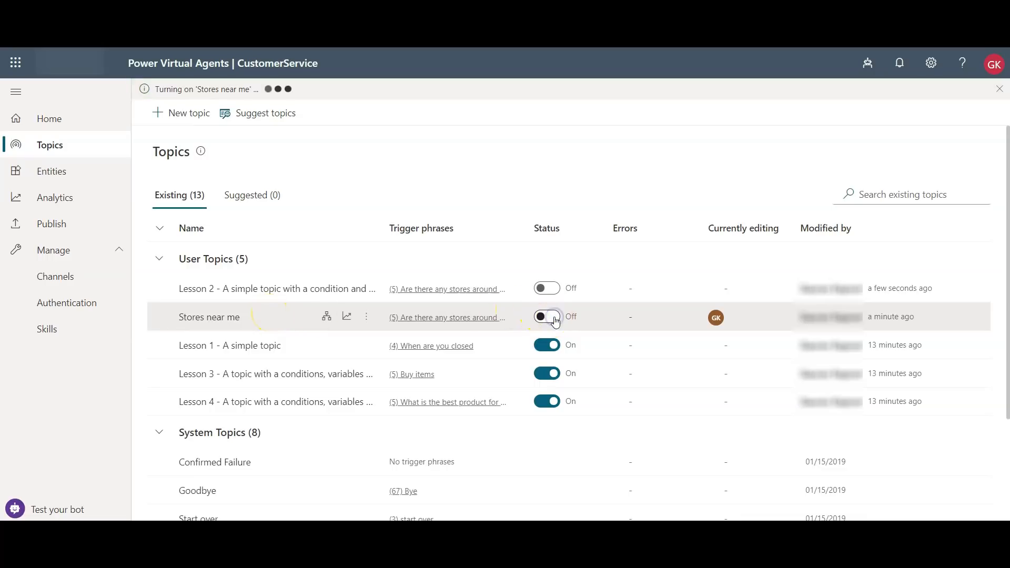
click(545, 316)
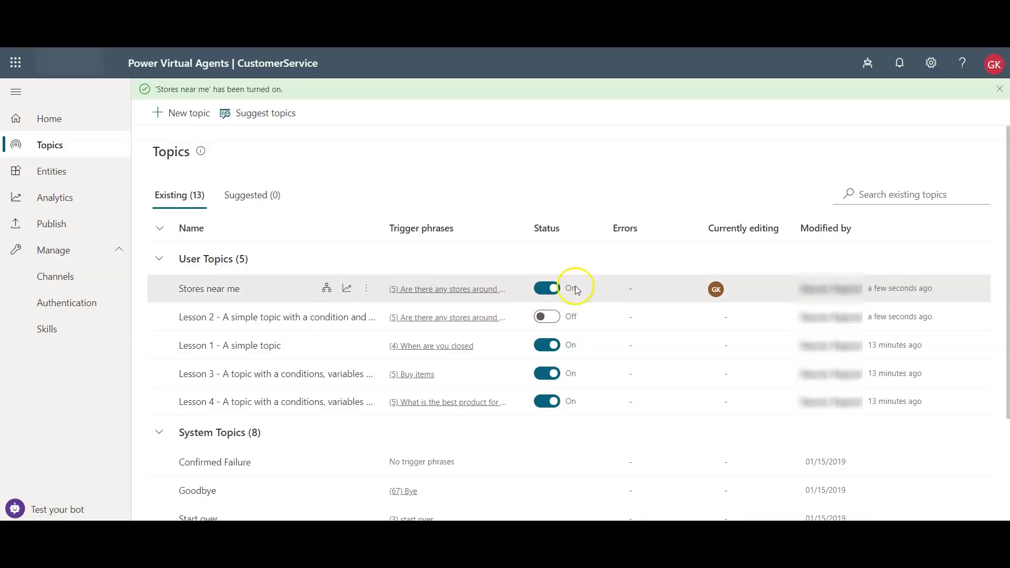
mouse_move(589, 290)
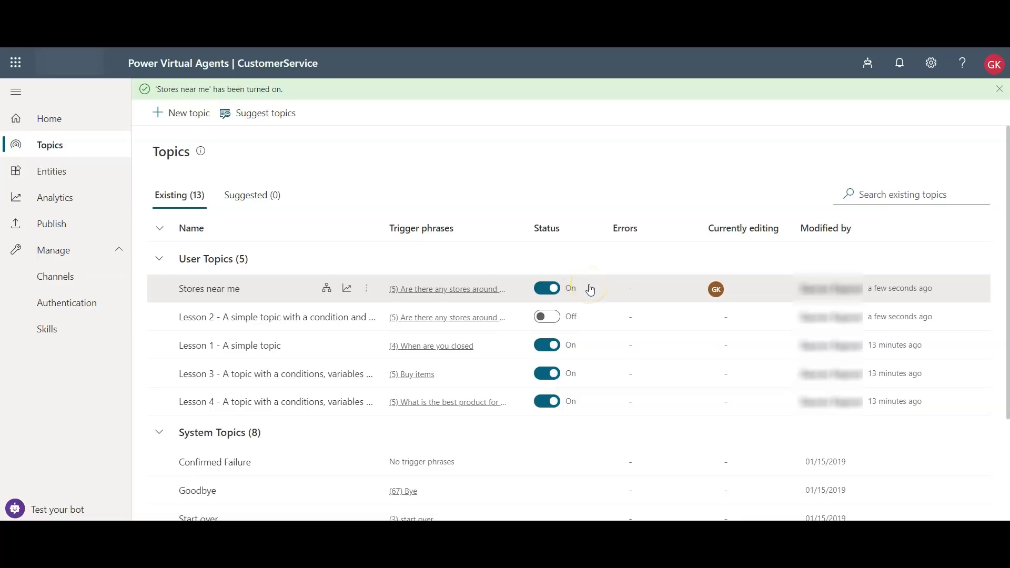
mouse_move(603, 290)
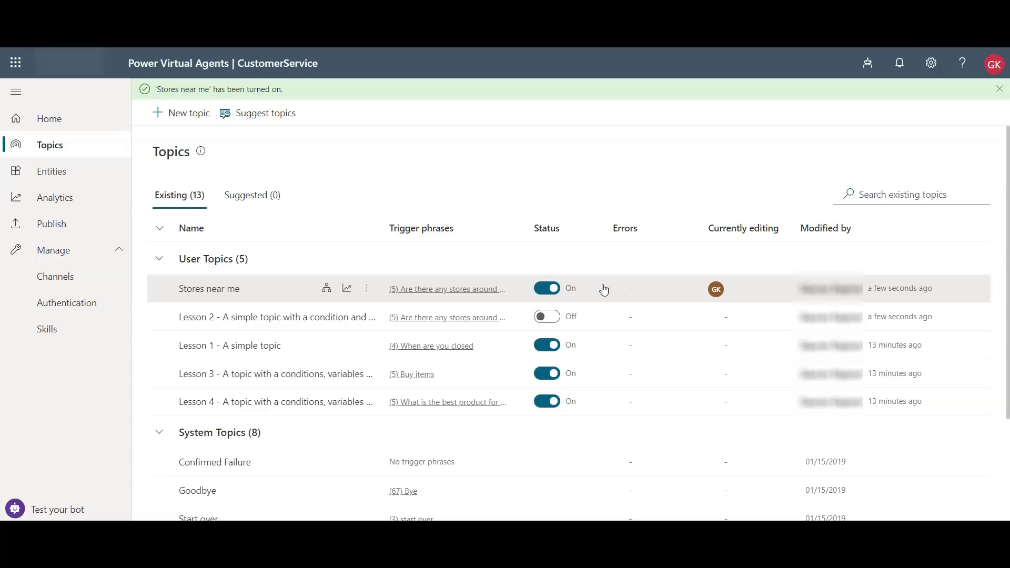
Ask the test bot 'is there a store near me?' and choose NewStore.
click(998, 88)
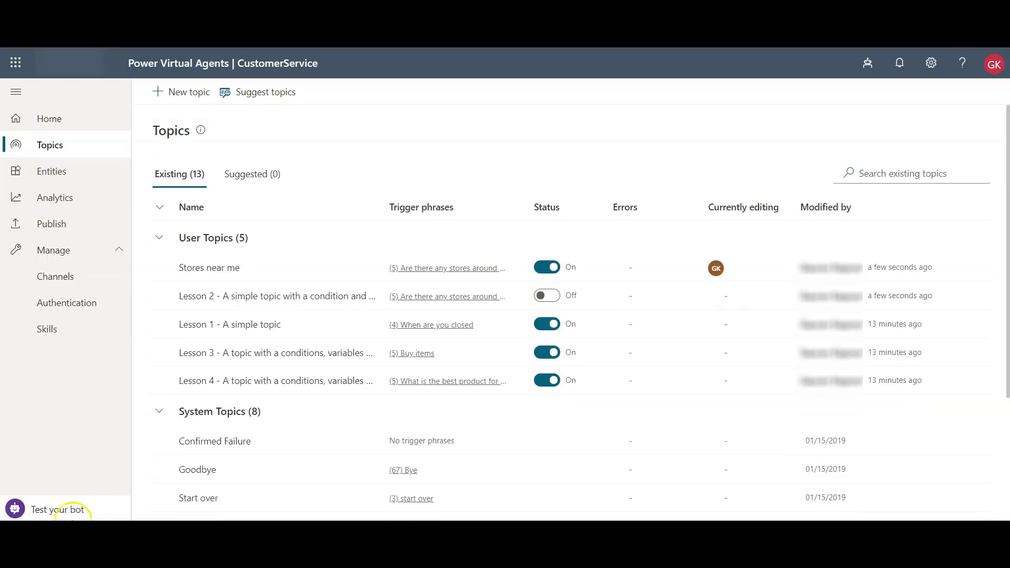
click(59, 510)
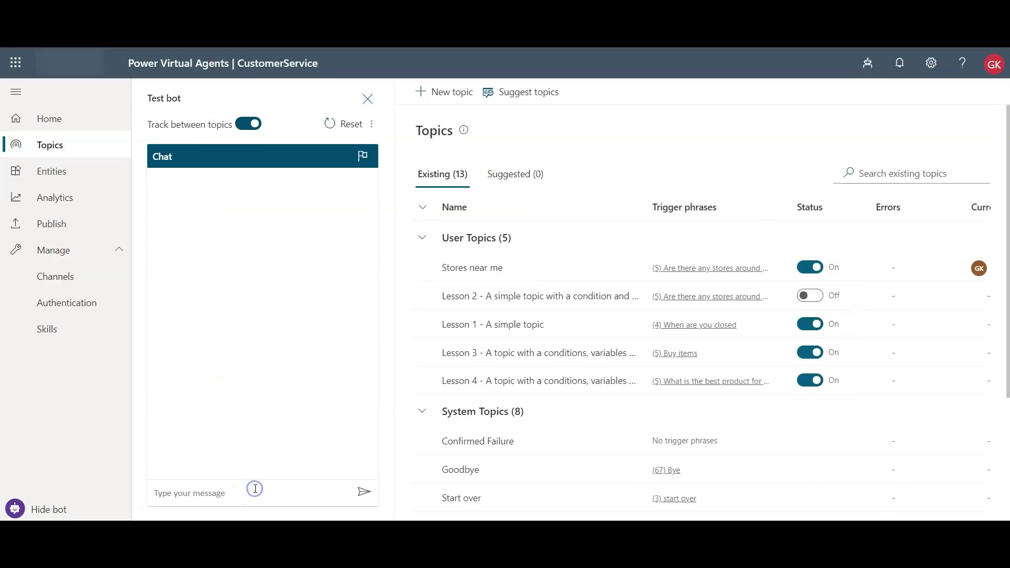
text(is there)
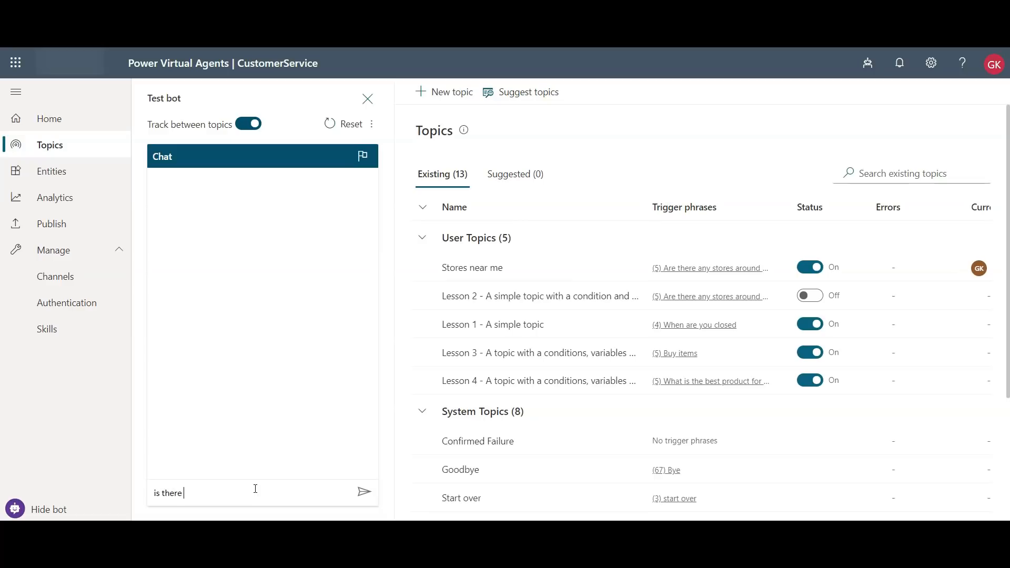
text(a store nea)
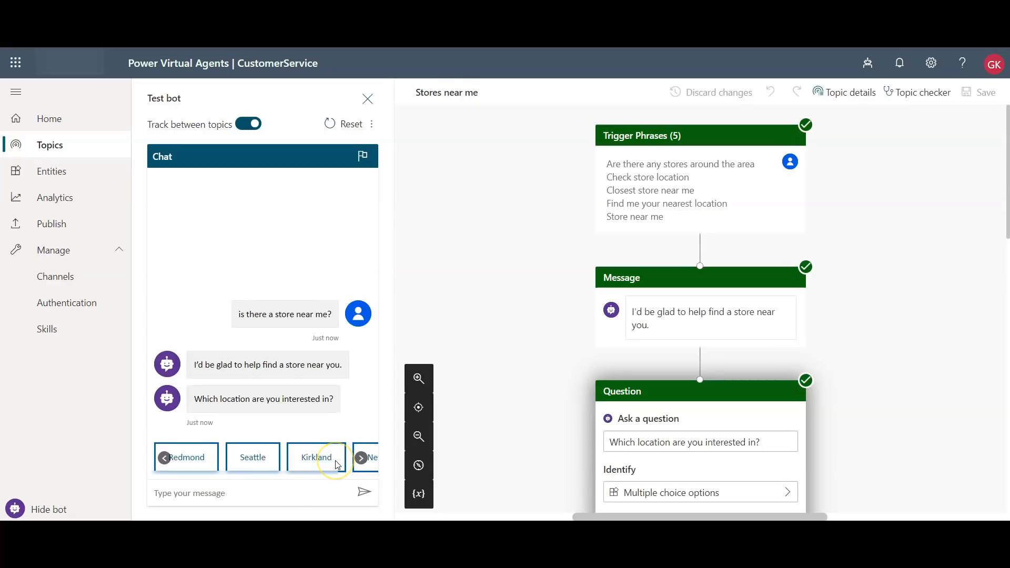
mouse_move(343, 437)
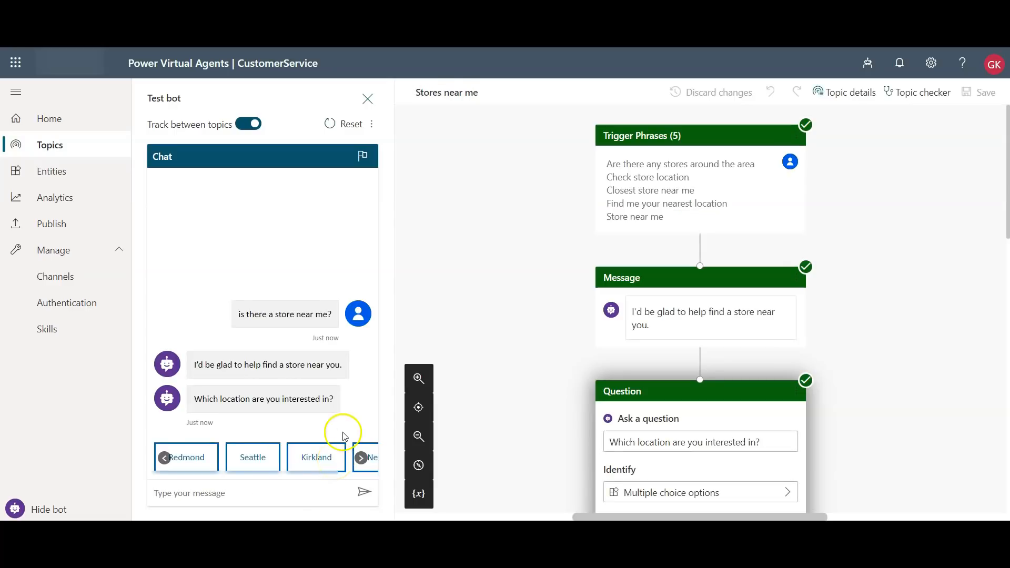
mouse_move(342, 437)
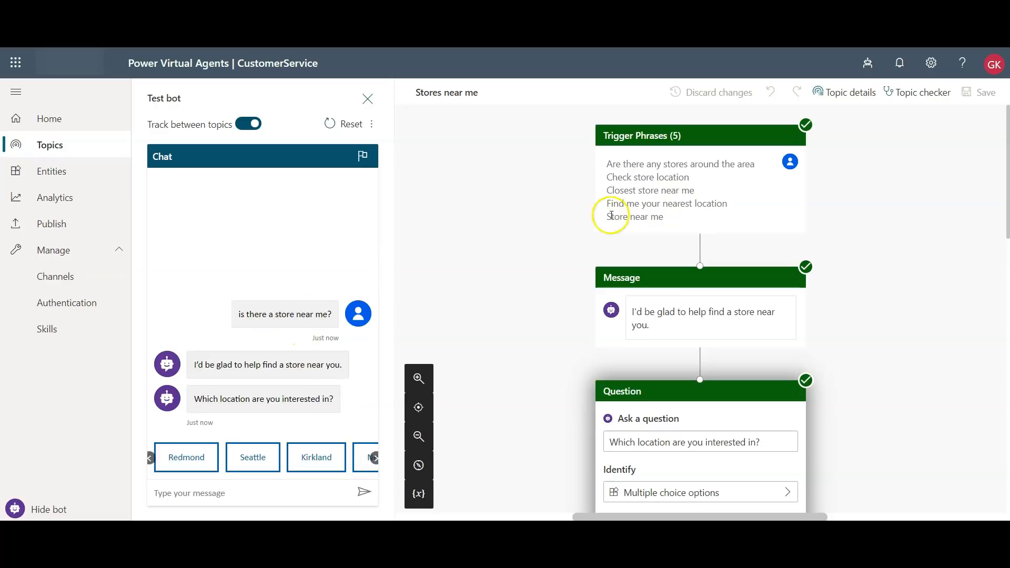
mouse_move(683, 199)
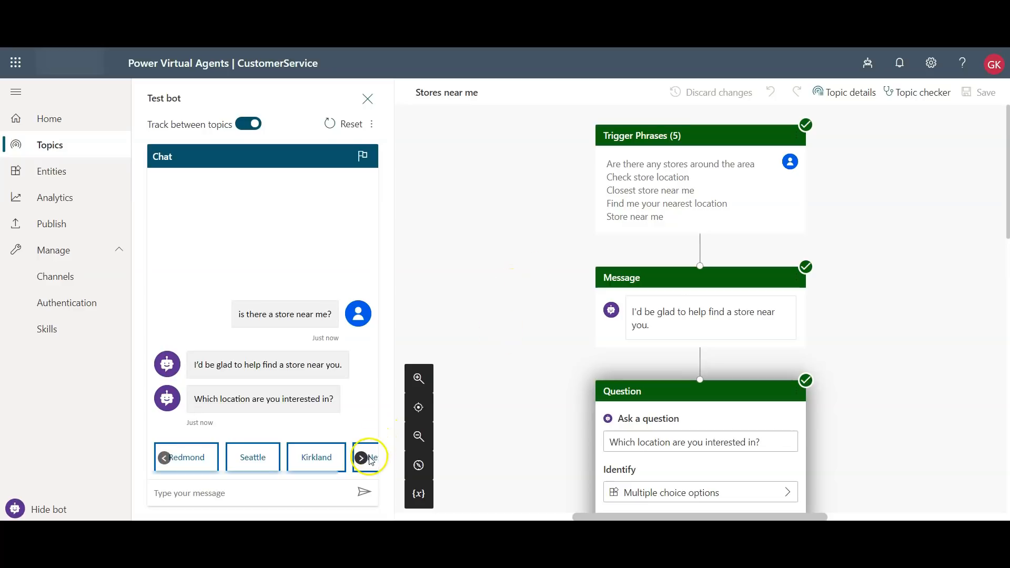
click(367, 457)
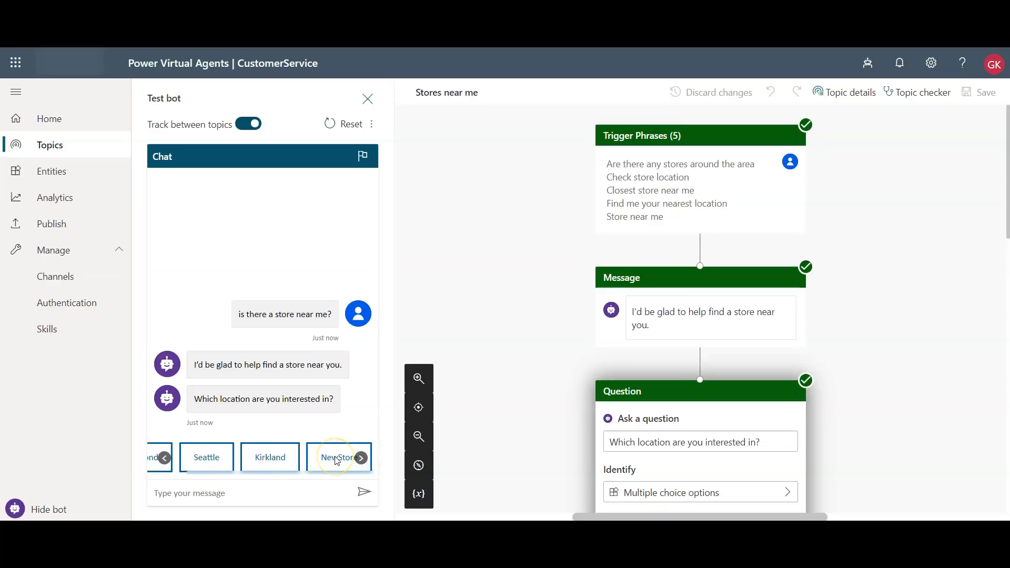
click(338, 456)
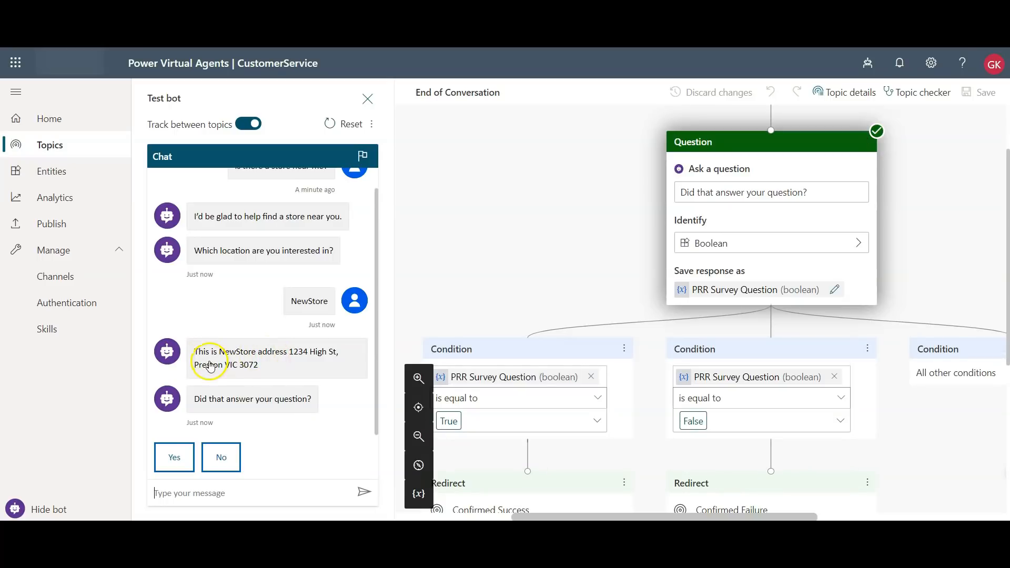
mouse_move(270, 368)
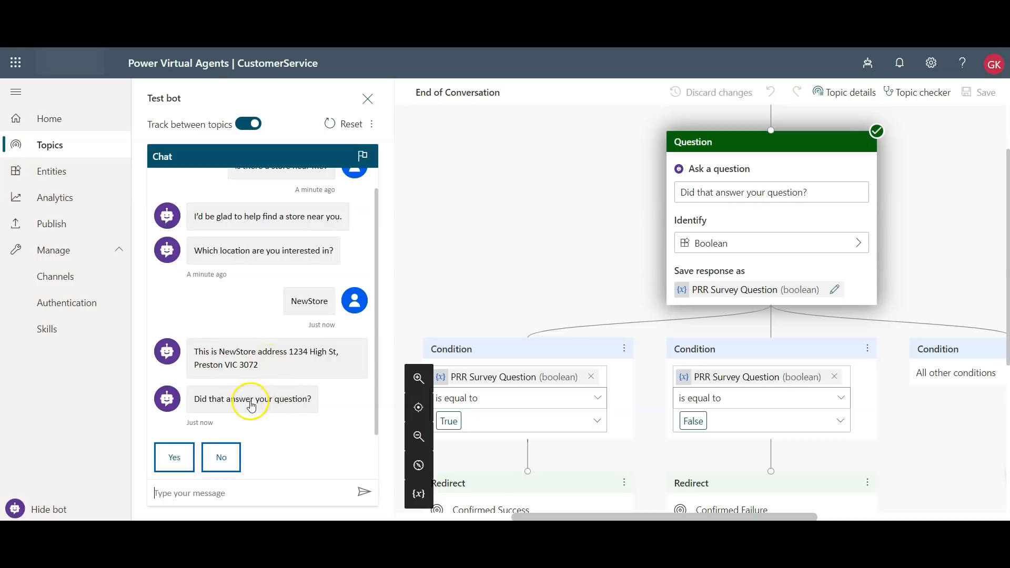
mouse_move(318, 405)
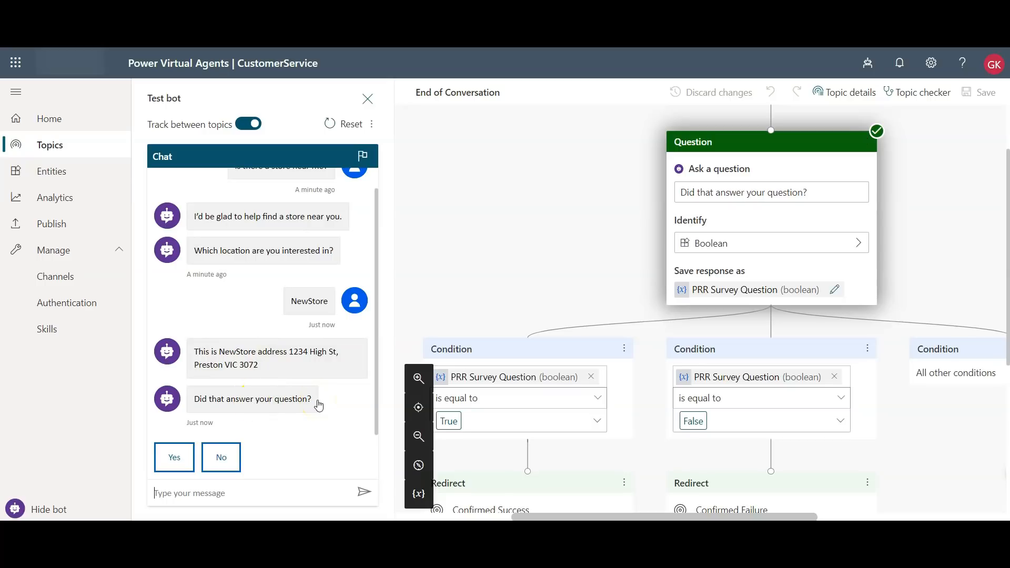
mouse_move(359, 379)
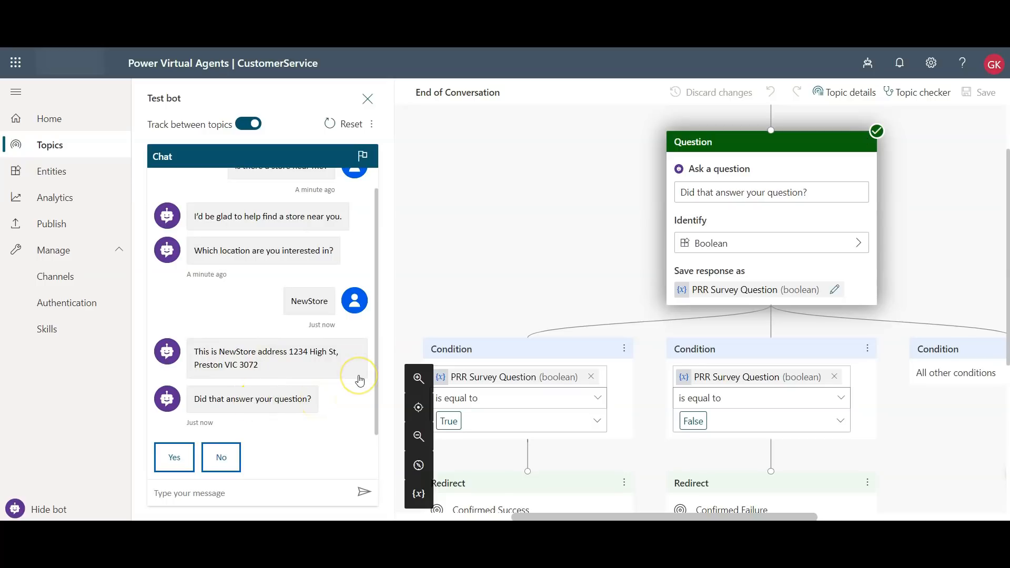
mouse_move(467, 250)
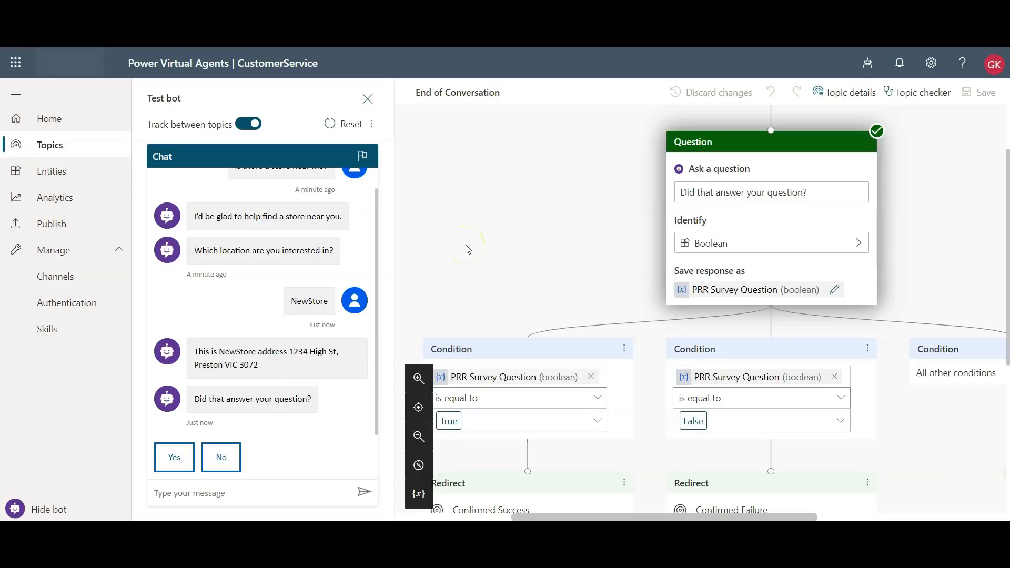
mouse_move(52, 223)
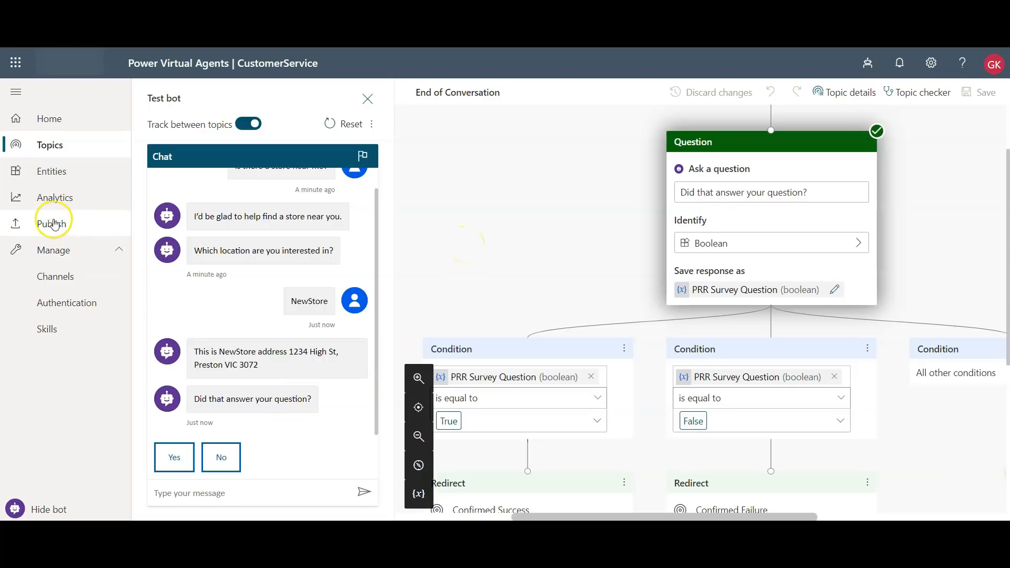
mouse_move(52, 224)
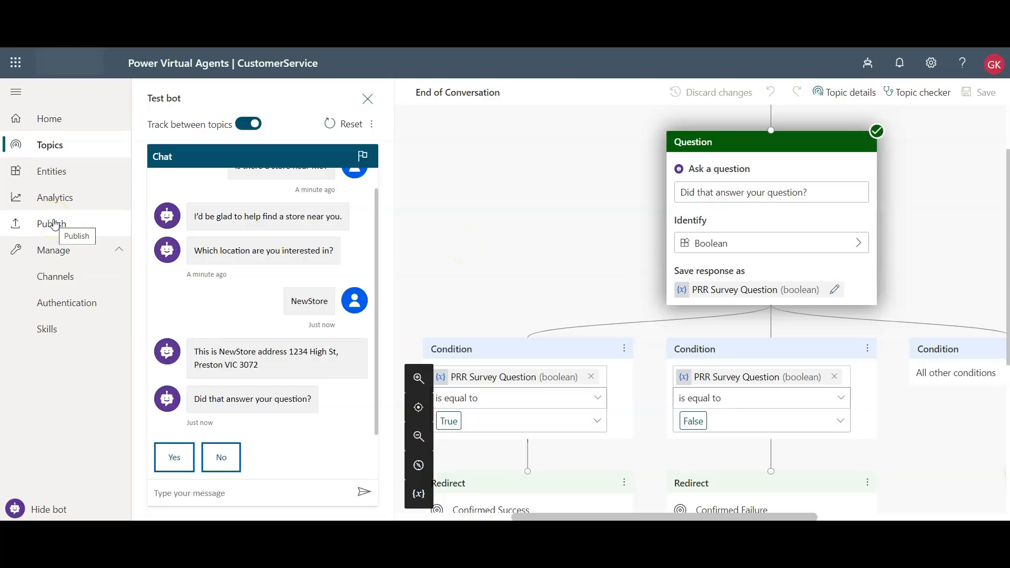
Hide the test chat and publish the CustomerService bot's latest content.
click(52, 224)
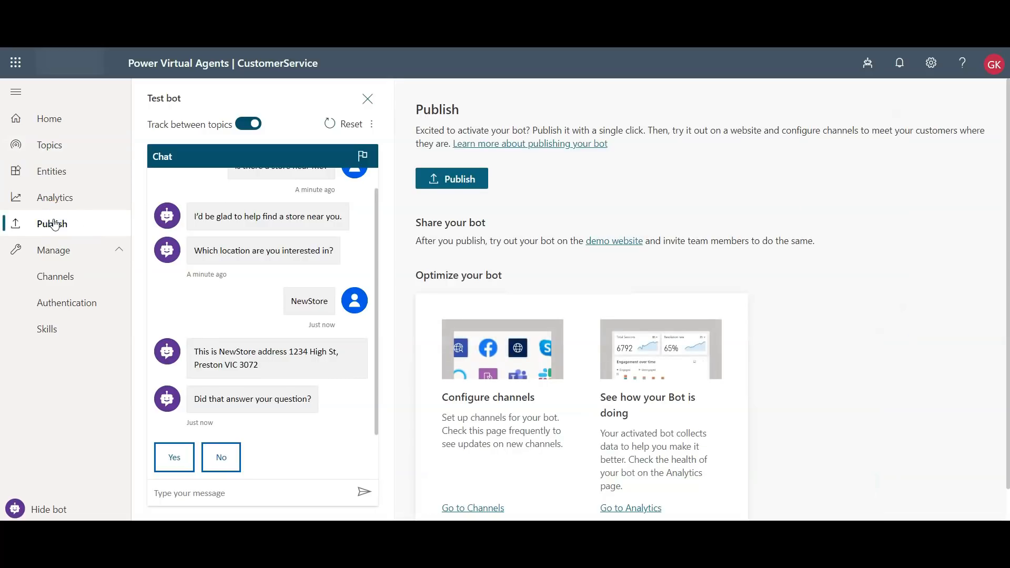
click(367, 98)
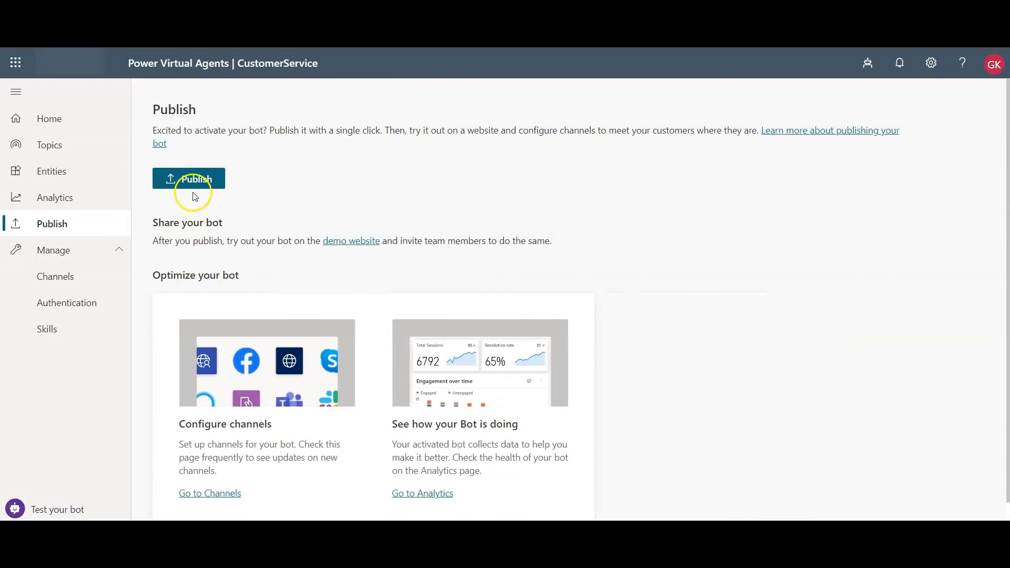
mouse_move(192, 181)
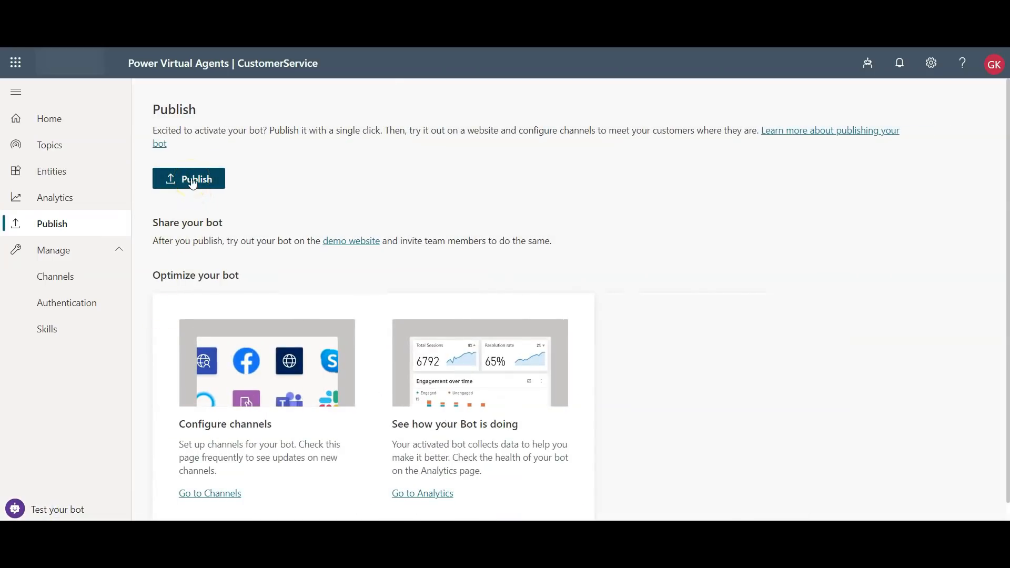
click(189, 178)
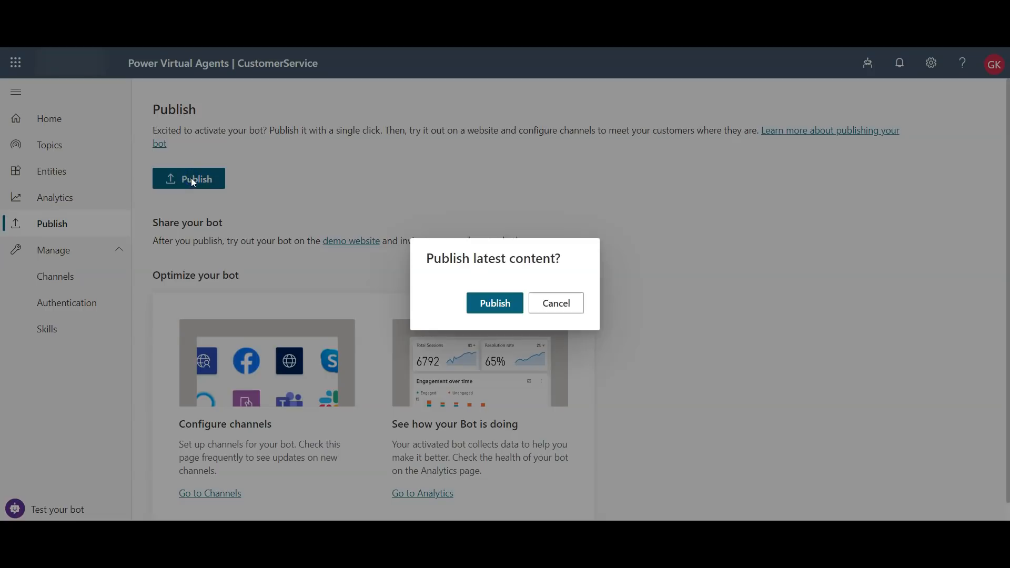
click(494, 302)
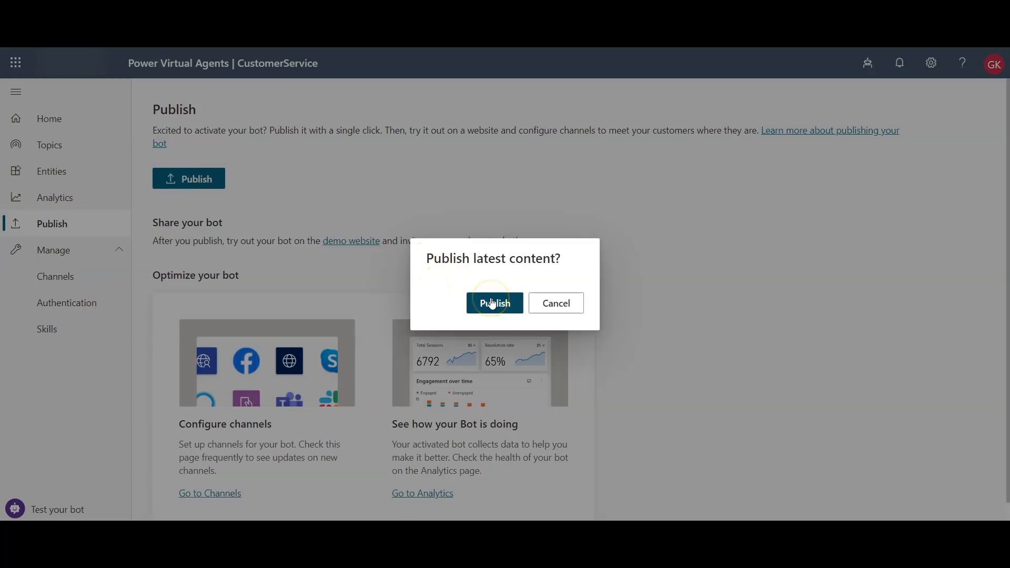
click(493, 304)
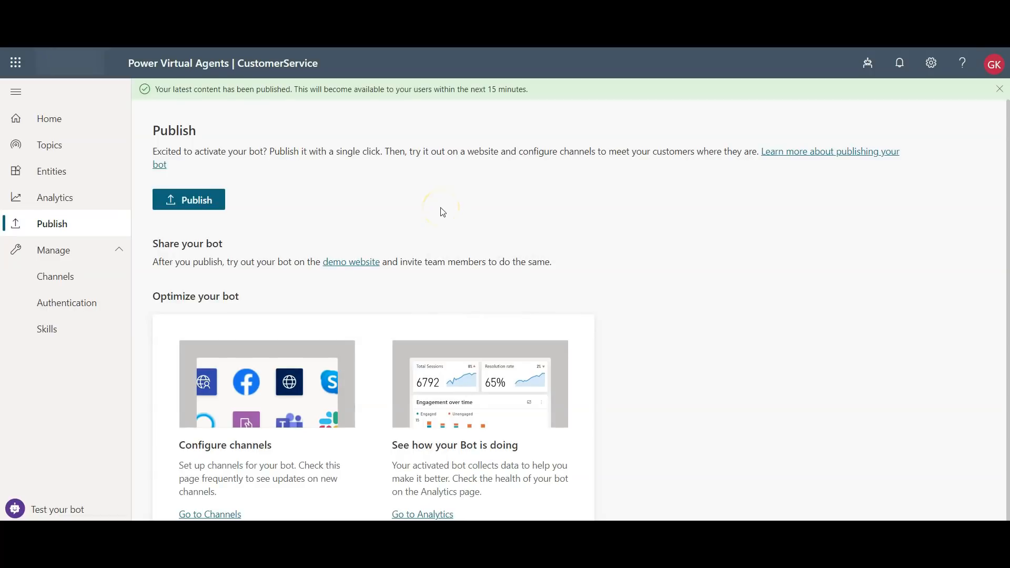
click(999, 89)
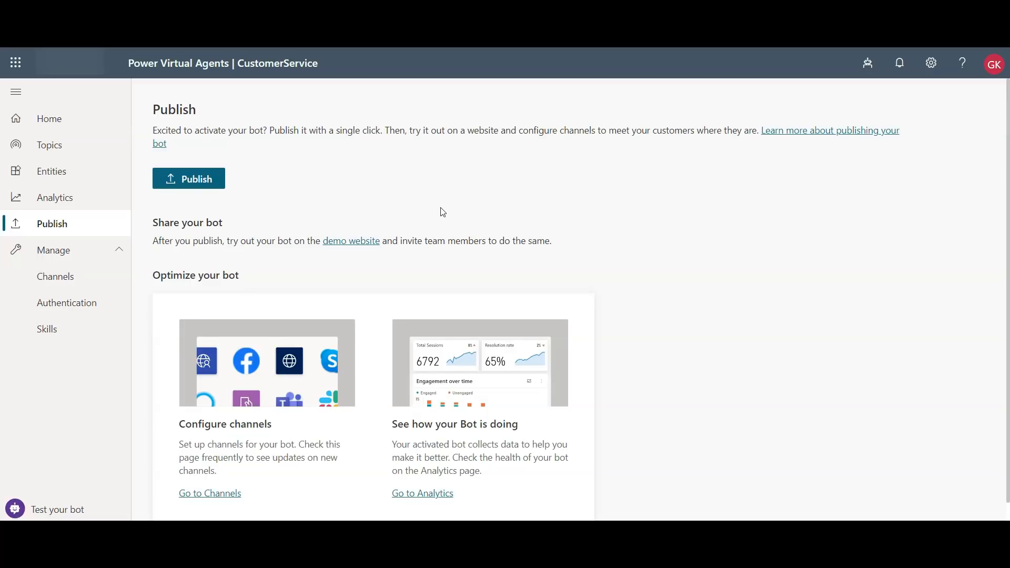
click(189, 179)
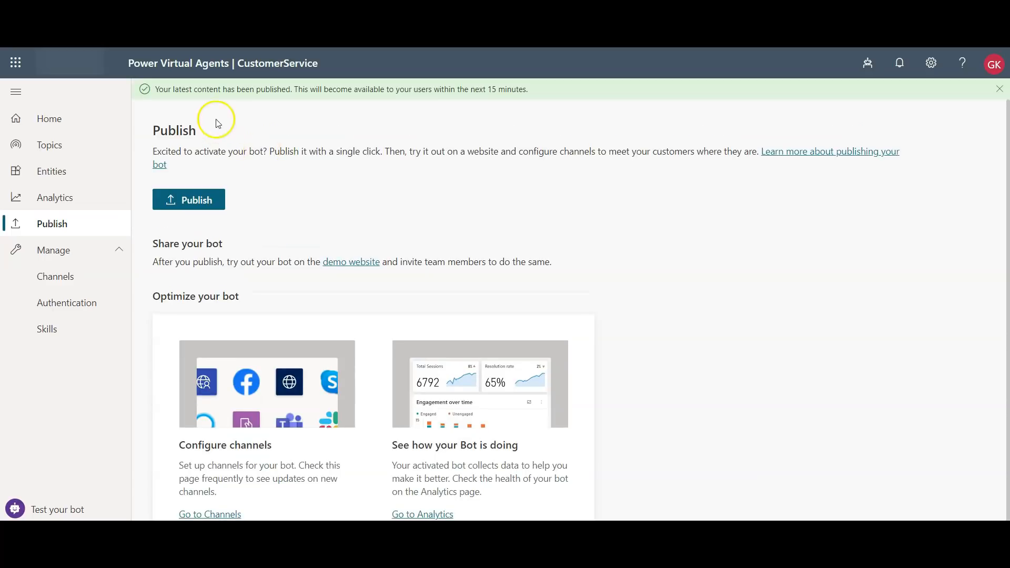
mouse_move(244, 100)
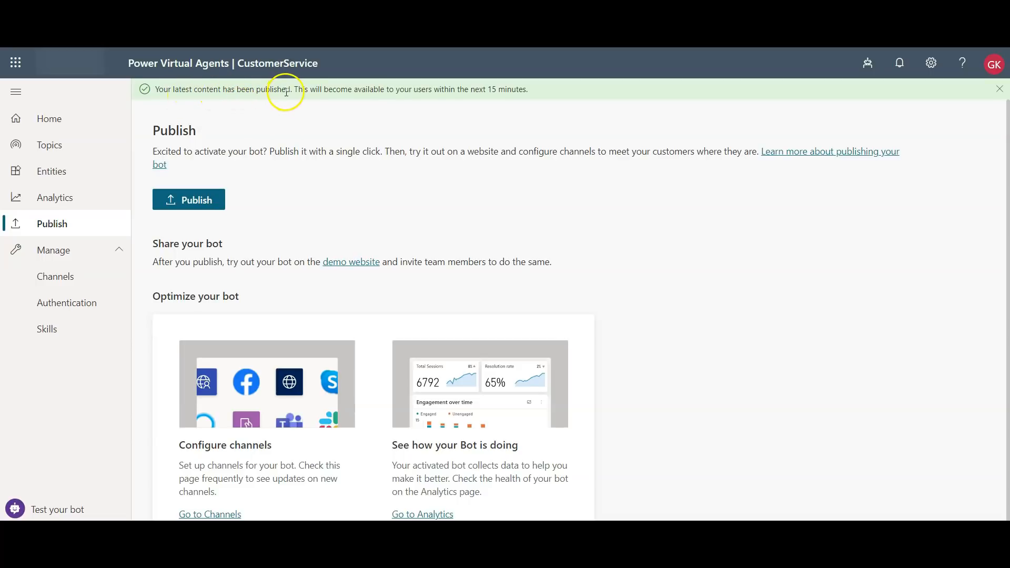
mouse_move(444, 94)
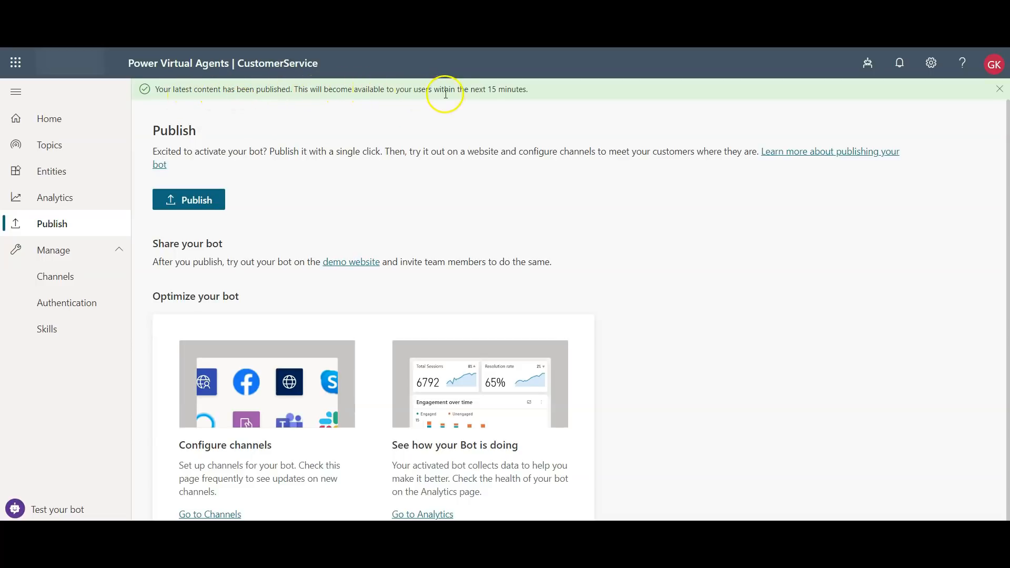
mouse_move(530, 95)
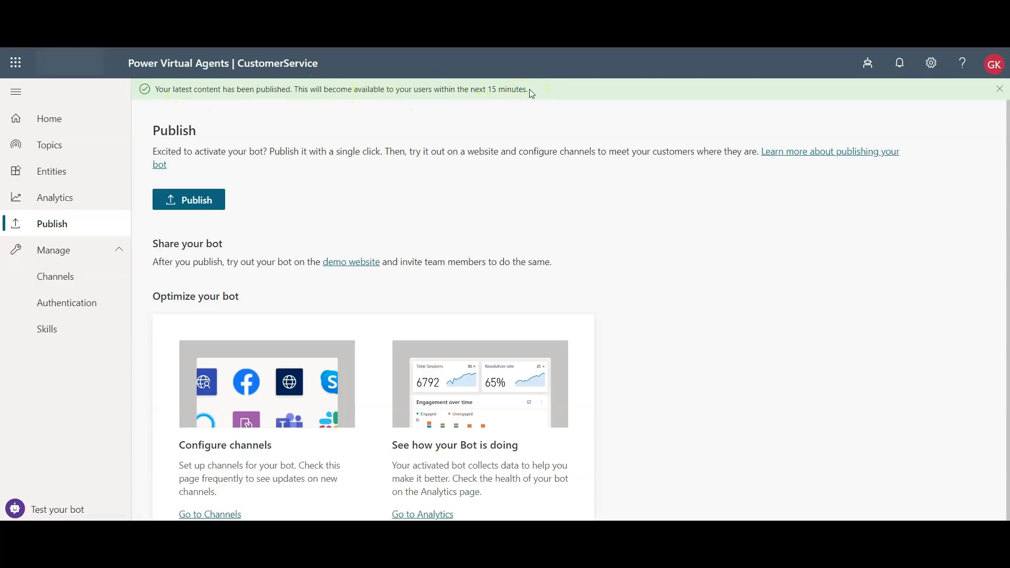
mouse_move(508, 89)
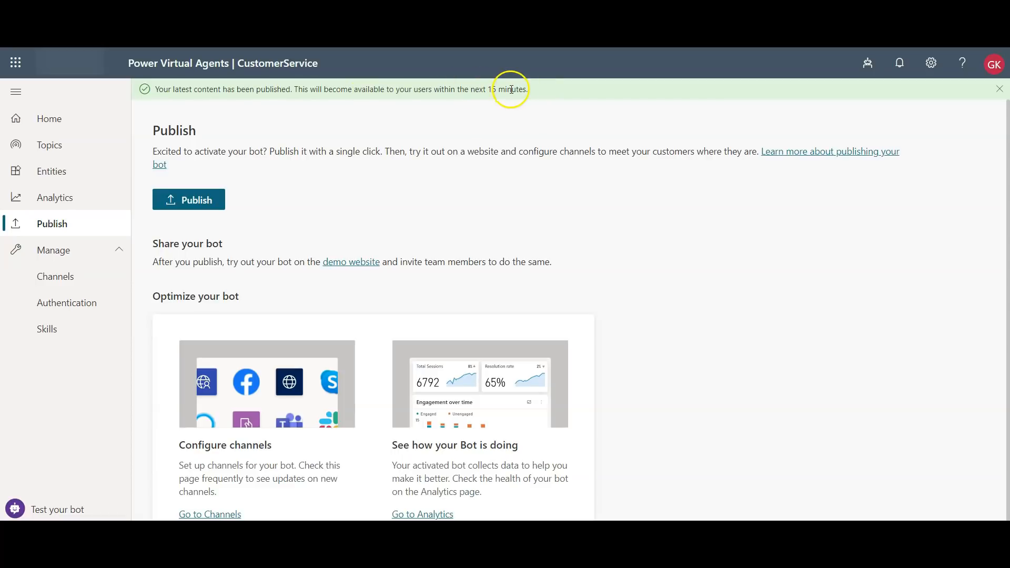
mouse_move(285, 277)
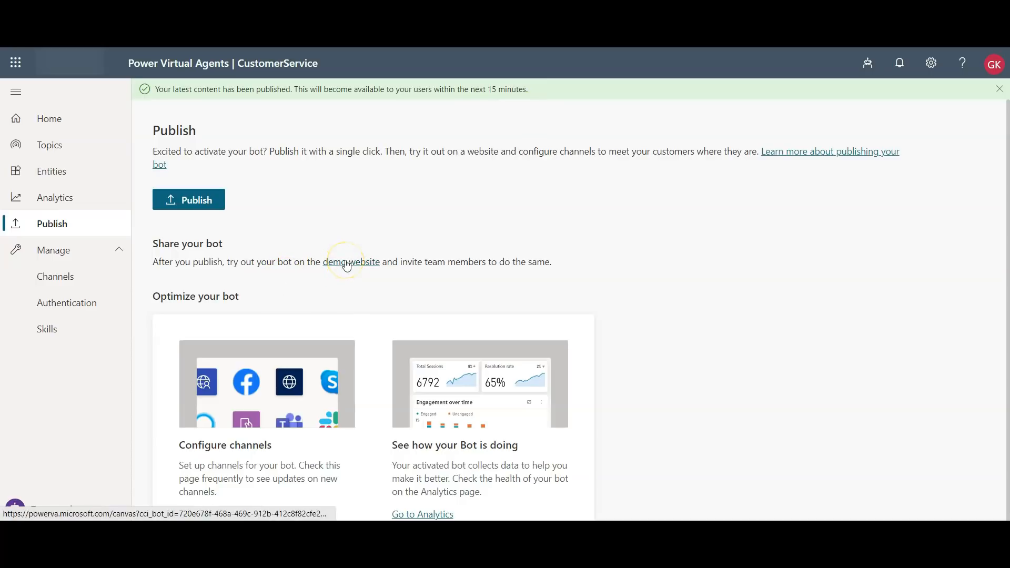
Open the CustomerService bot's demo website and focus its chat message box.
click(351, 262)
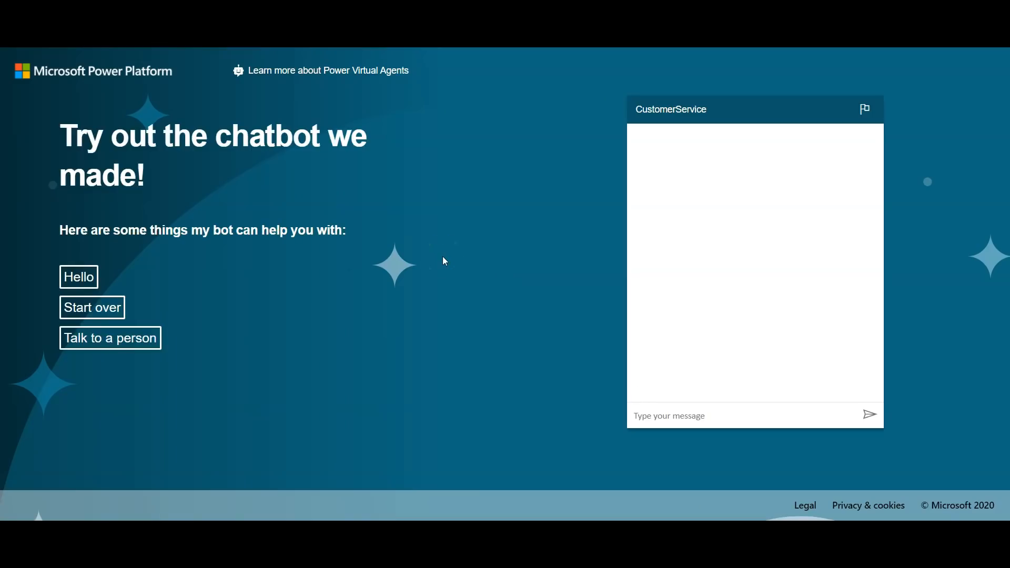
click(692, 415)
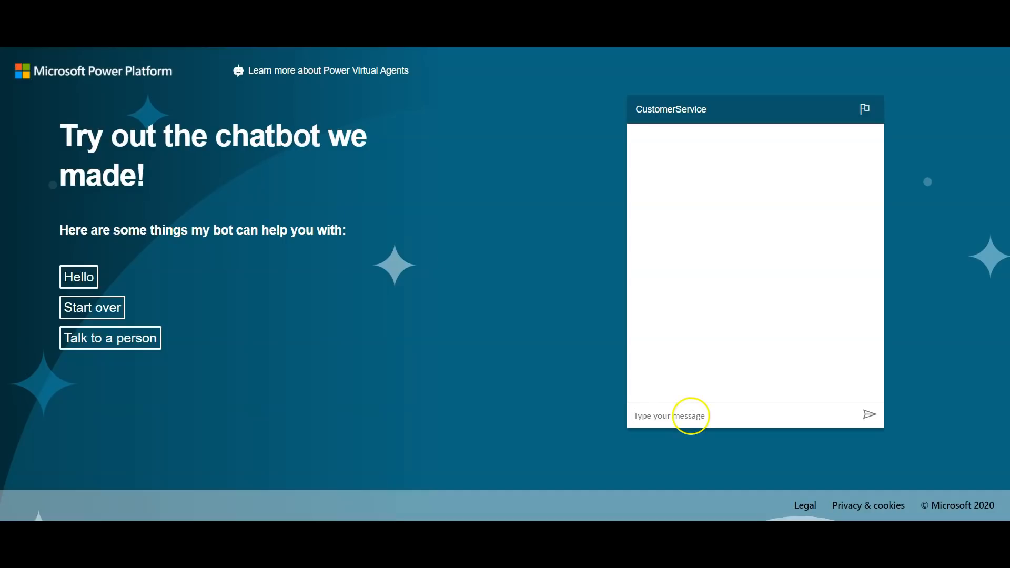